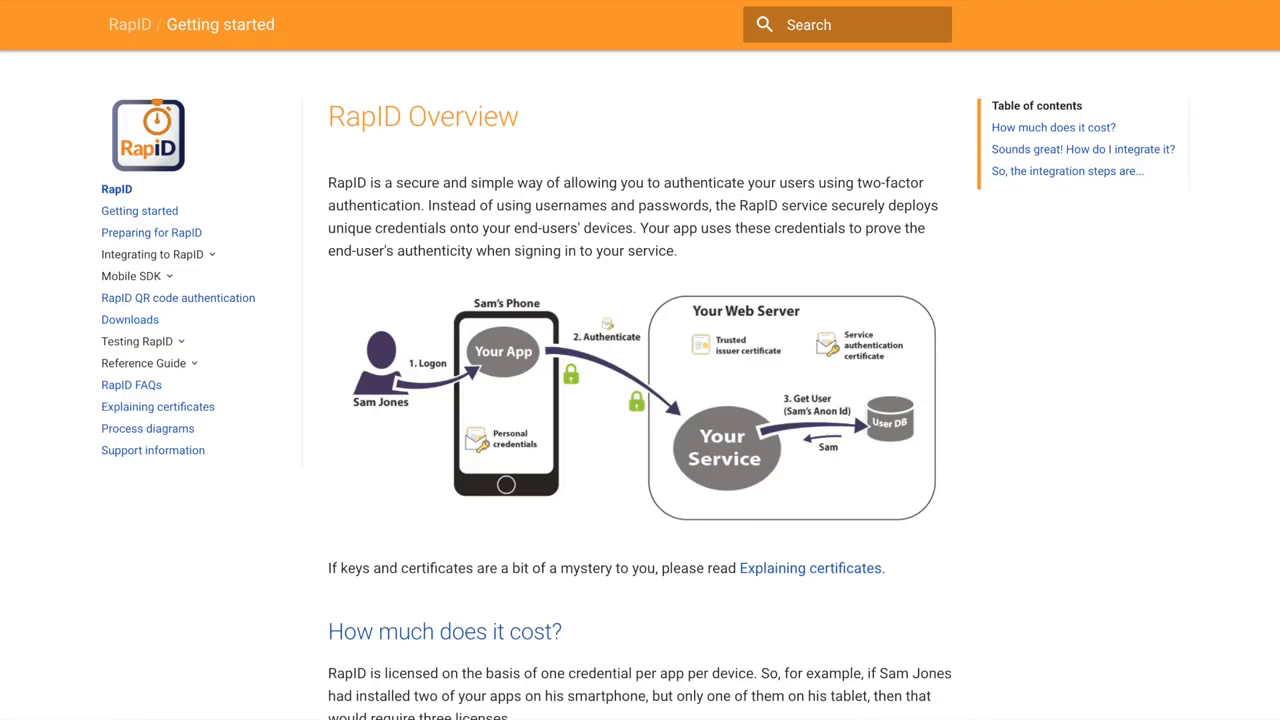
mouse_move(938, 78)
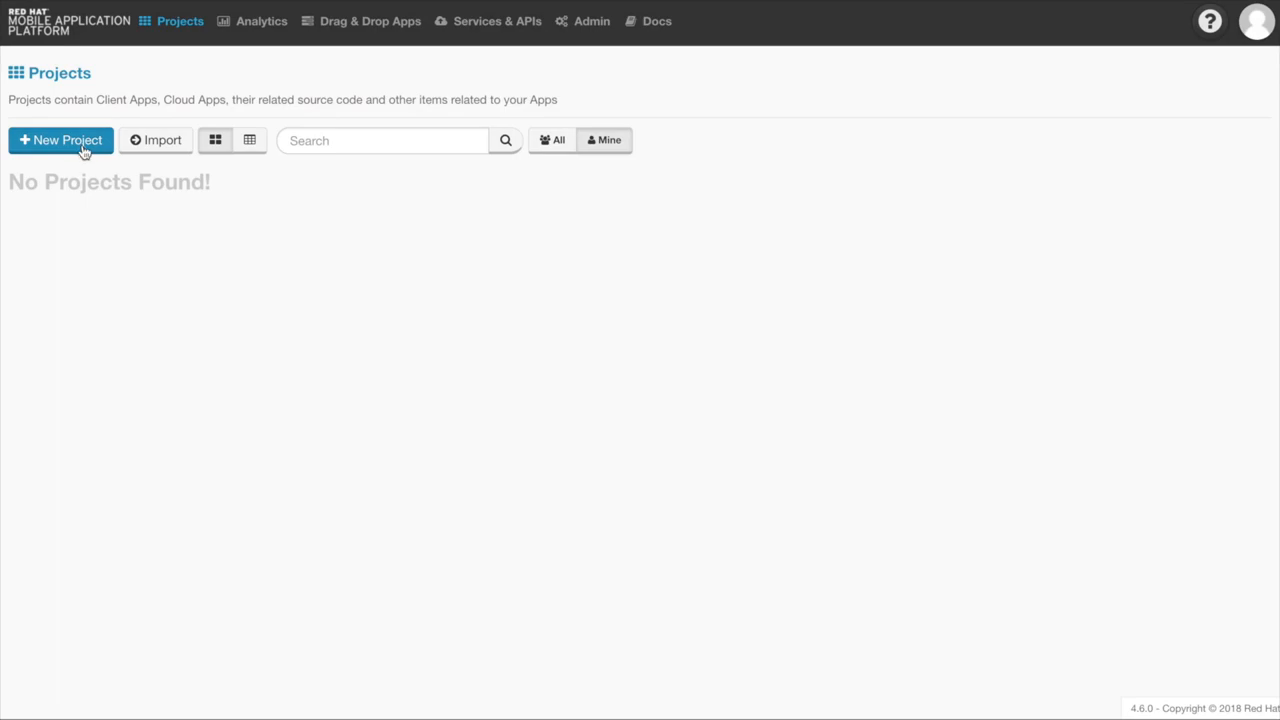
Create the 'Example RapID' project from the Hello World template with Cloud and Cordova apps.
left_click(60, 140)
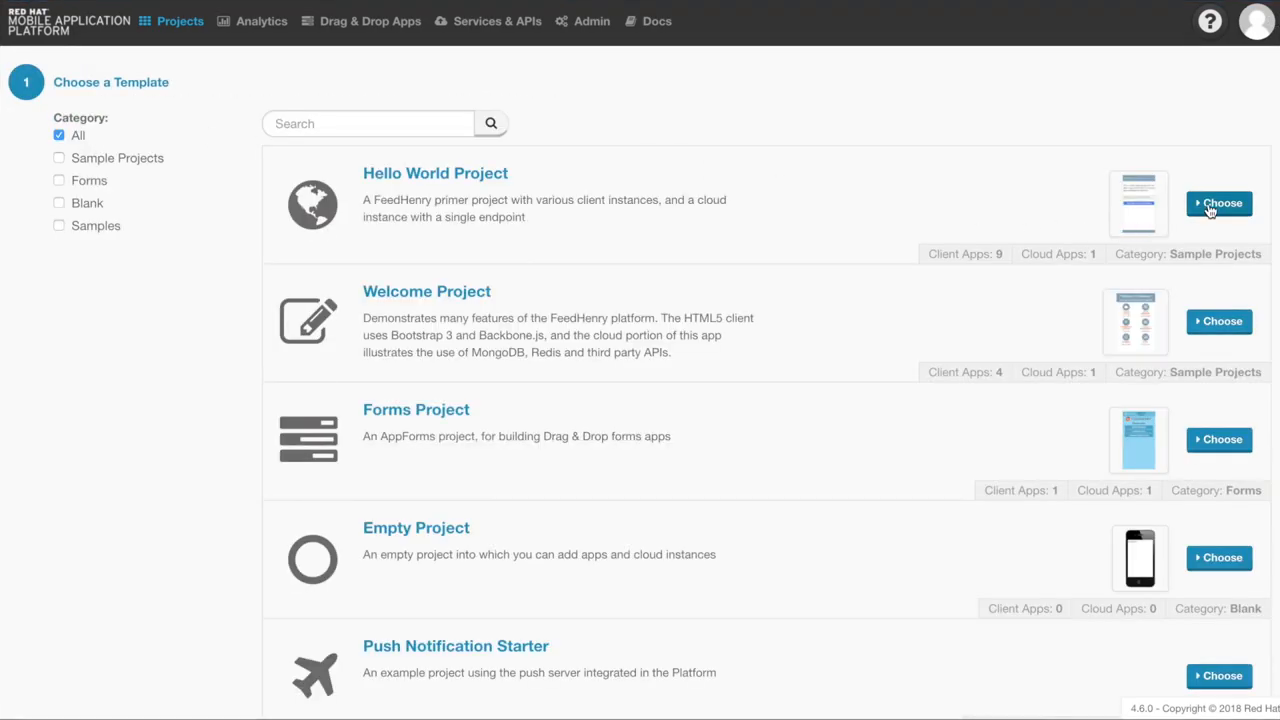
left_click(1220, 204)
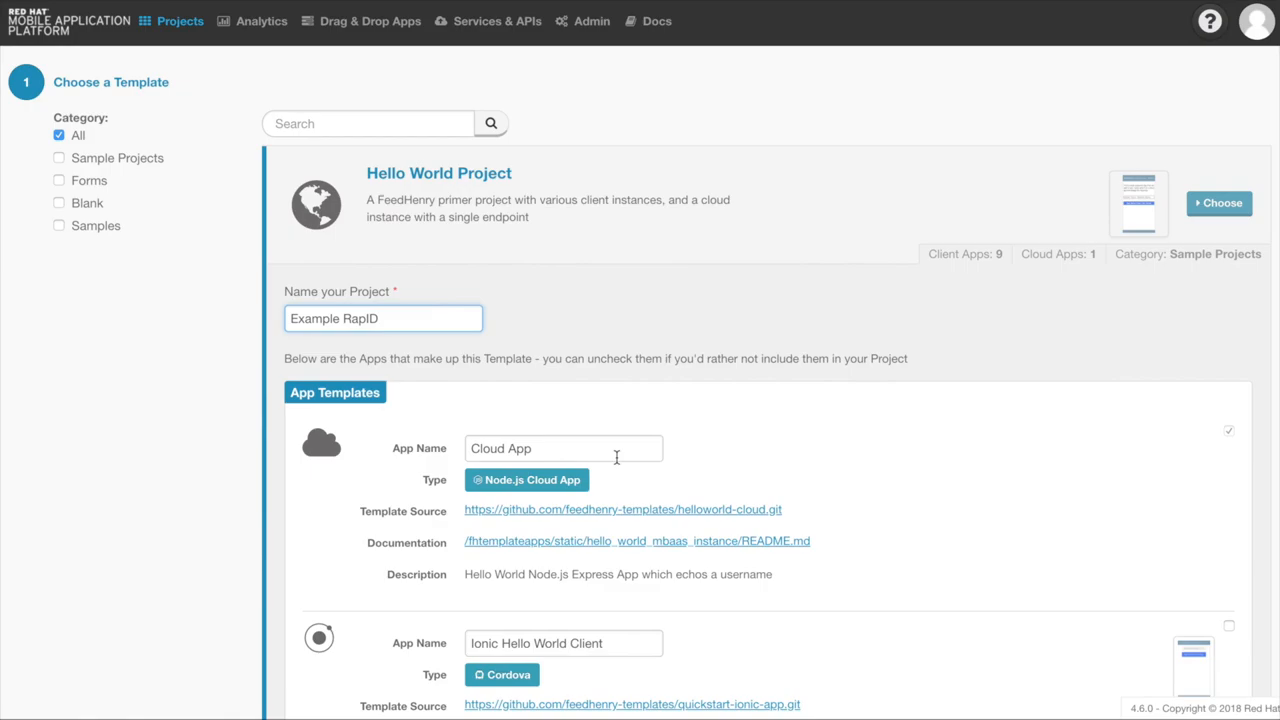
scroll("down", 3)
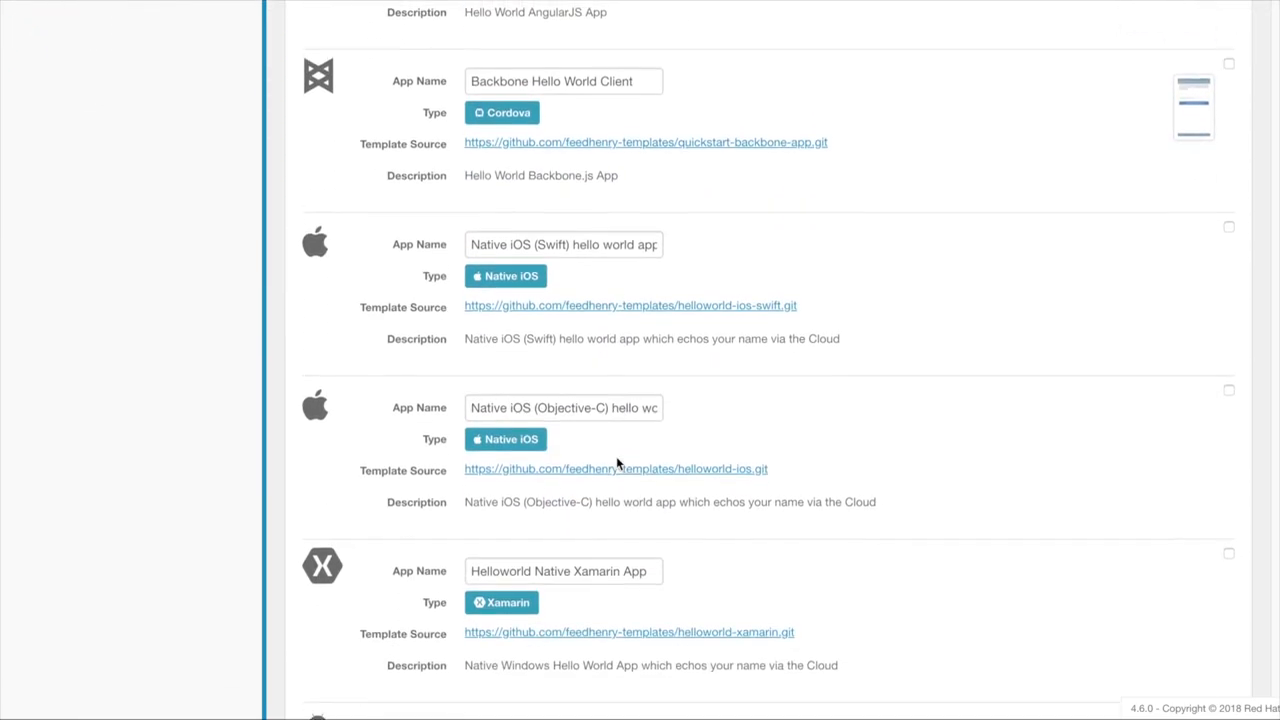
scroll("down", 3)
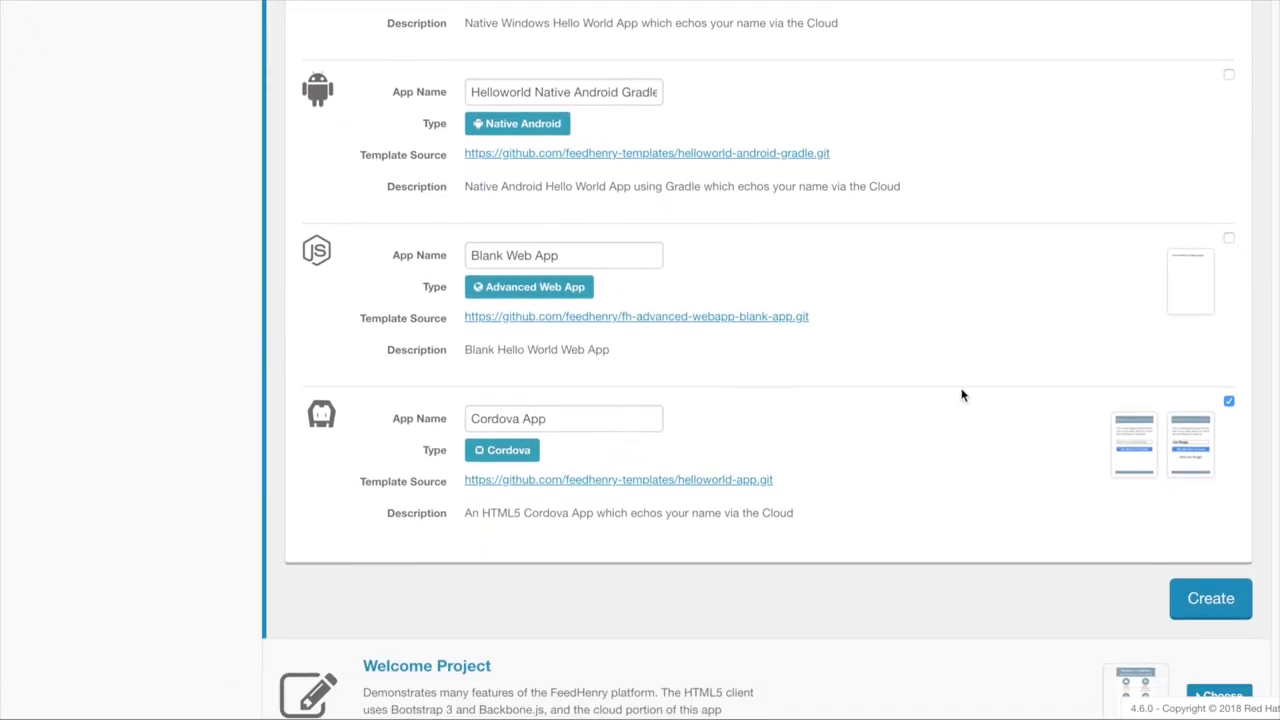
mouse_move(1188, 592)
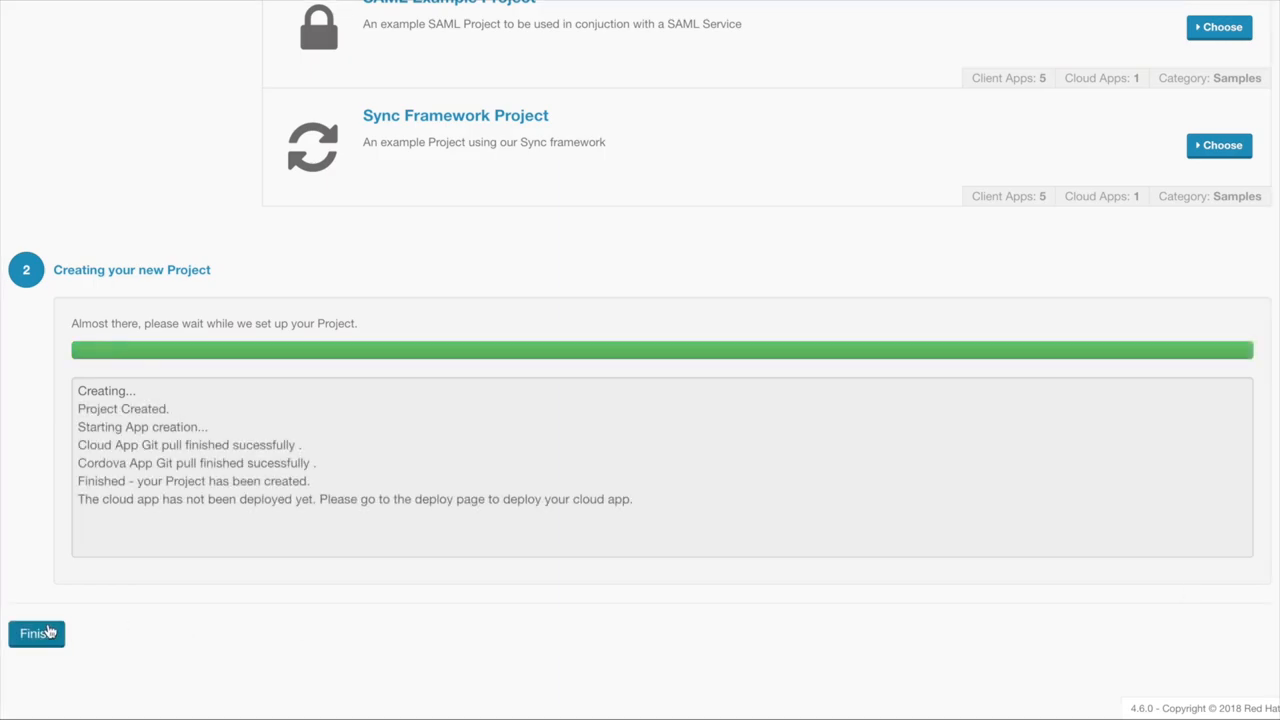
left_click(36, 632)
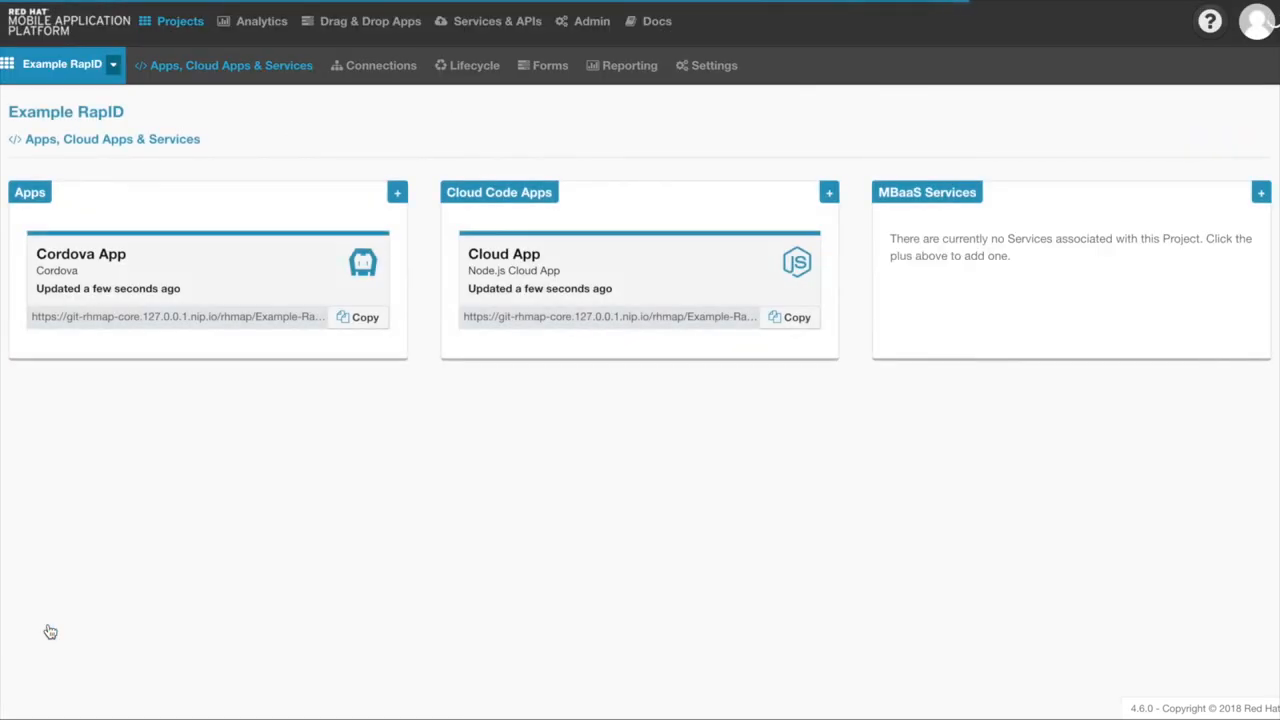
mouse_move(92, 456)
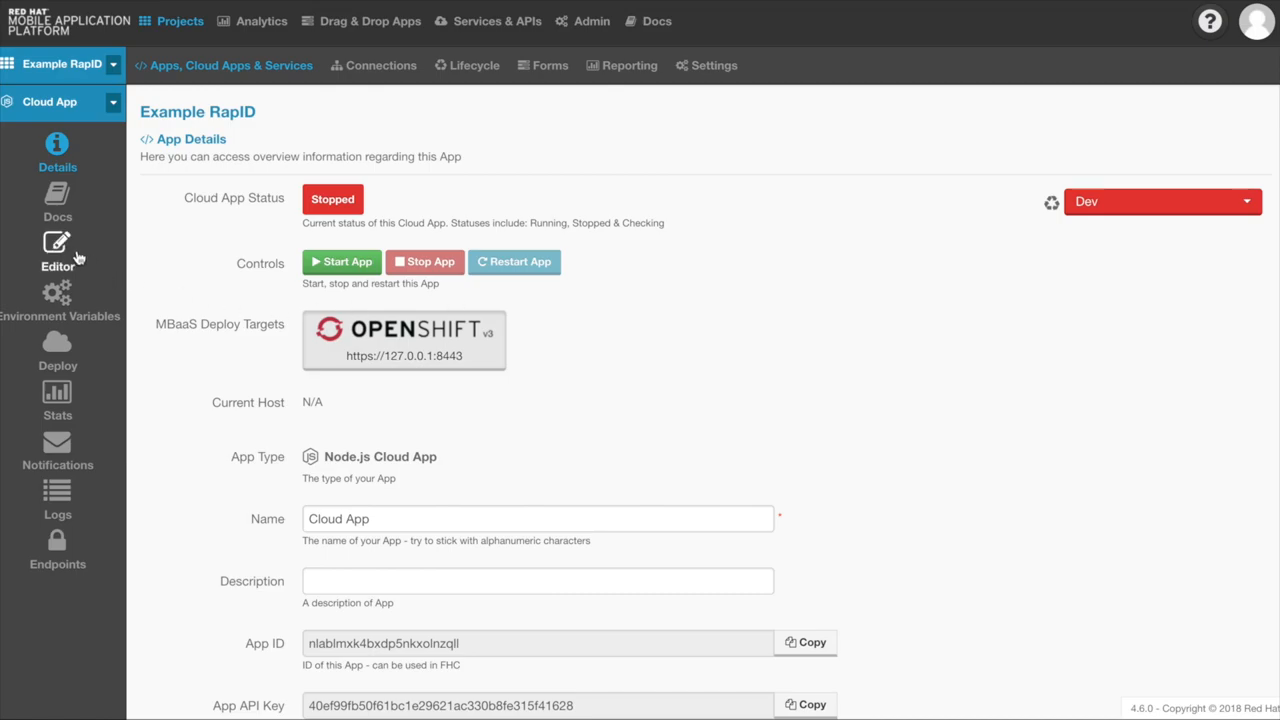
Bring up the cloud app's application.js in the editor at the routes section.
left_click(56, 244)
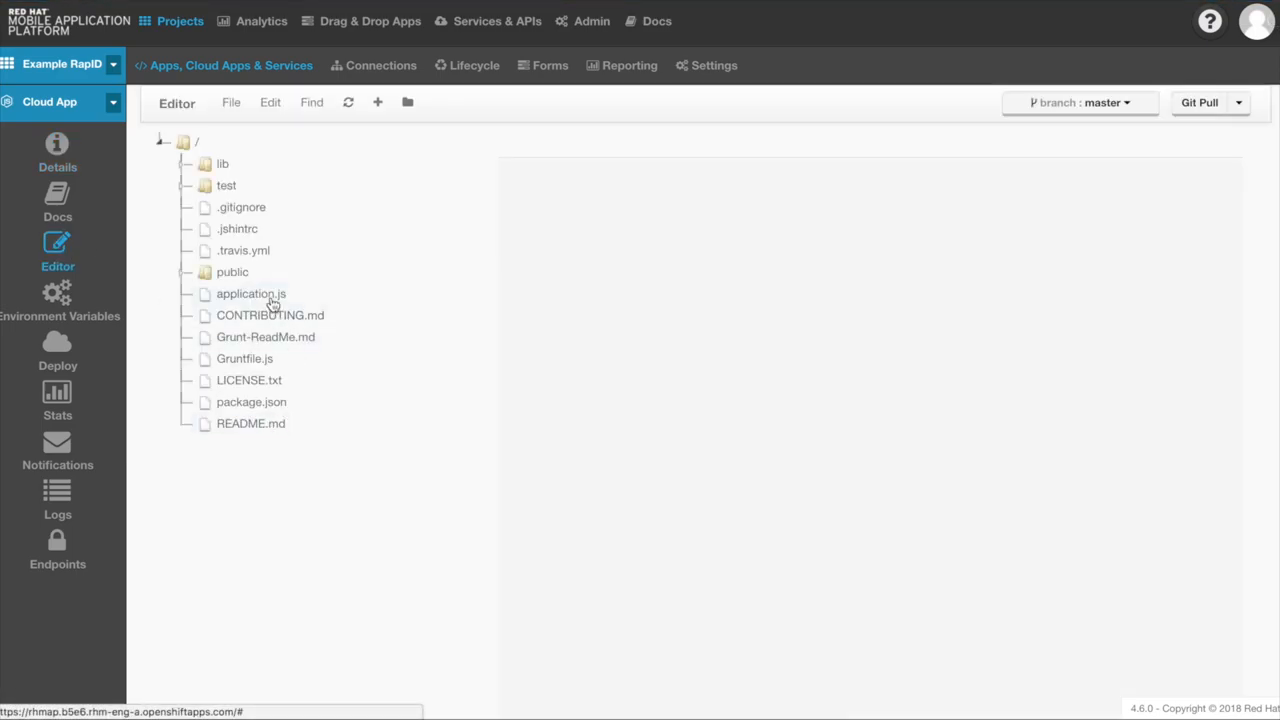
left_click(250, 292)
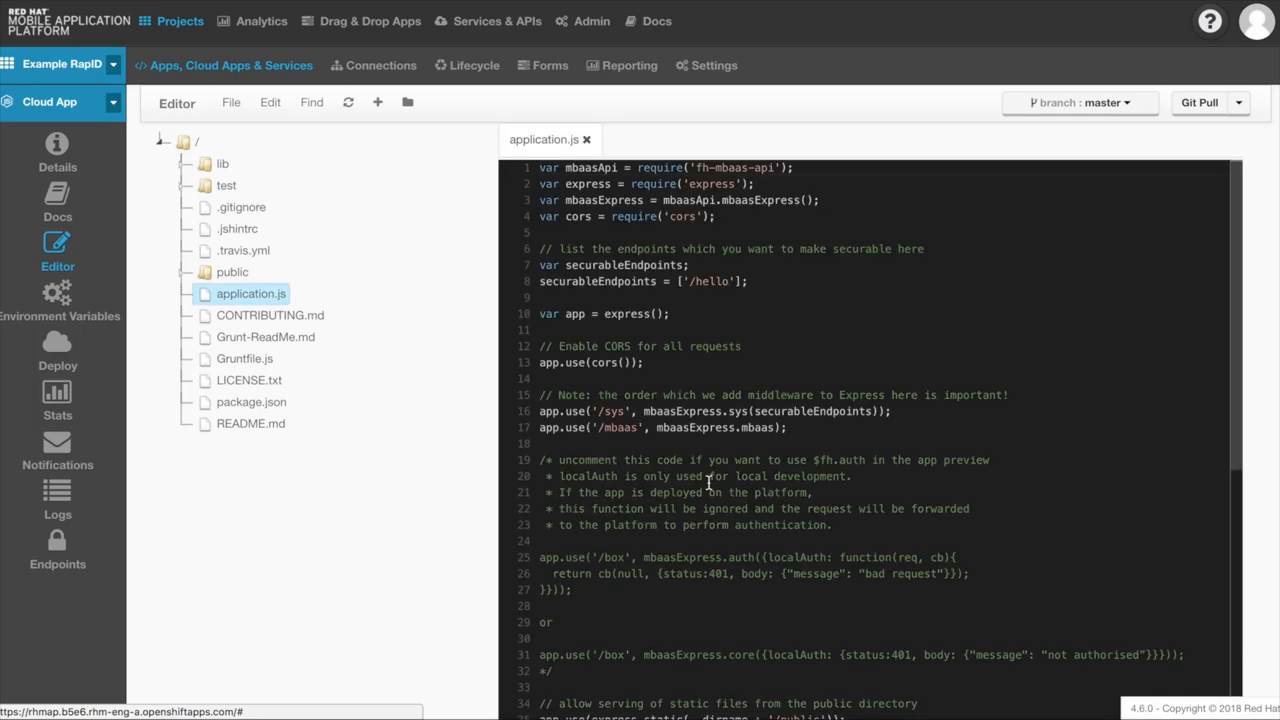
scroll("down", 3)
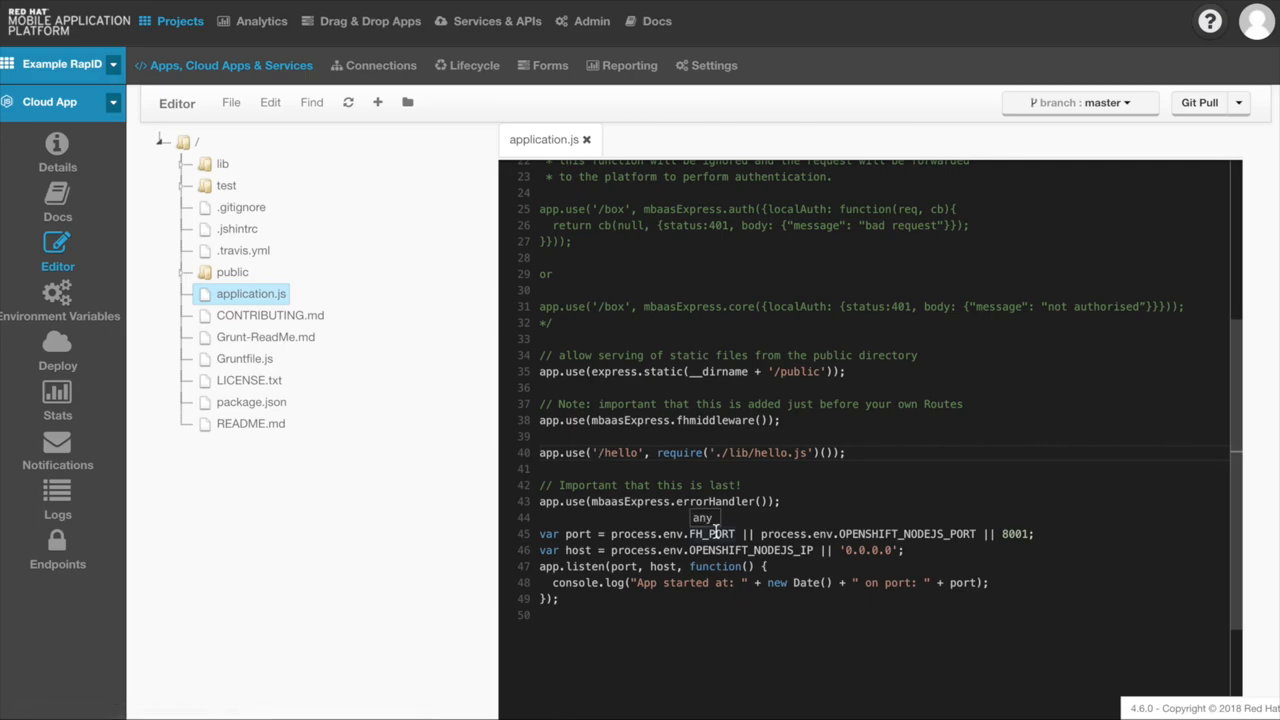
Add a stub app.post('/auth/login', (req, res, next) => { // TODO id generation }) handler.
type("app")
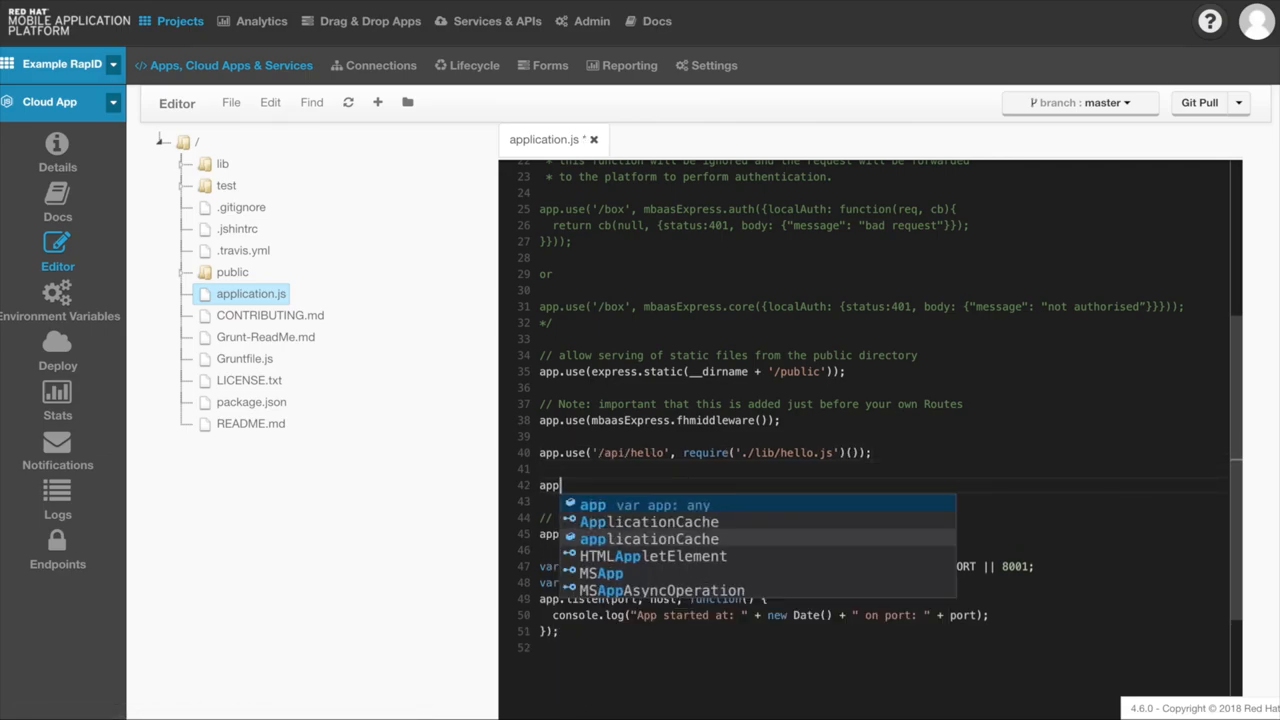
type(".post(")
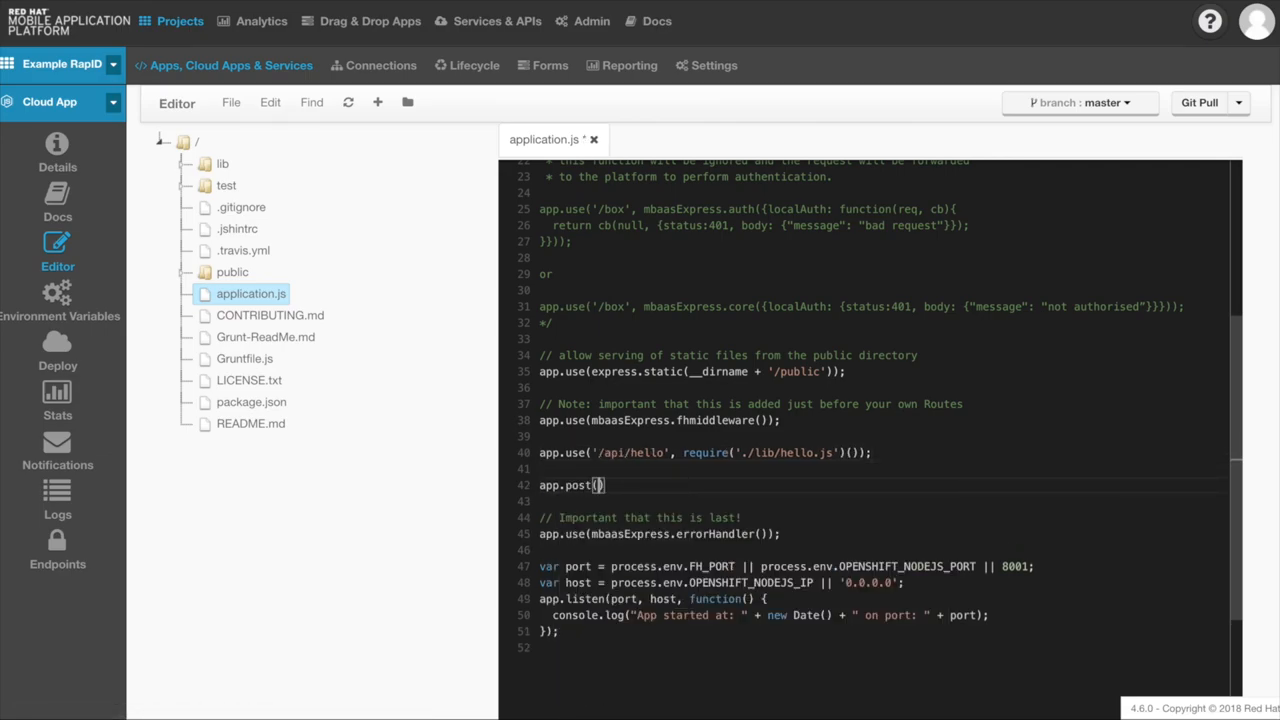
type("/auth/login'")
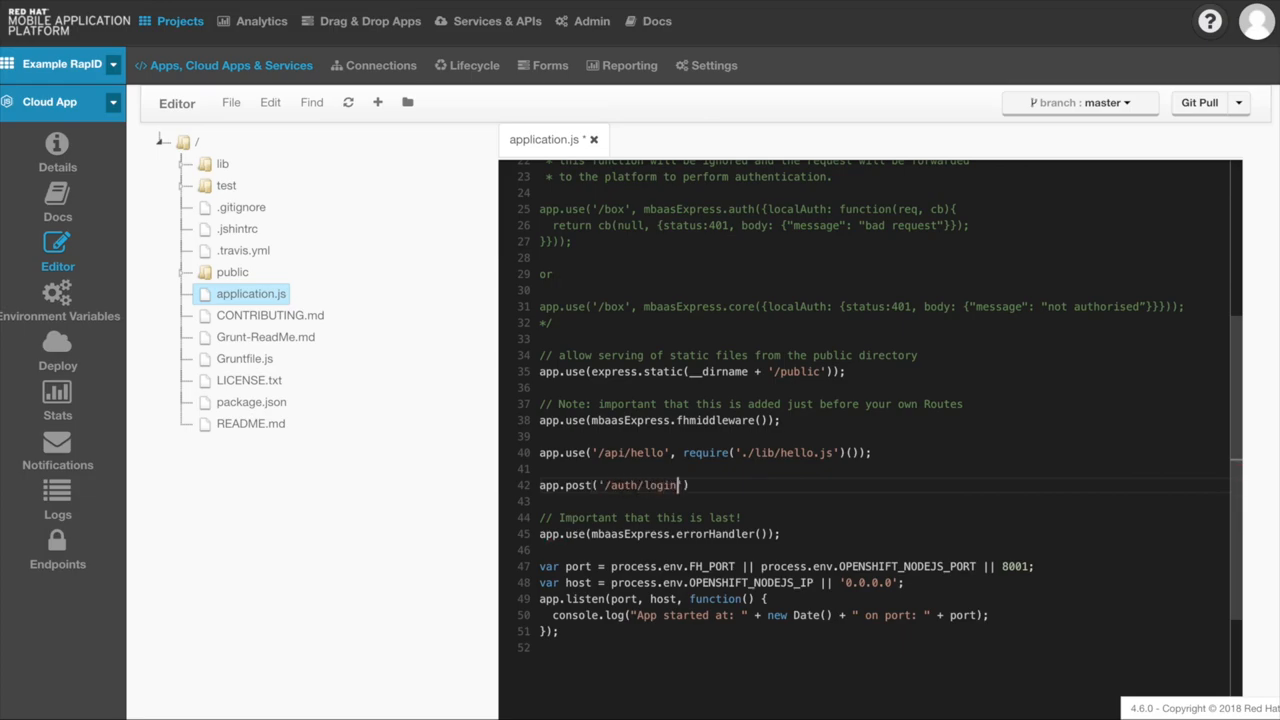
type(",")
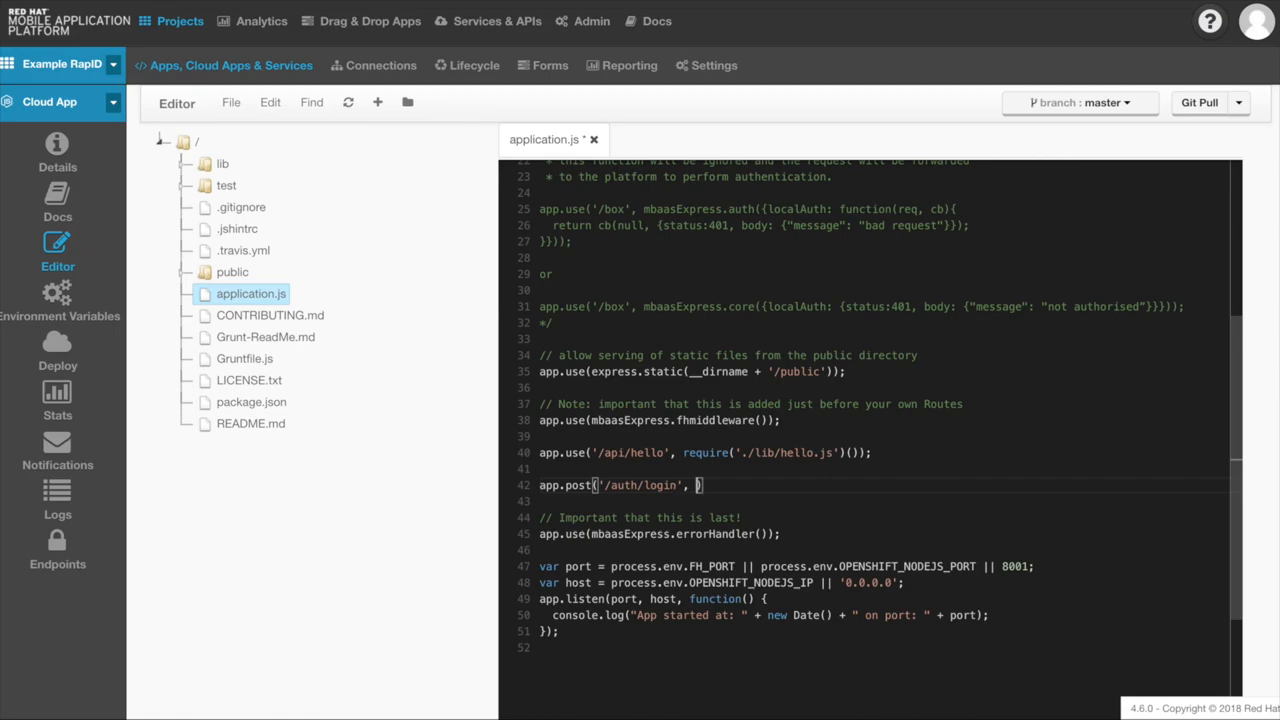
type("(req, res, next")
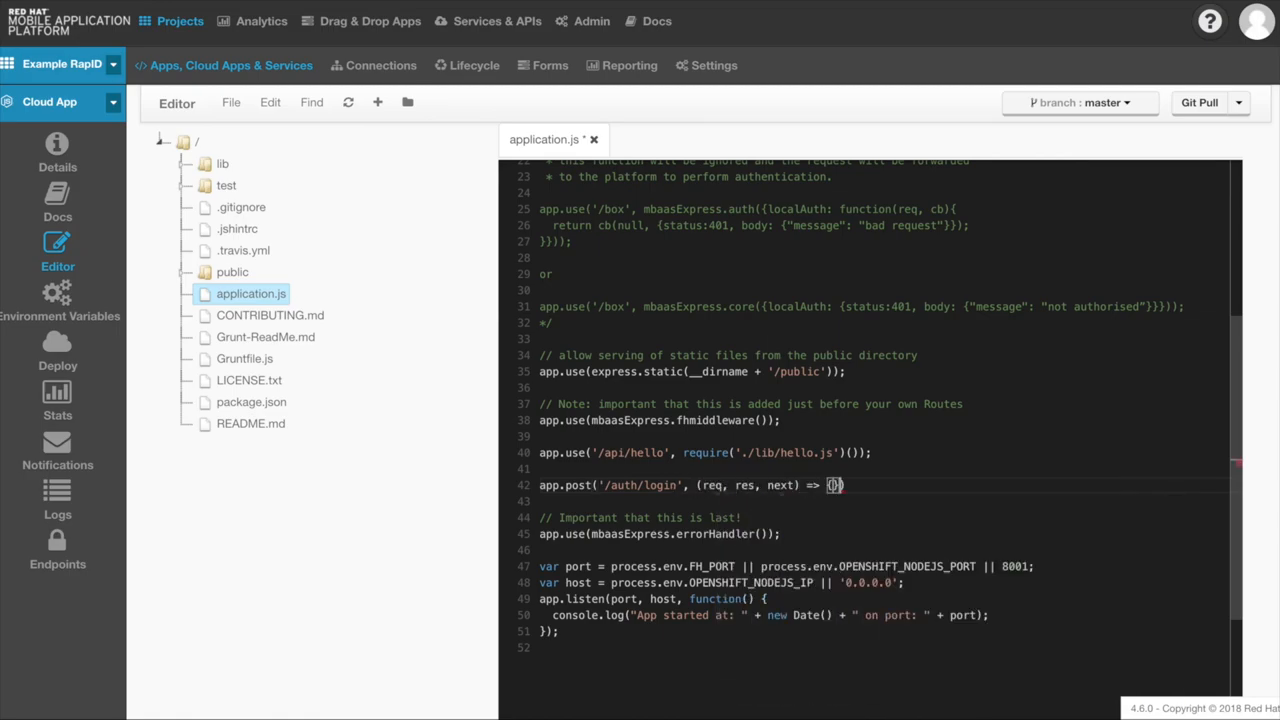
type("// TODO - login and user")
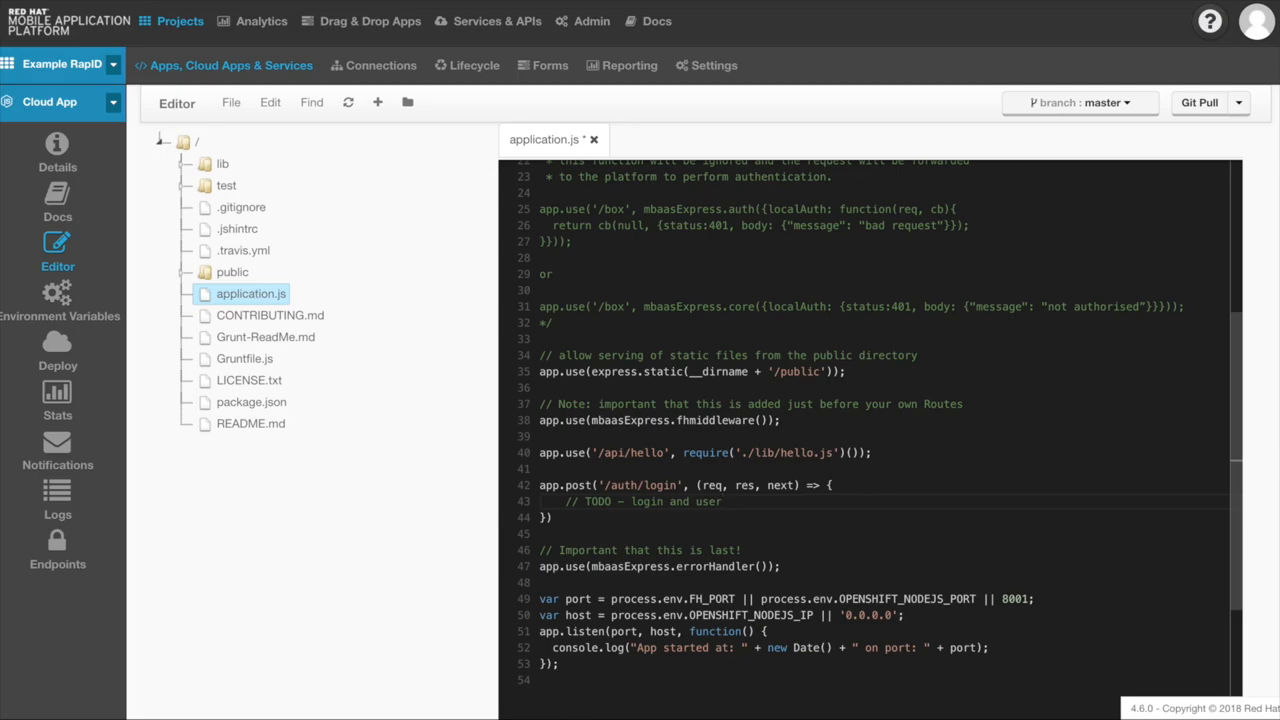
type("id generation")
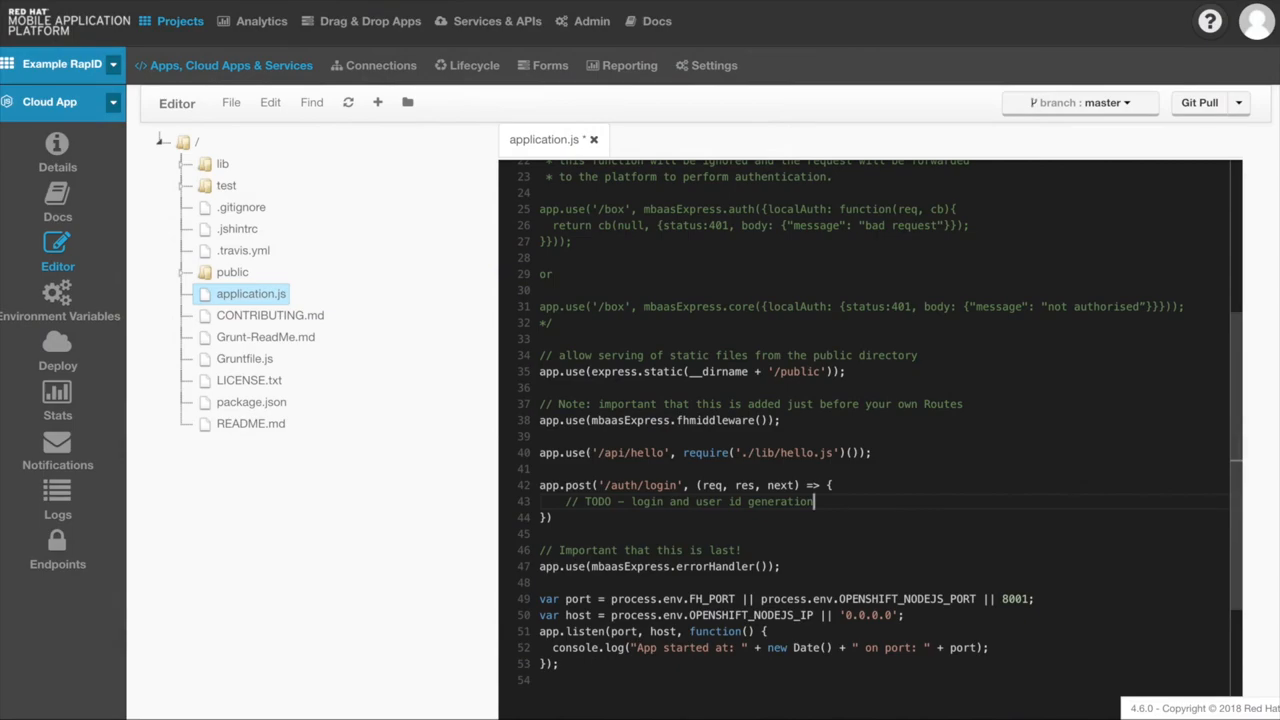
Deploy the cloud app to OpenShift, wait for Completed, and return to its Details.
left_click(56, 350)
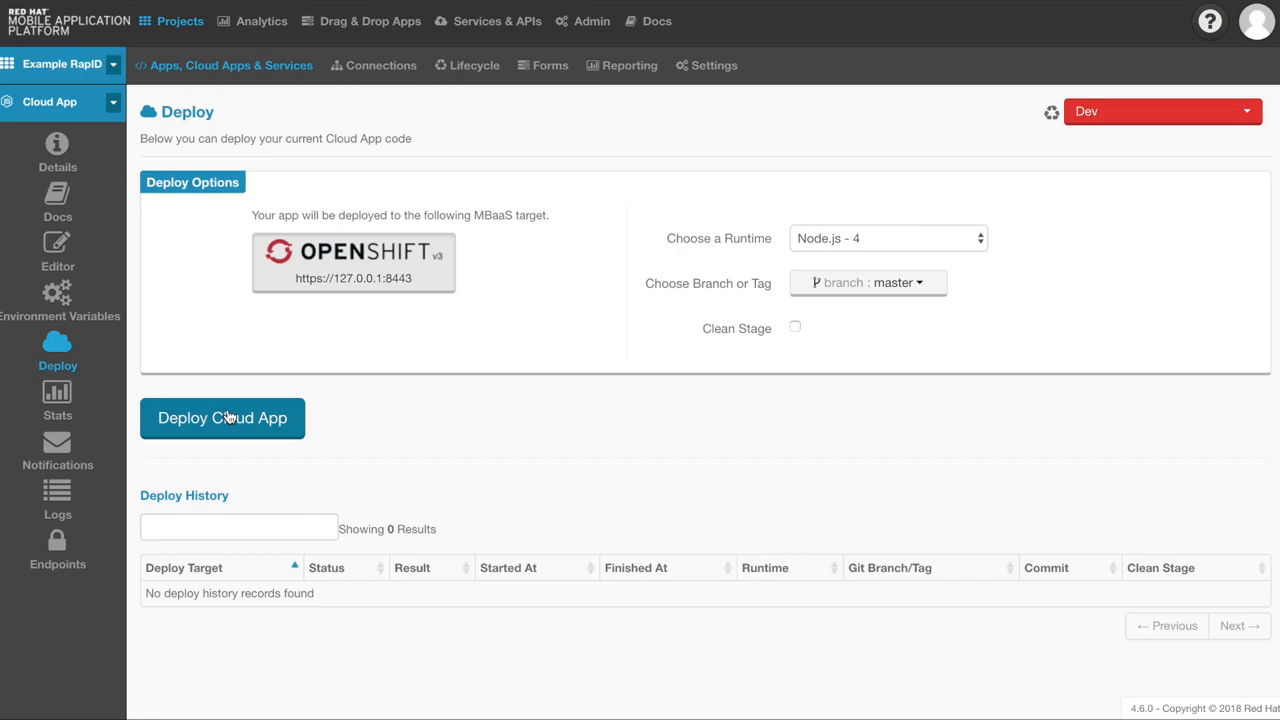
left_click(222, 418)
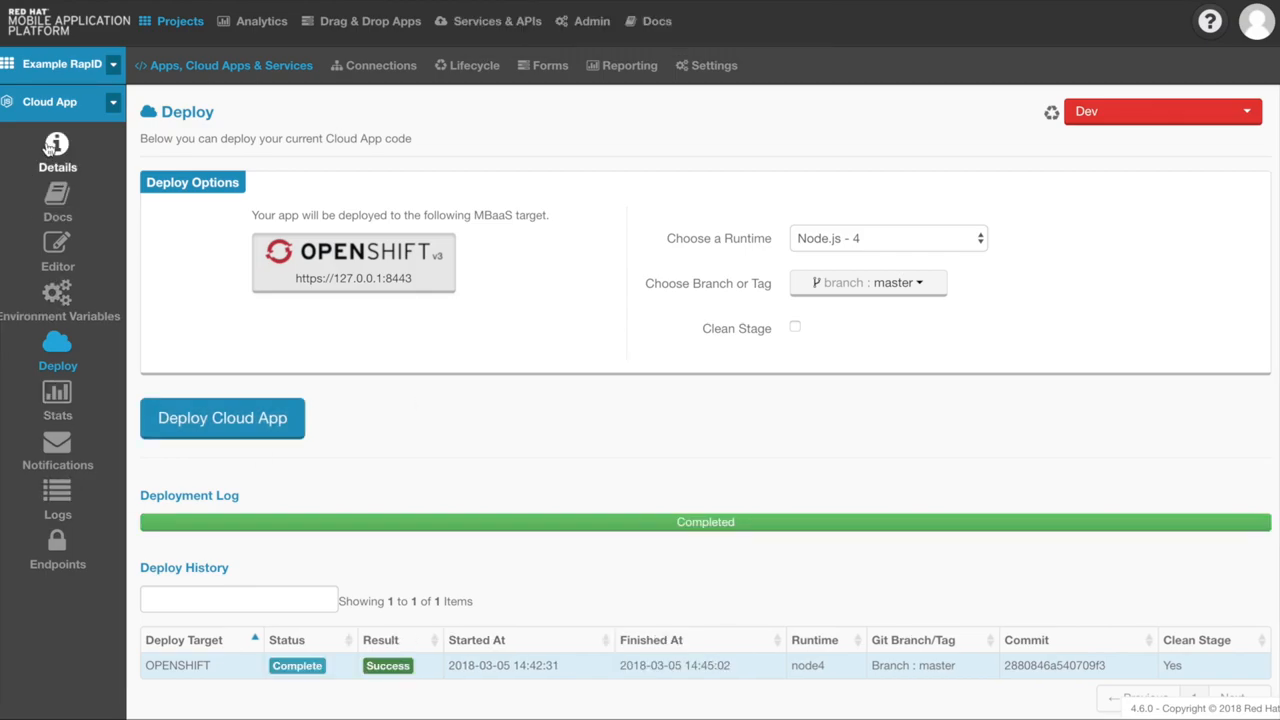
left_click(56, 152)
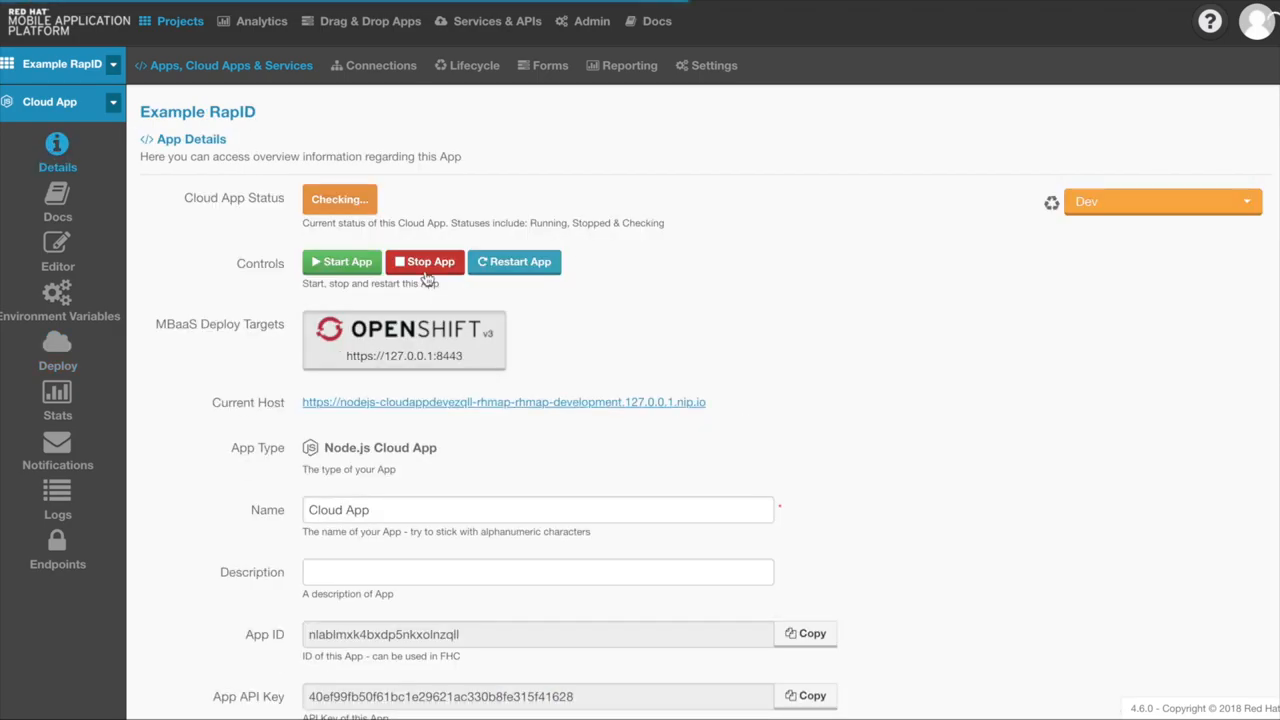
left_click(504, 402)
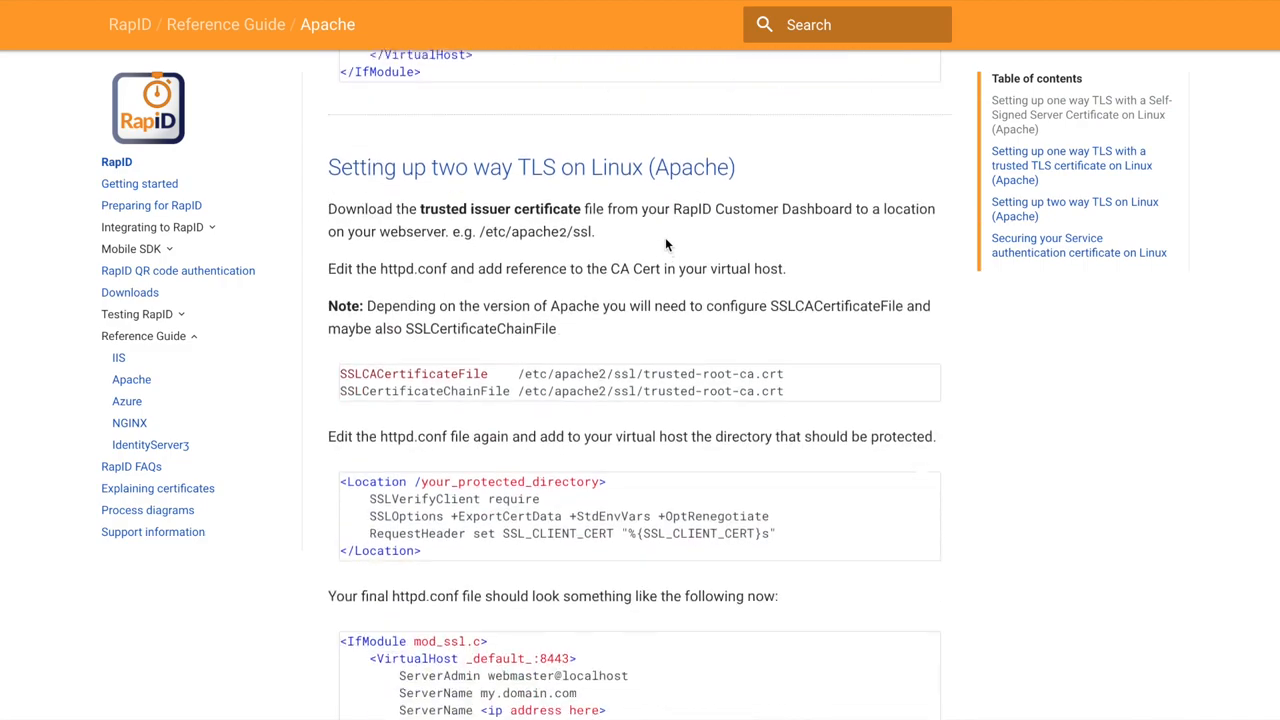
Scroll the RapID Apache guide to the 'Setting up two way TLS on Linux' steps.
scroll("down", 3)
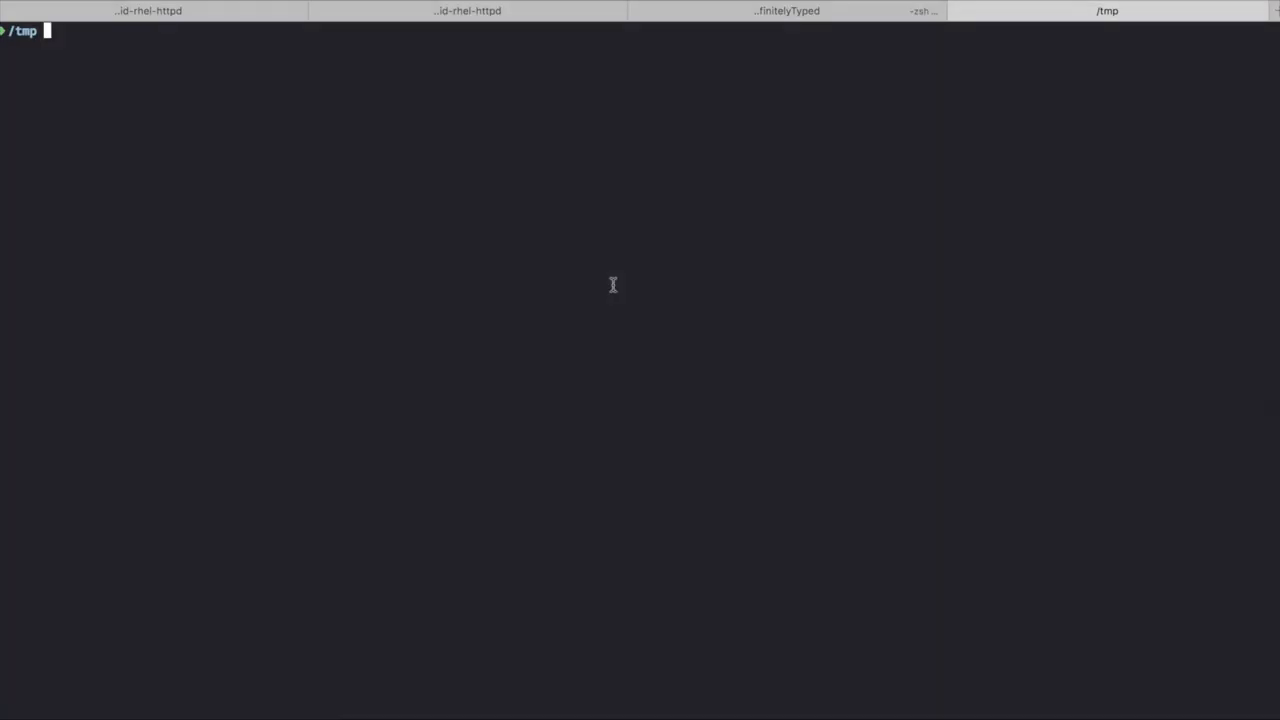
Run openssl genrsa -des3 for server.key and enter the CSR's organisational unit 'Mobile'.
type("openssl genrsa -des3 -passout pass:x -out server.pass.key 2048")
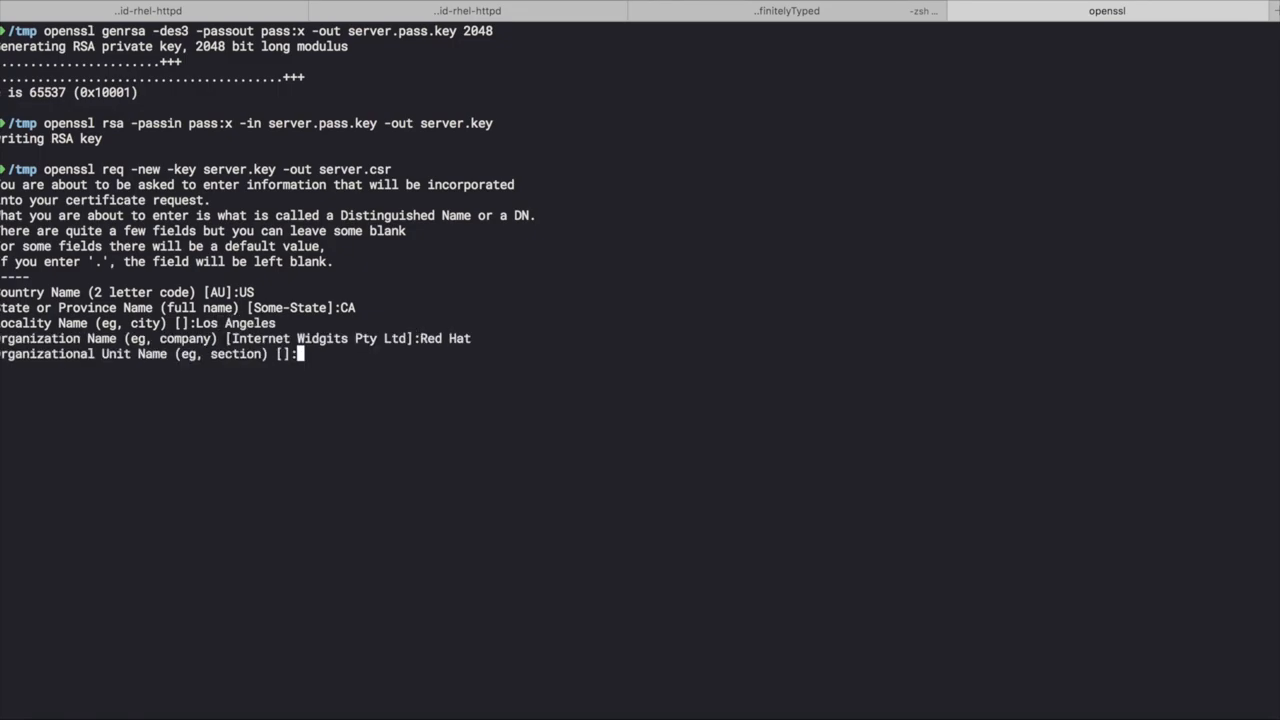
type("Mobile")
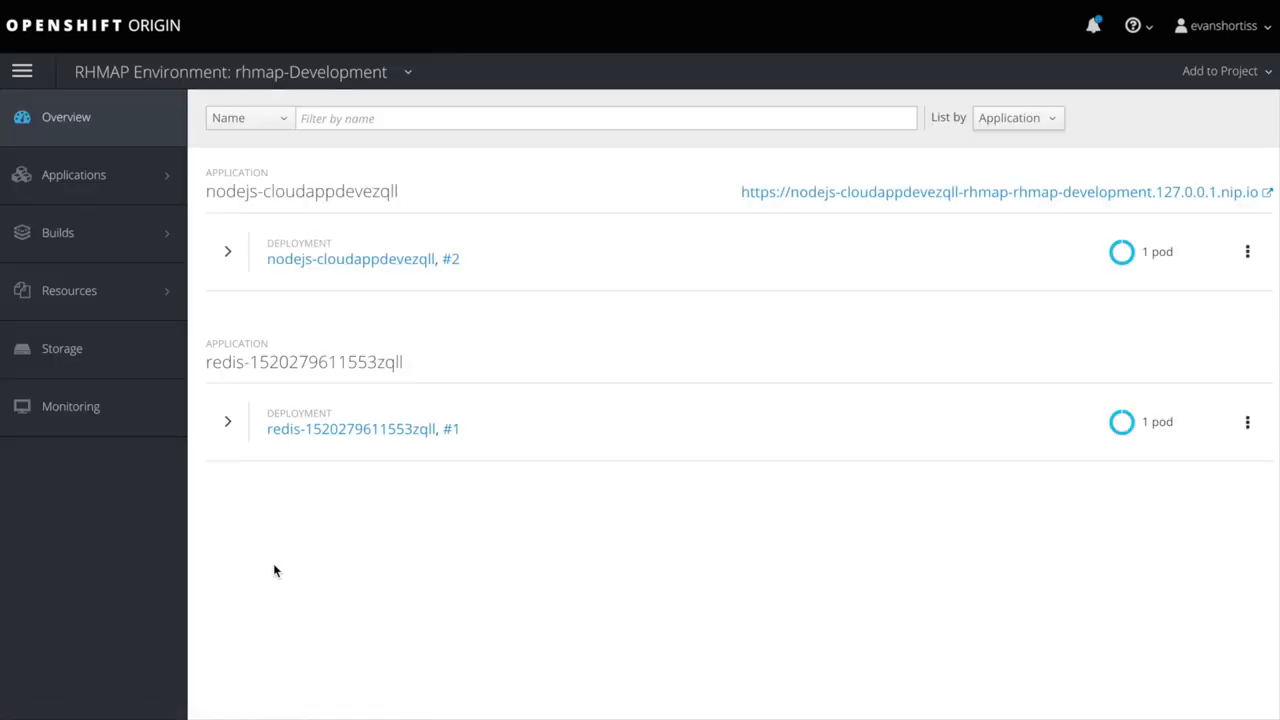
mouse_move(380, 276)
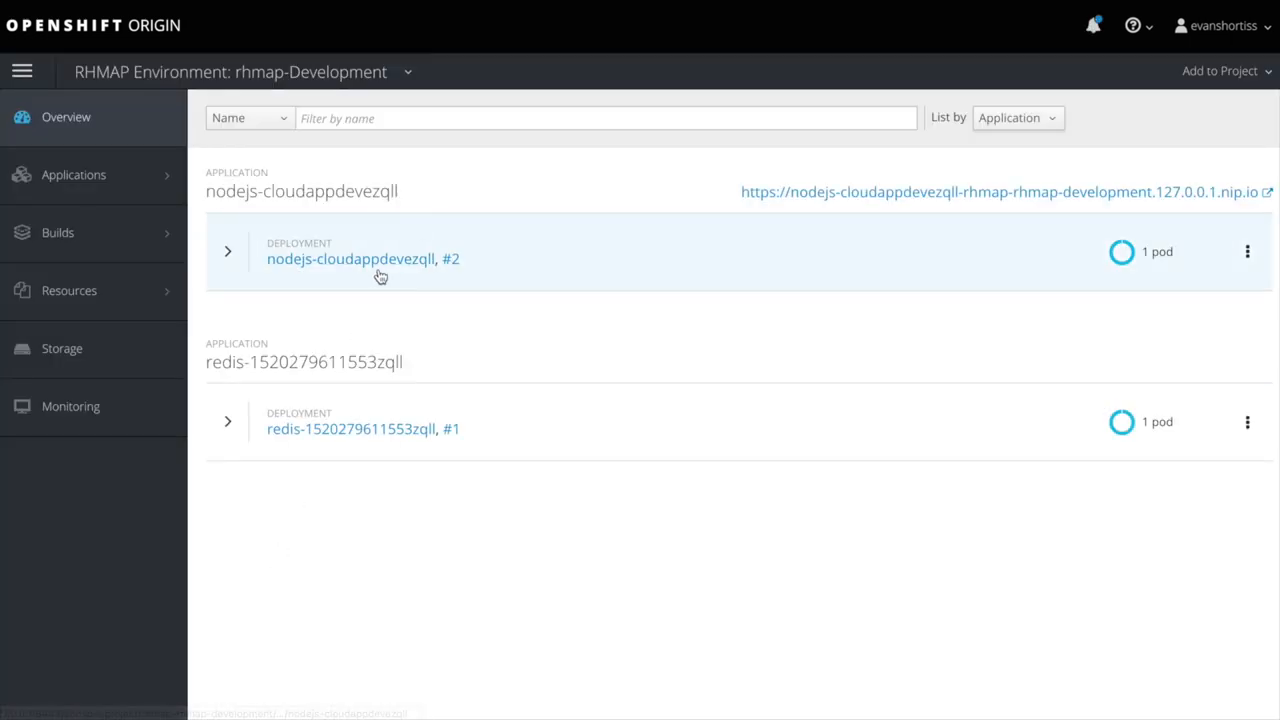
mouse_move(890, 206)
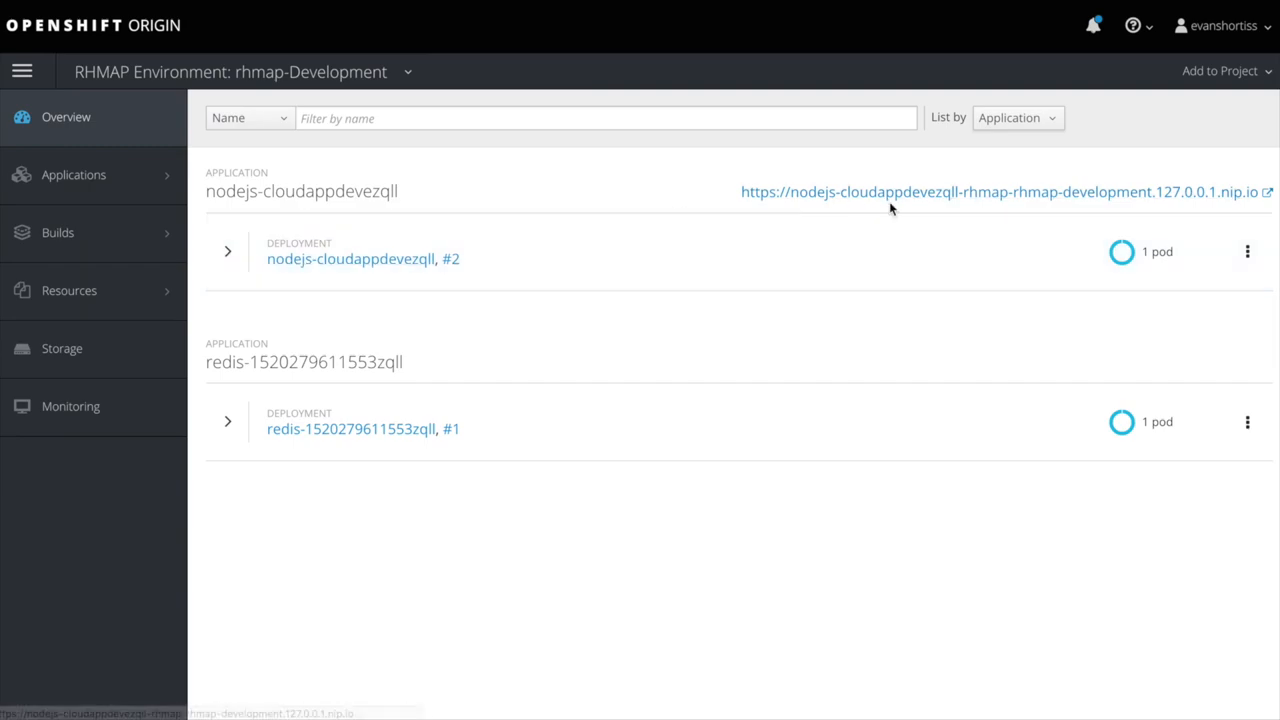
mouse_move(892, 192)
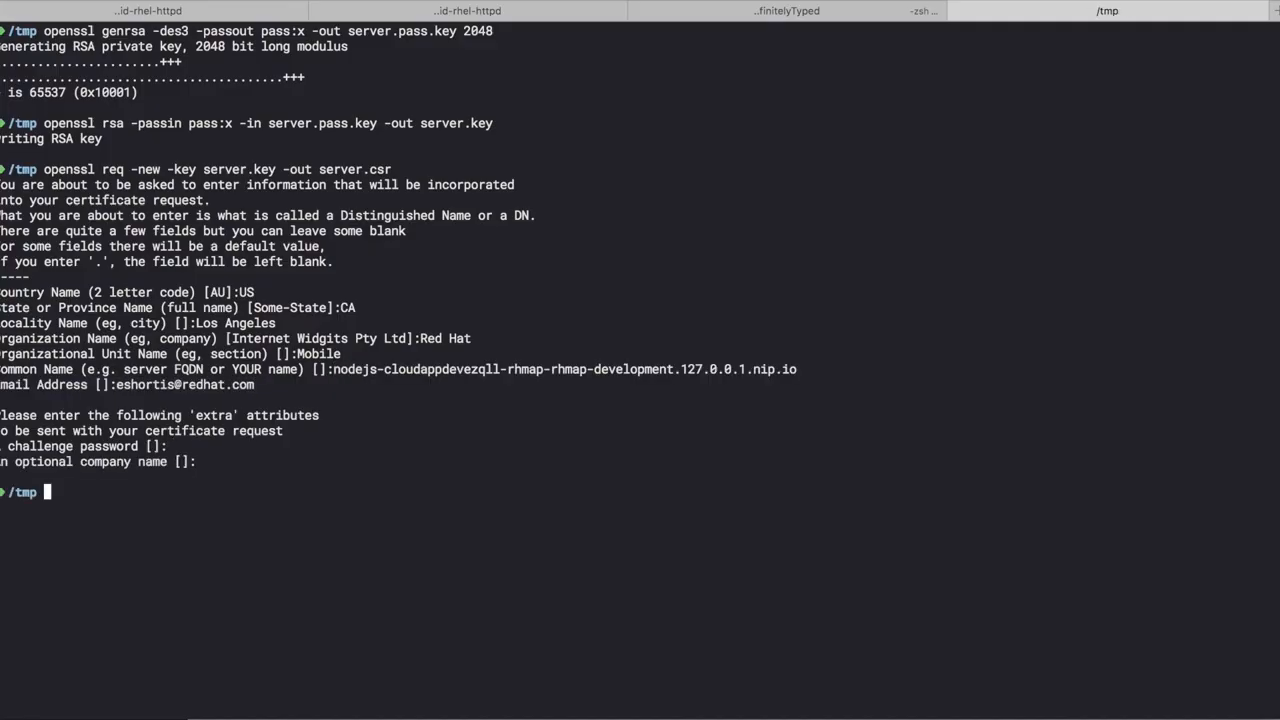
Enter 'openssl x509 -req -days 365 -in server.csr -signkey se…' to self-sign the CSR.
type("openssl x509 -req -days 365")
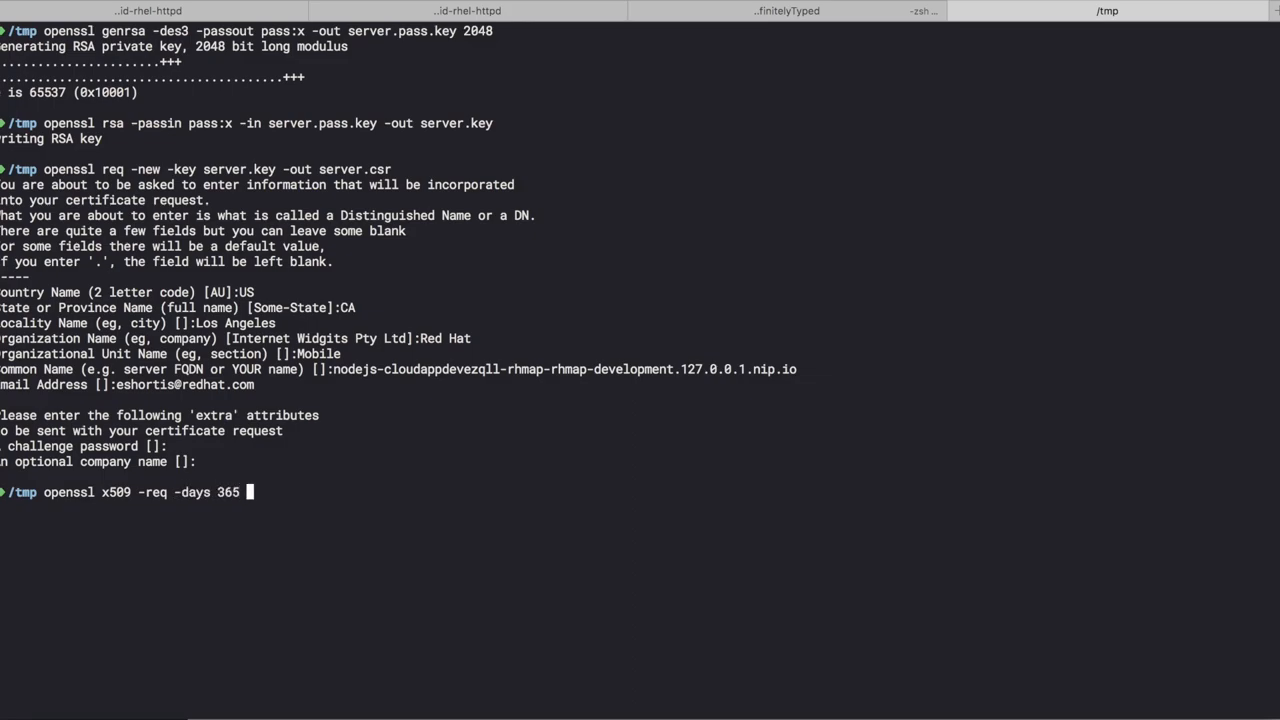
type("-in server.csr -signkey se")
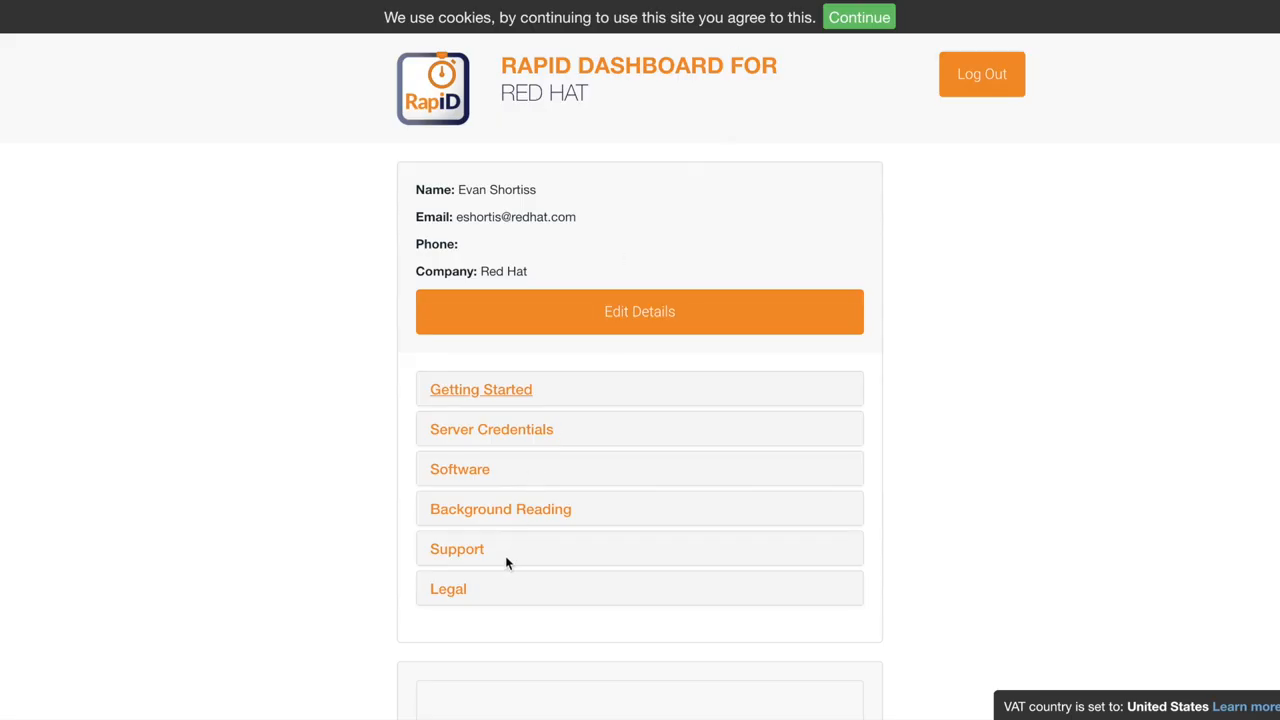
left_click(492, 428)
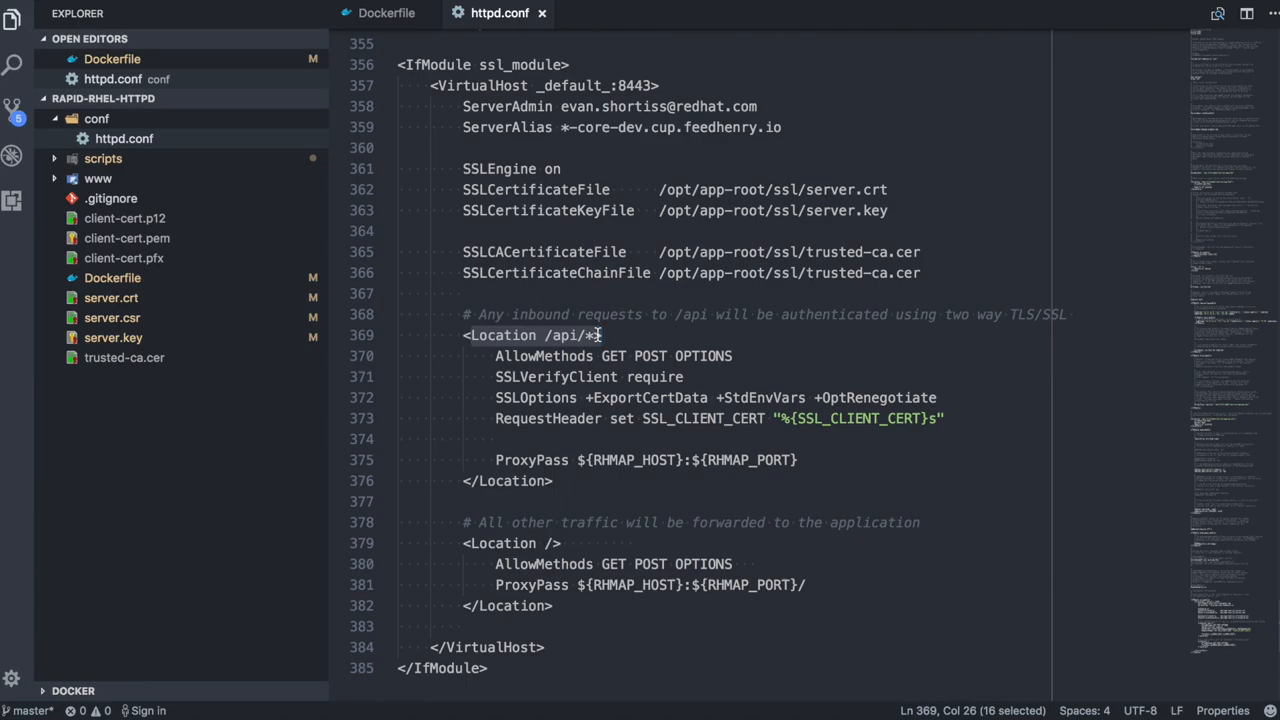
mouse_move(684, 348)
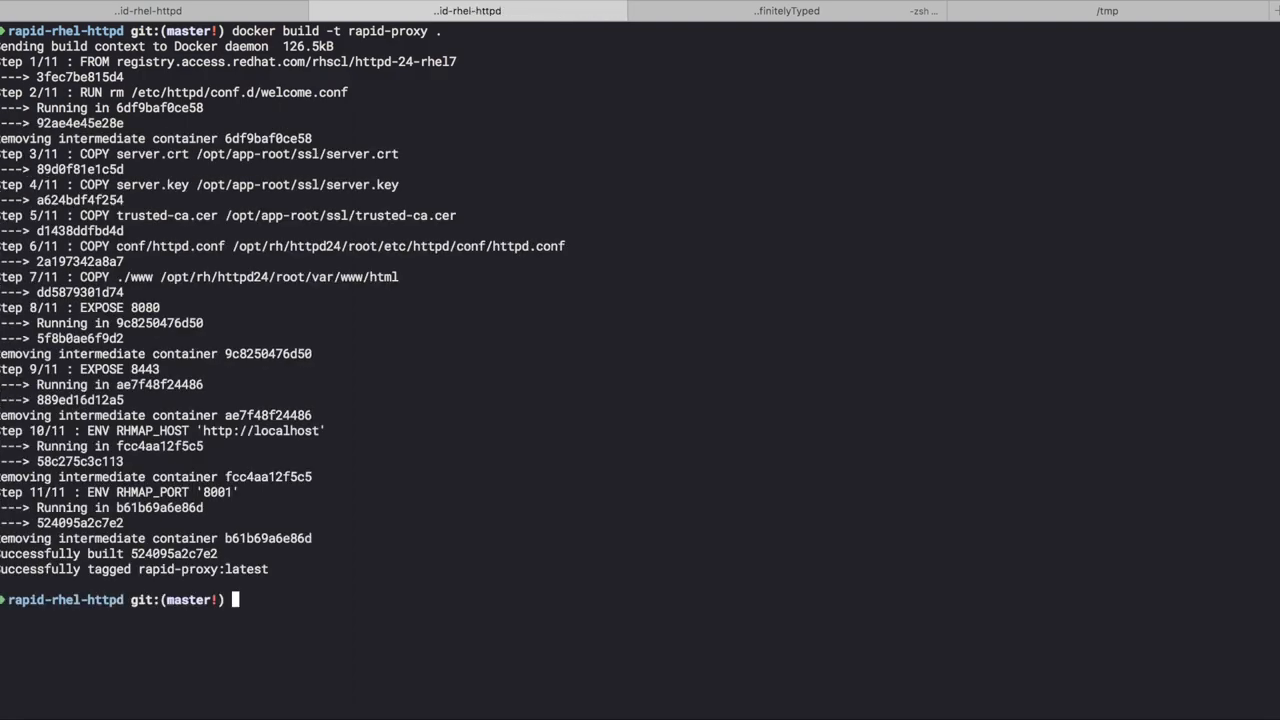
Run 'docker run -dit --name rapid-proxy -p 9443:8443 -p 9090:8080' for the proxy image.
type("docker")
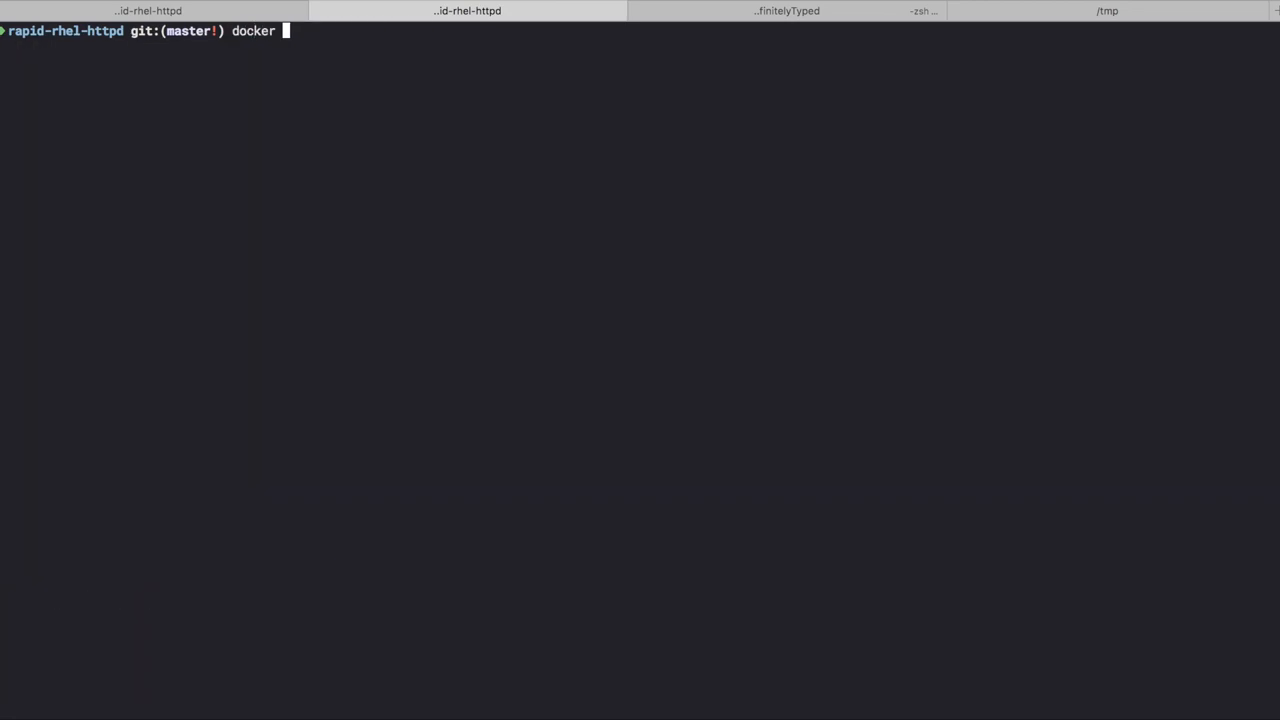
type("run -dit --")
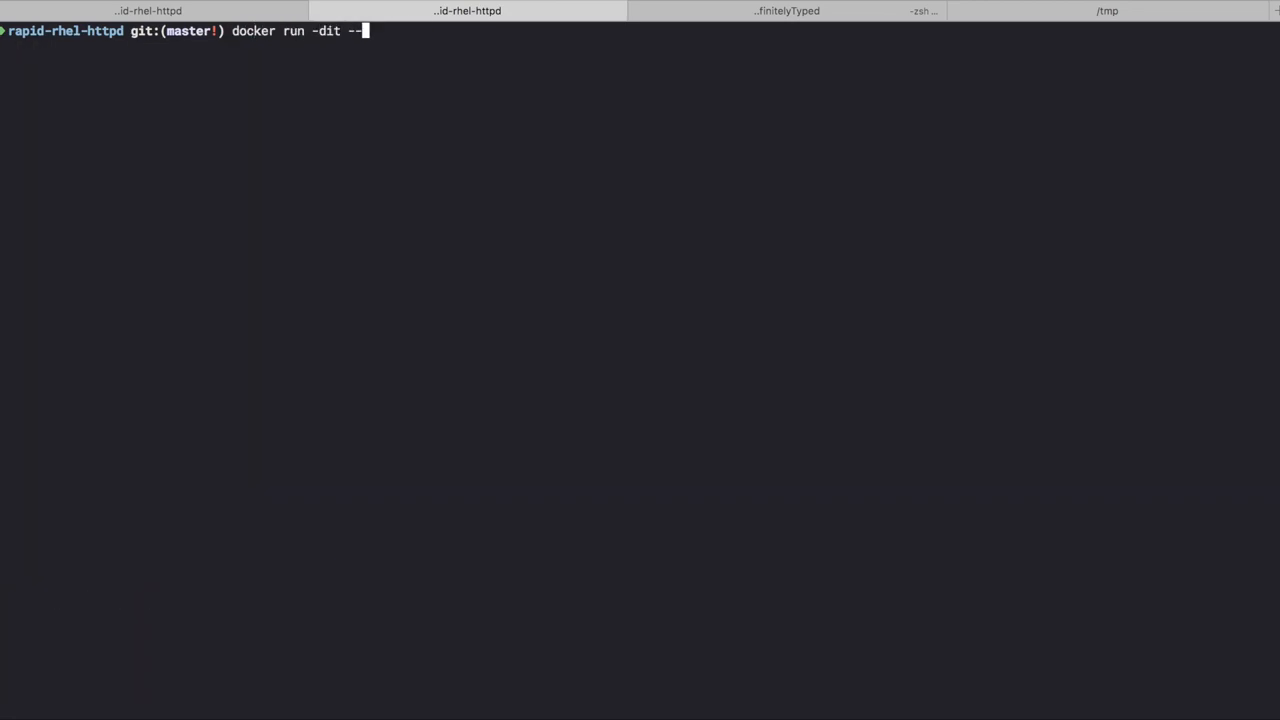
type("name rapid-proxy")
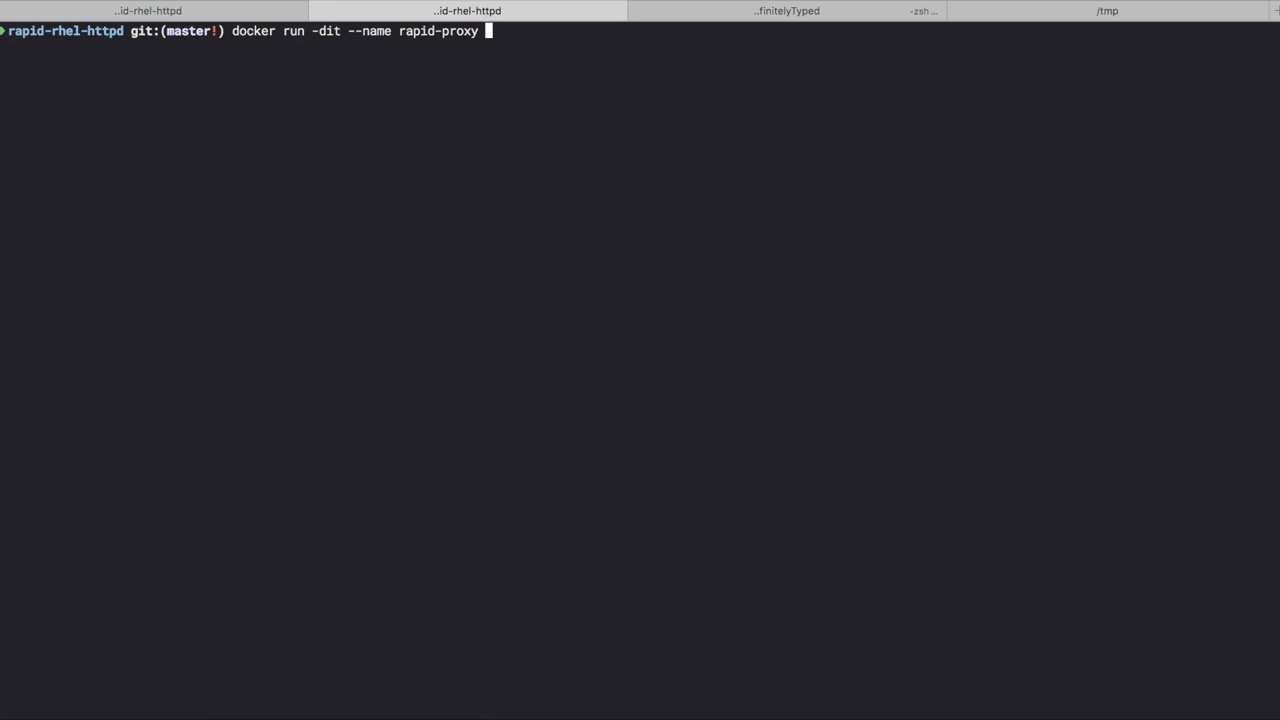
type("-p 9443")
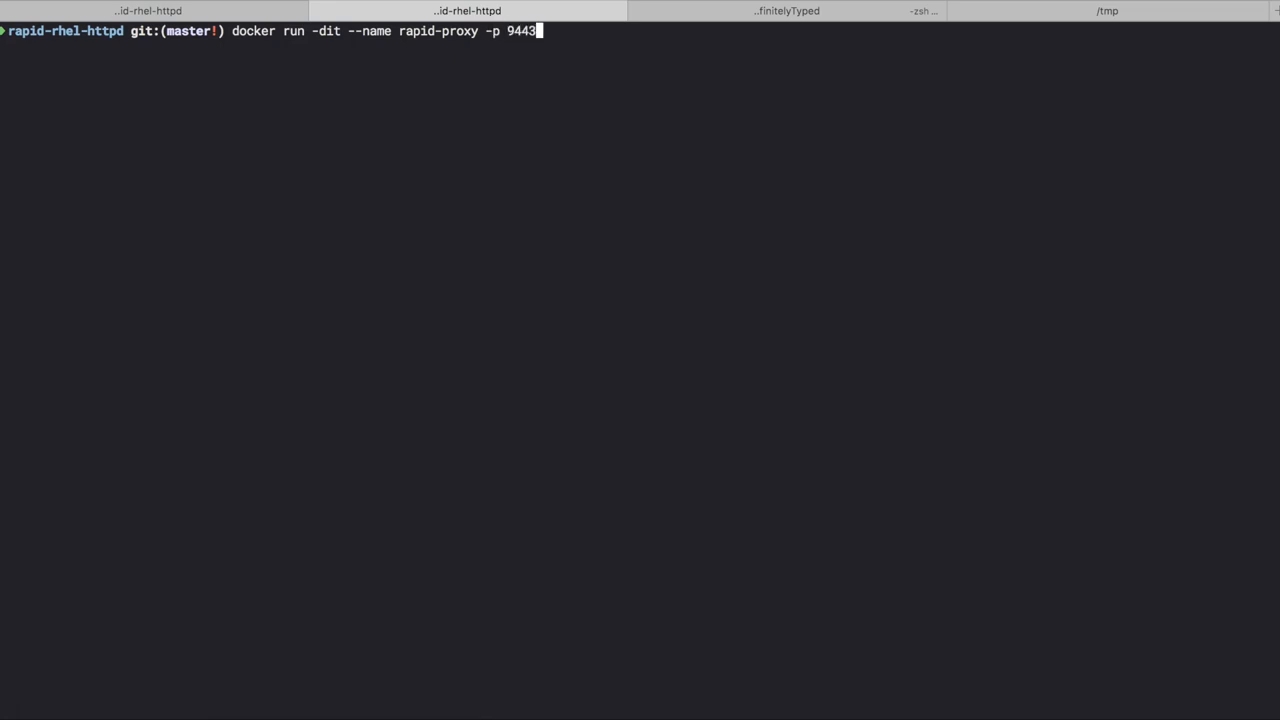
type(":8443 -")
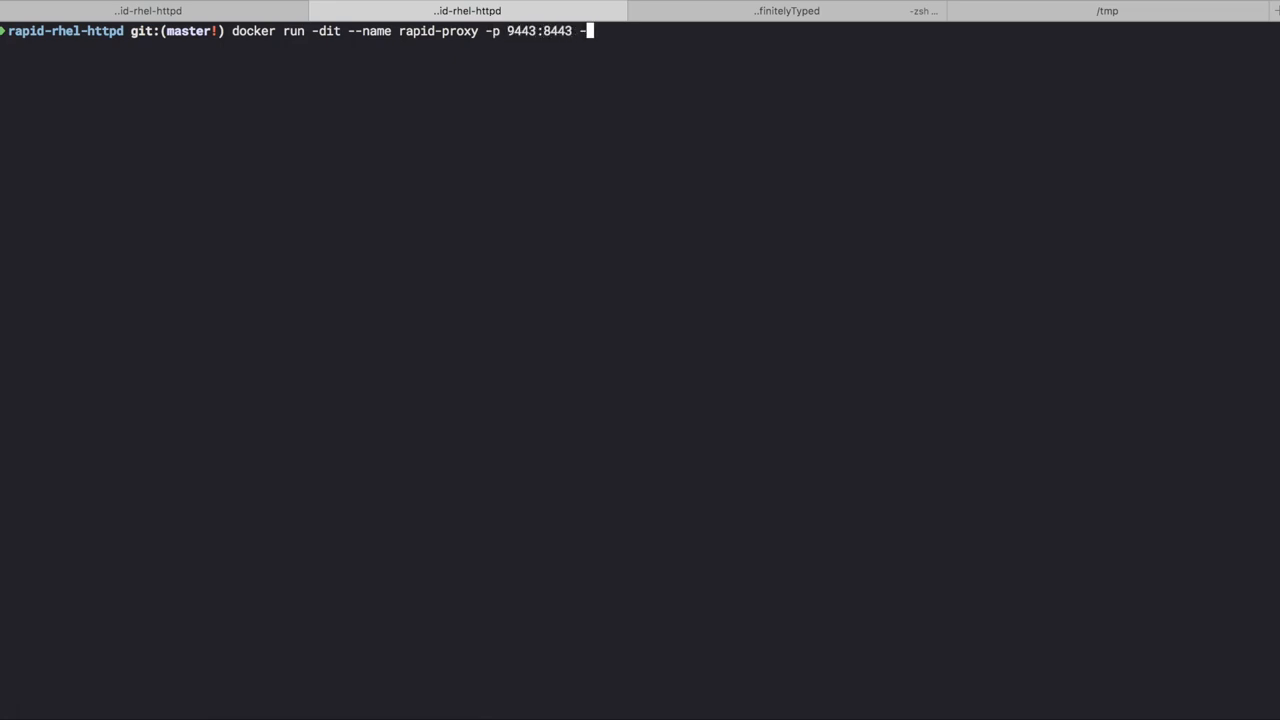
type("p 9090:8080")
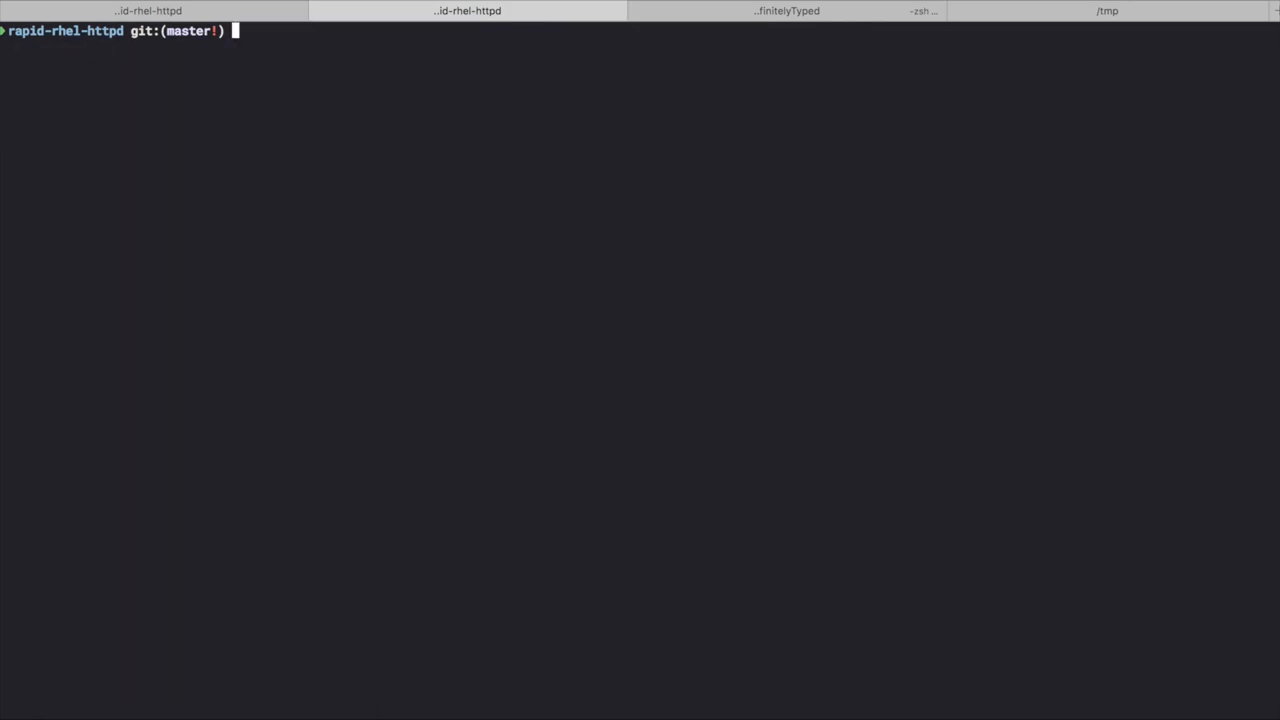
type("curl http://")
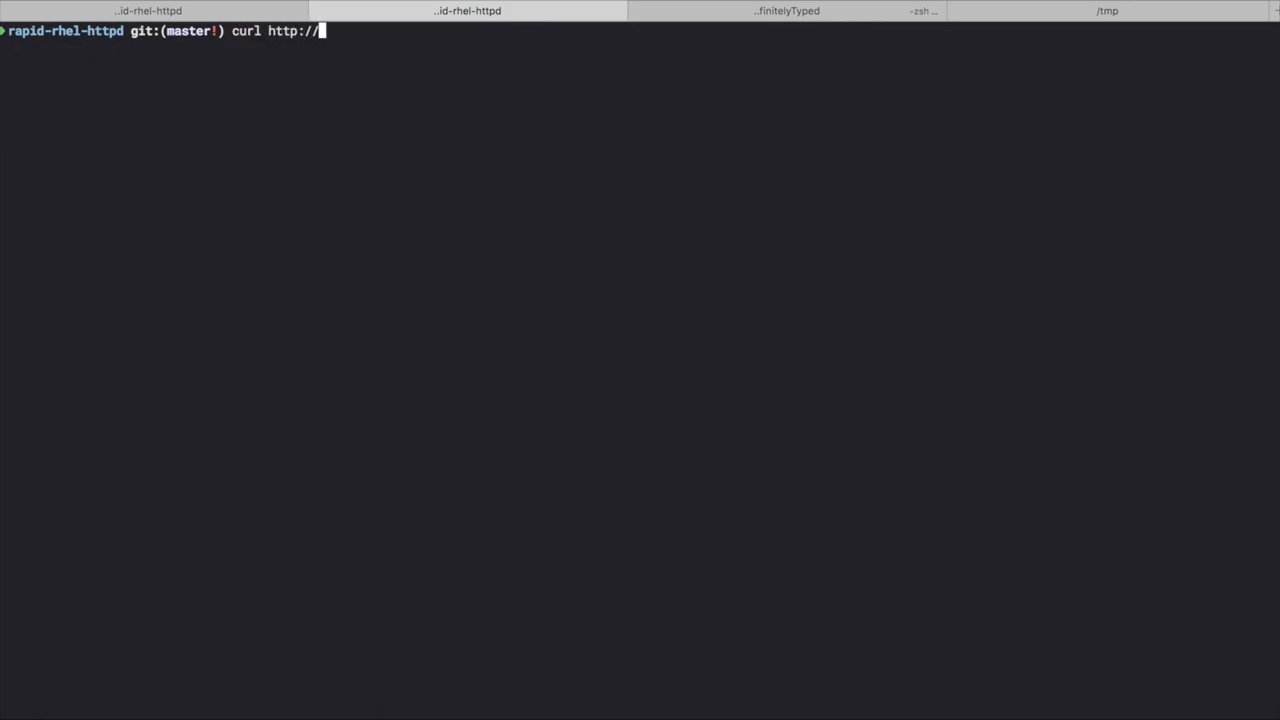
type("localhost:")
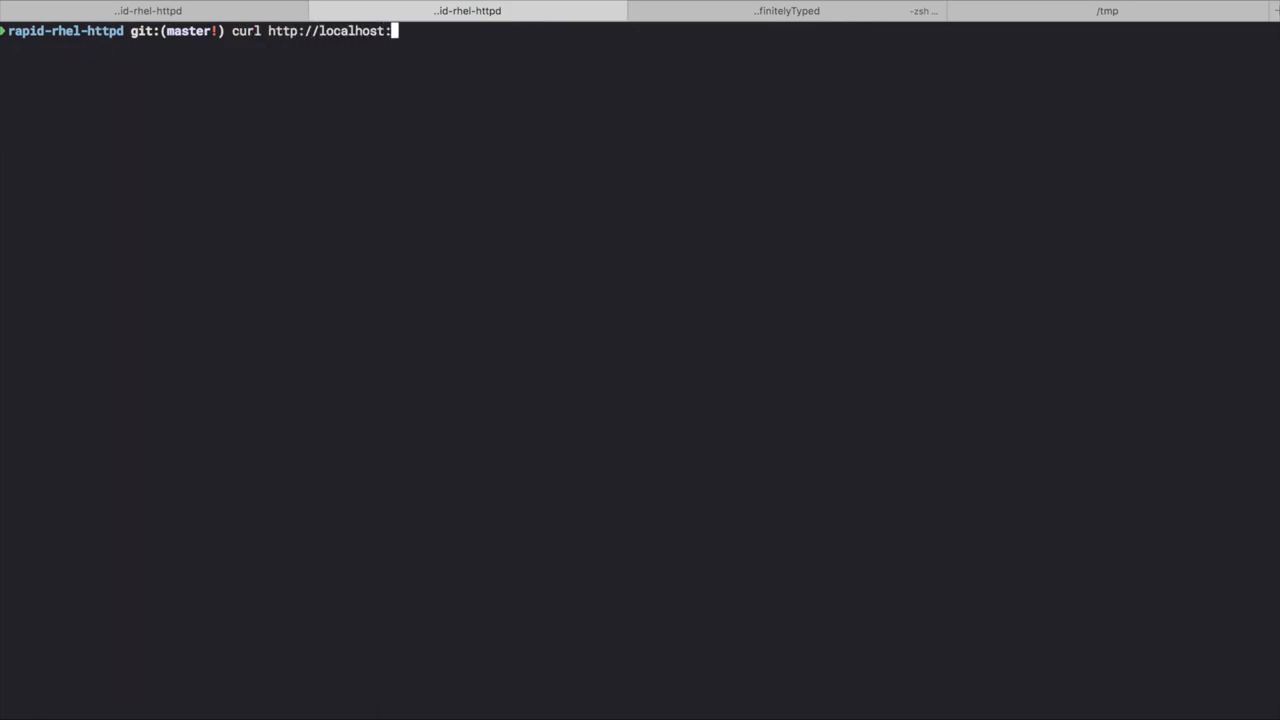
type("9090/")
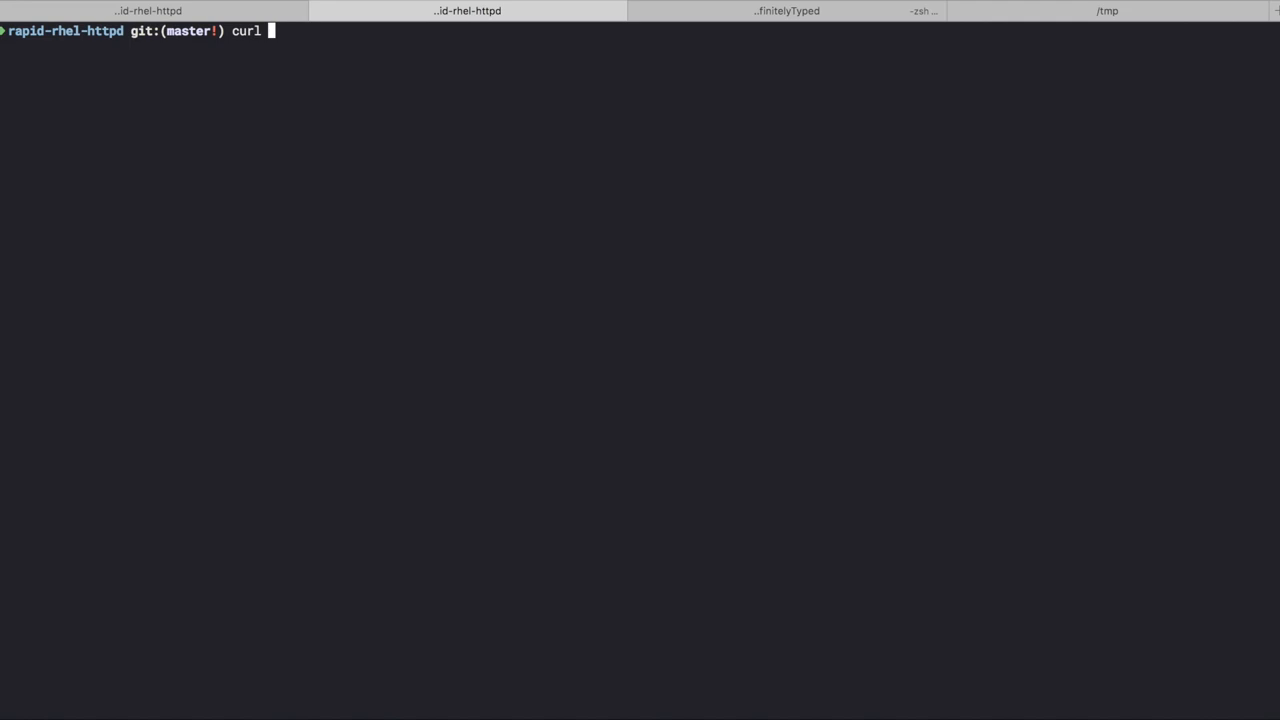
type("-k https://localhost")
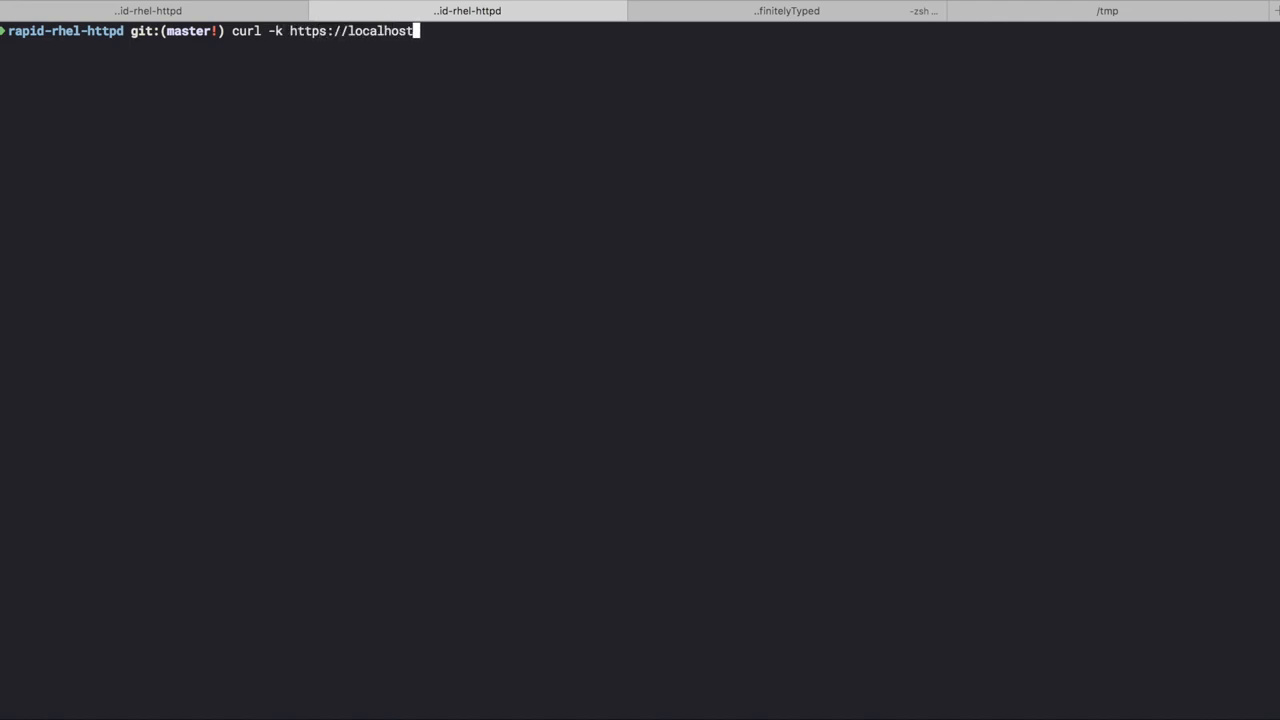
type(":9443/api/")
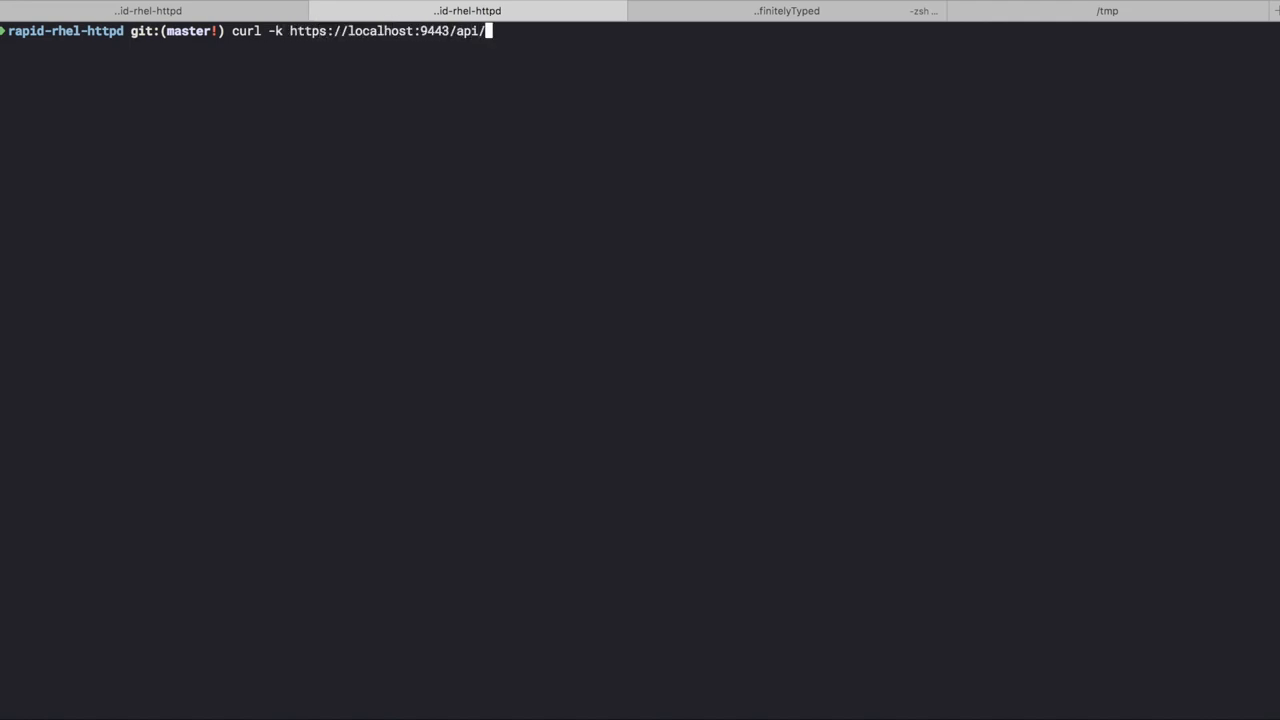
key("Return")
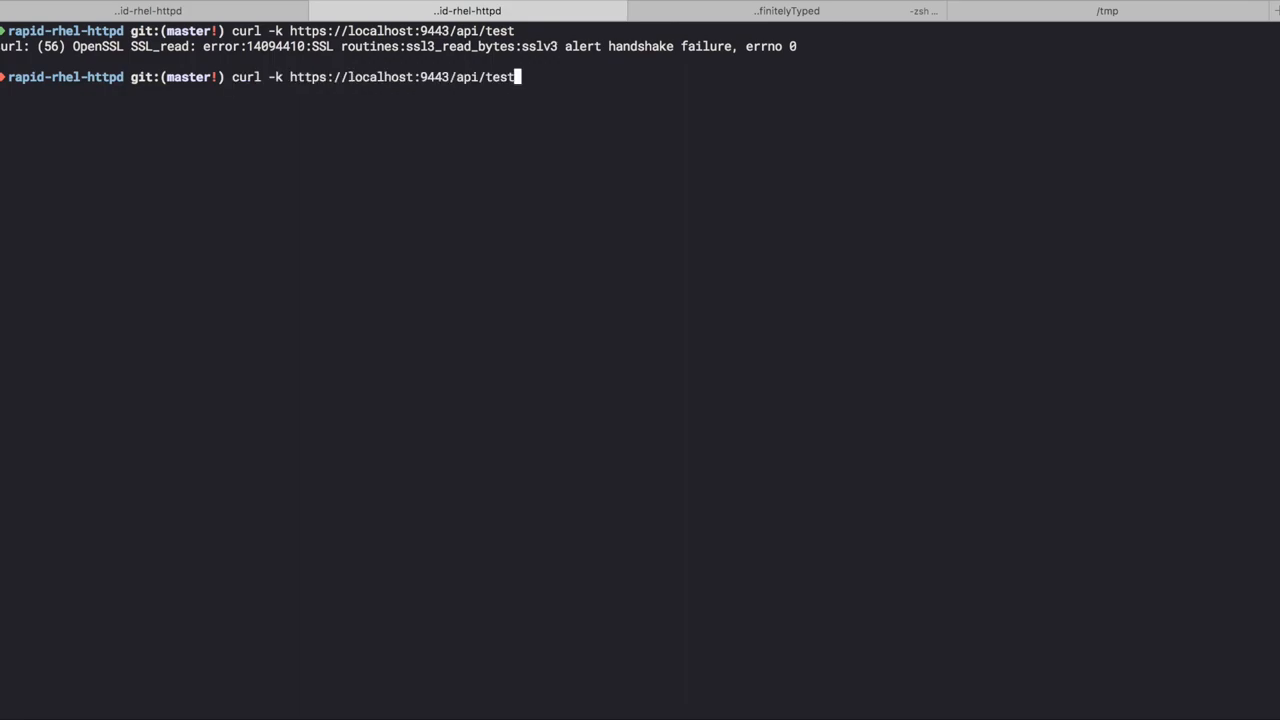
key("Backspace")
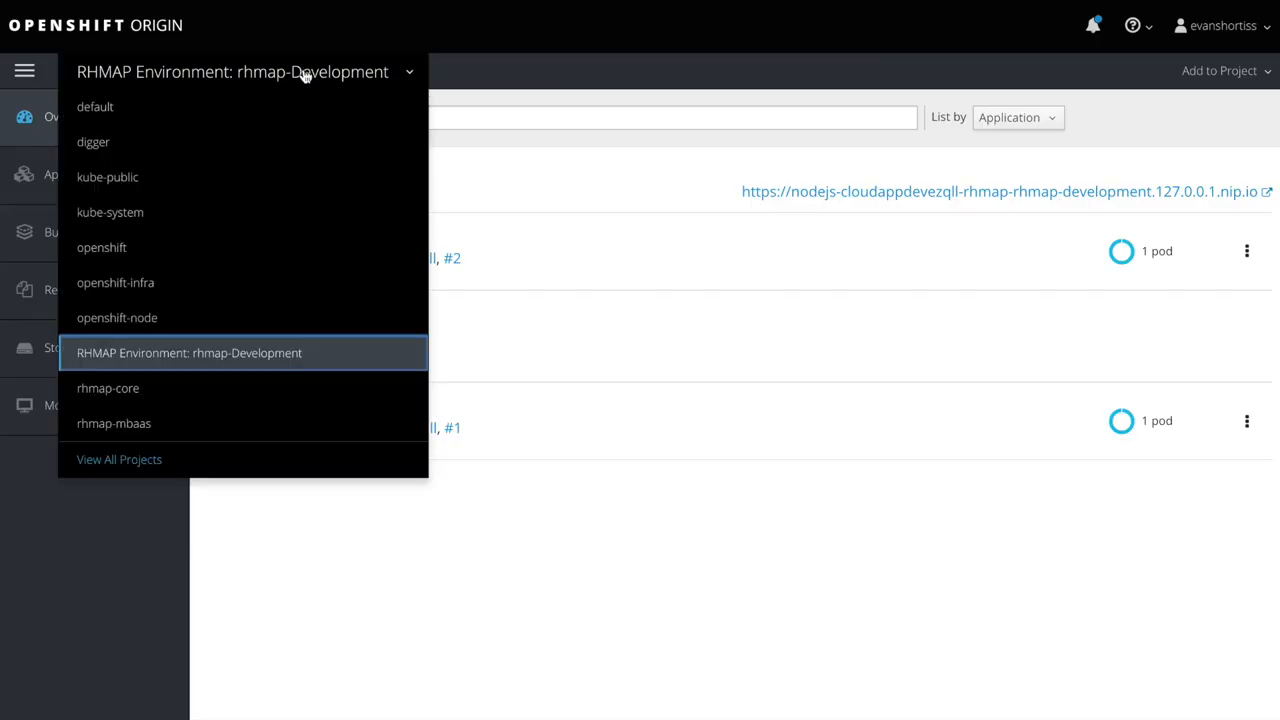
Switch the OpenShift console to the default project showing docker-registry.
left_click(96, 106)
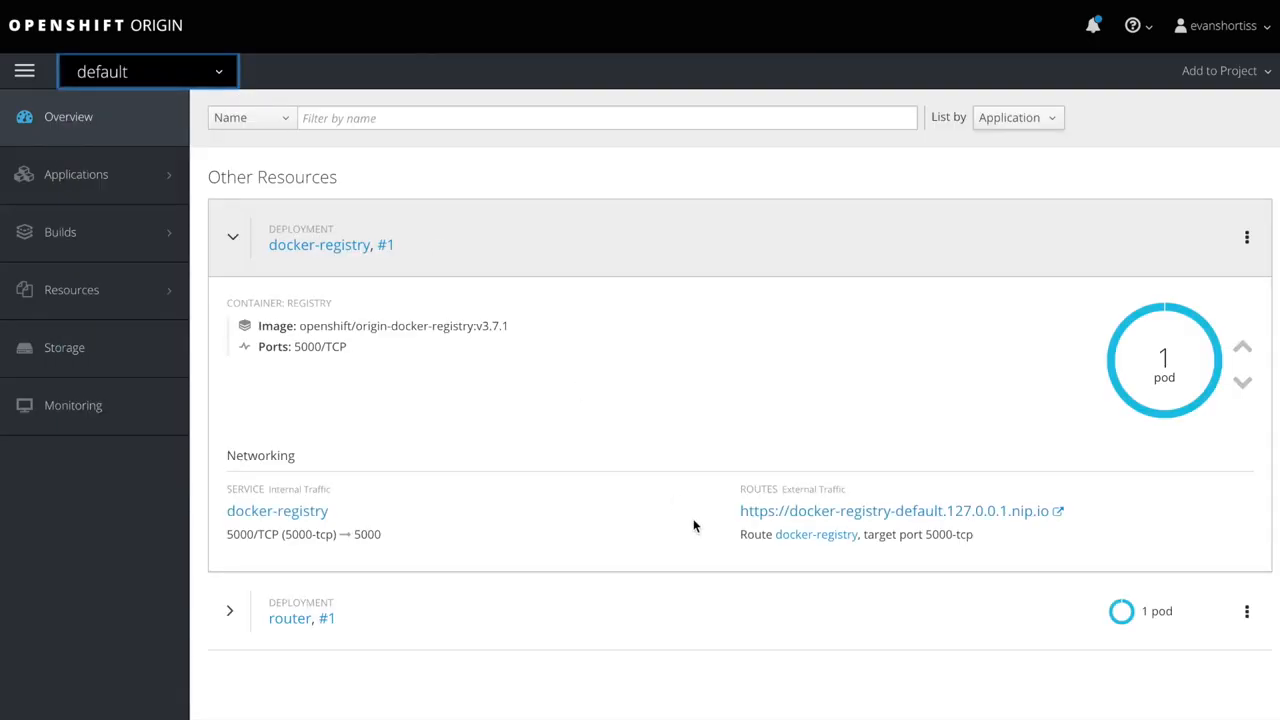
mouse_move(780, 524)
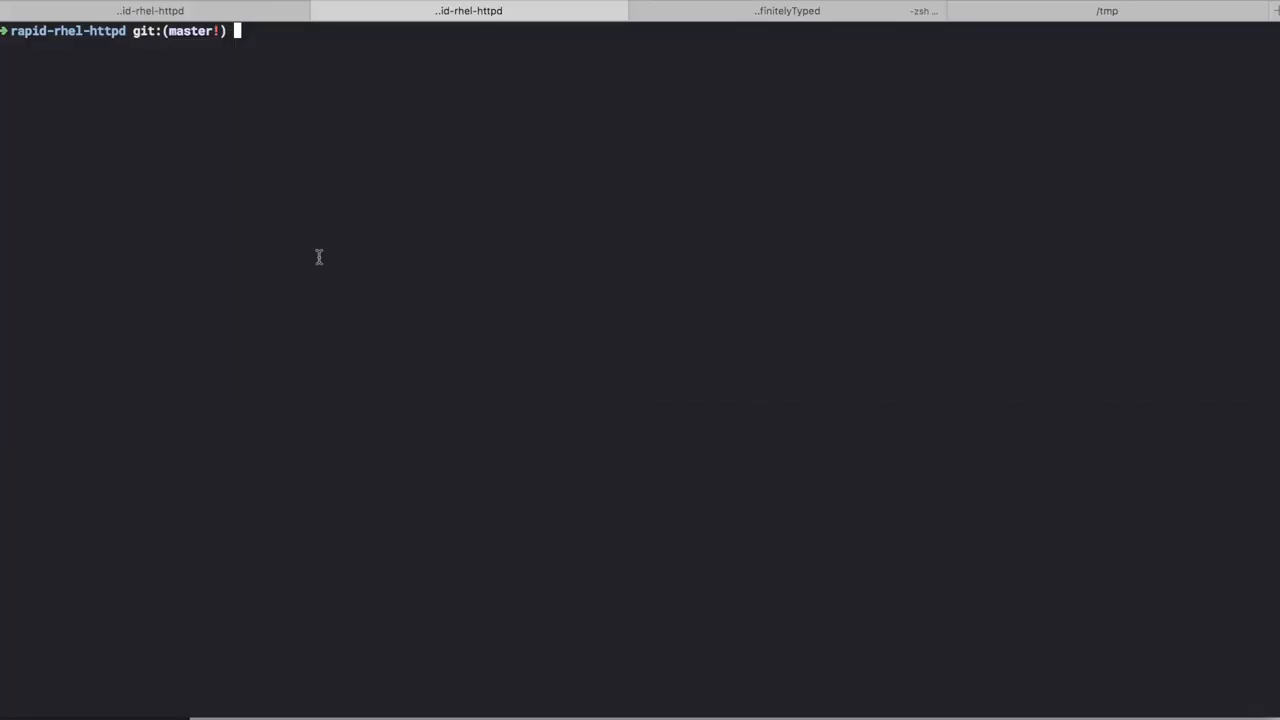
Set REGISTRY_URL, run oc login and oc get project, and set PROJECT=rhmap-rhmap-development.
type("REGISTRY_URL=https://docker-registry-default.127.0.0.1.nip.io")
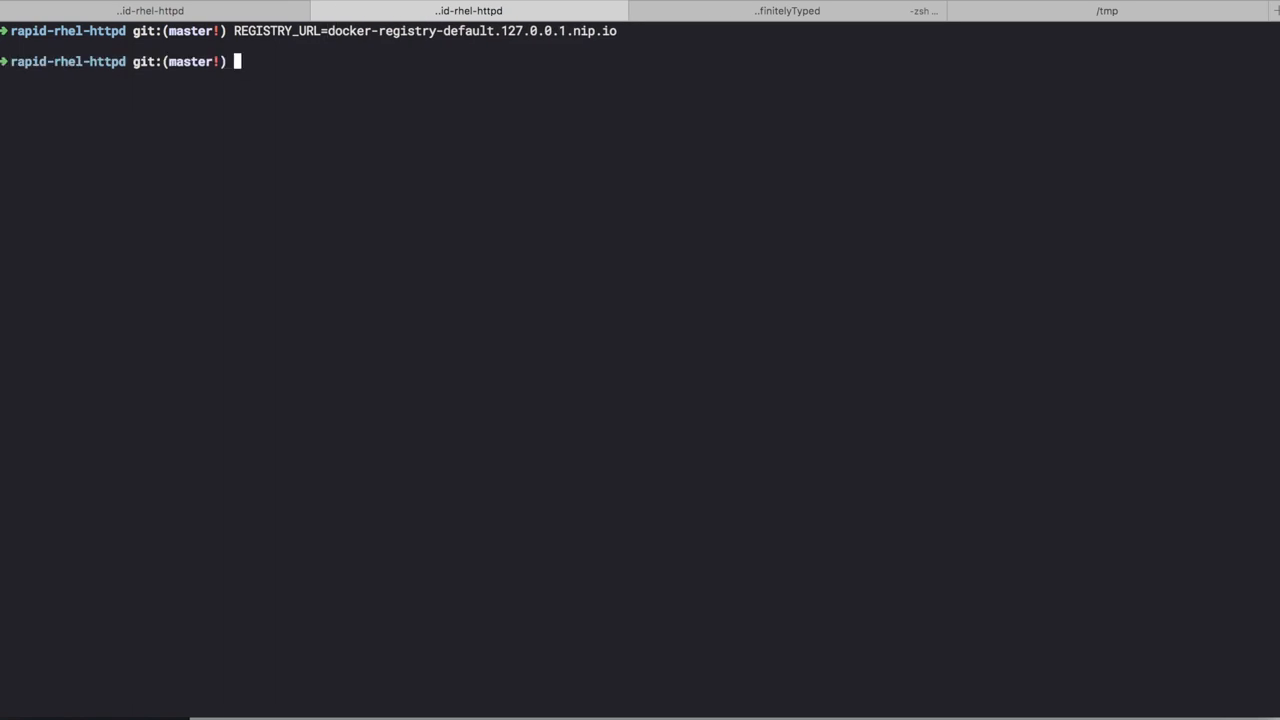
type("oc login")
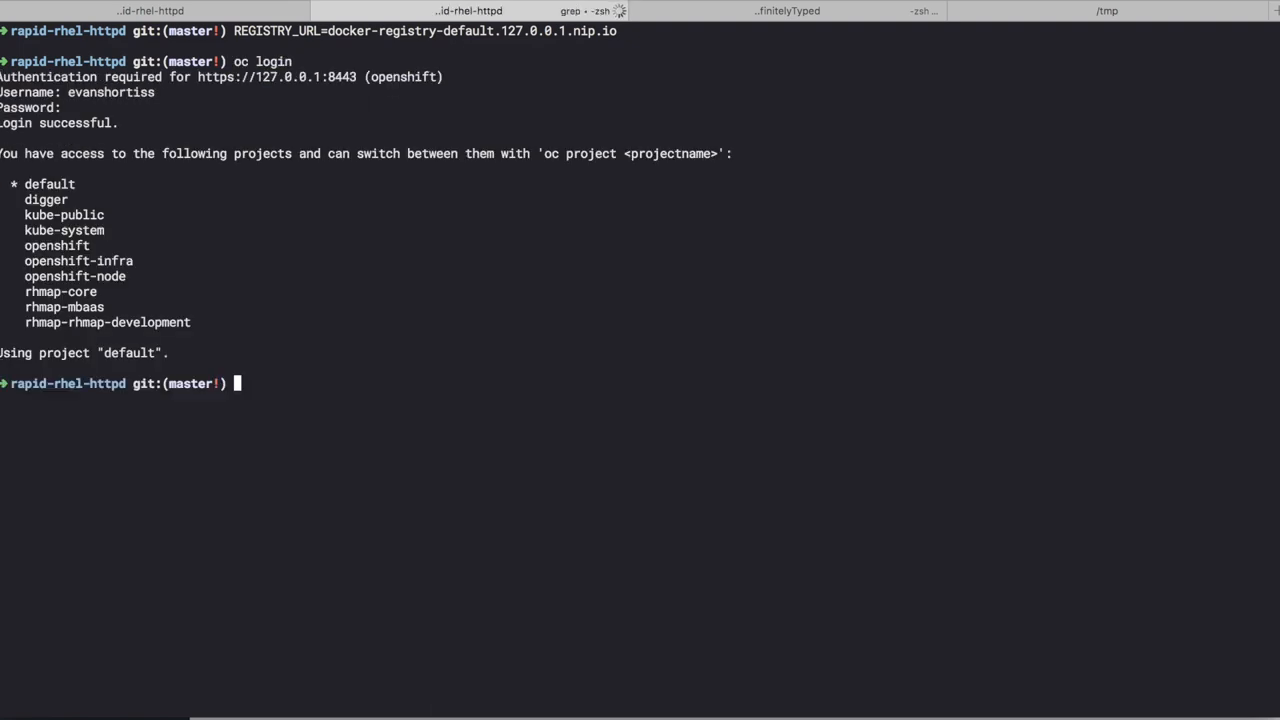
type("oc get projects | grep -i dev")
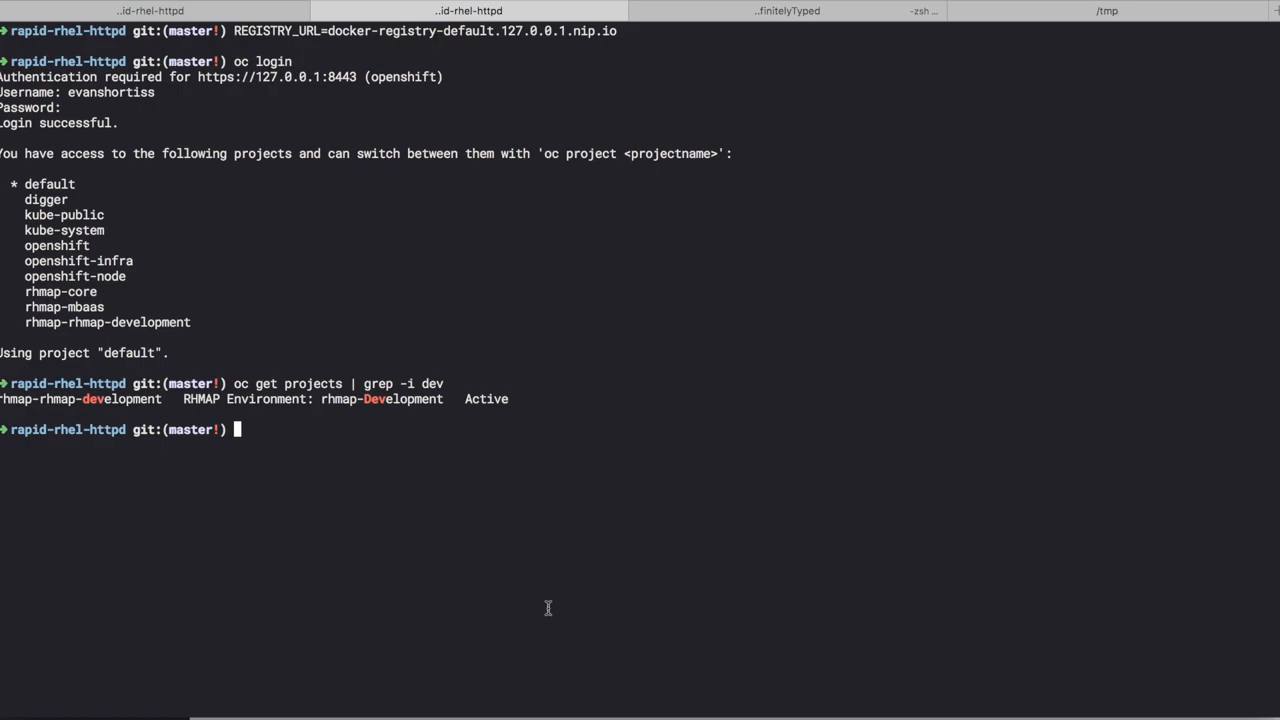
type("PROJECT=rhmap-rhmap-development")
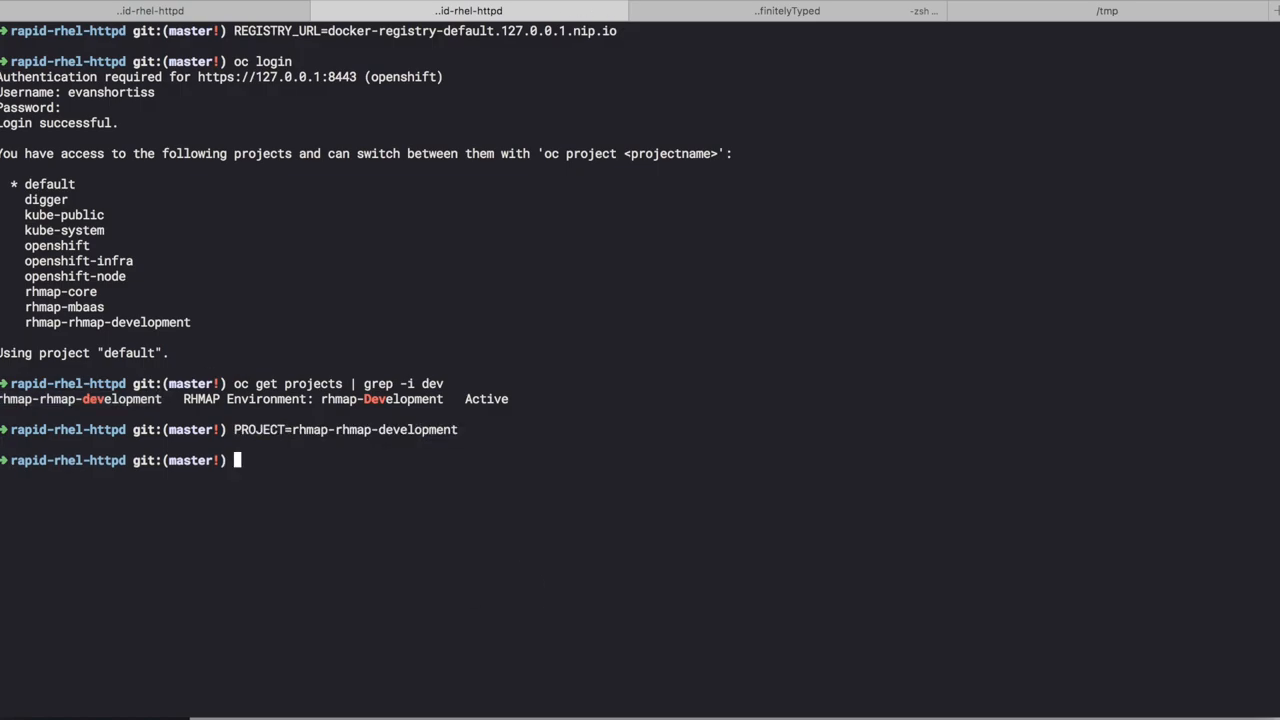
Save TOKEN=$(oc whoami -t) and docker login $REGISTRY_URL with -p $TOKEN.
type("TOKEN=$(oc whoami -t")
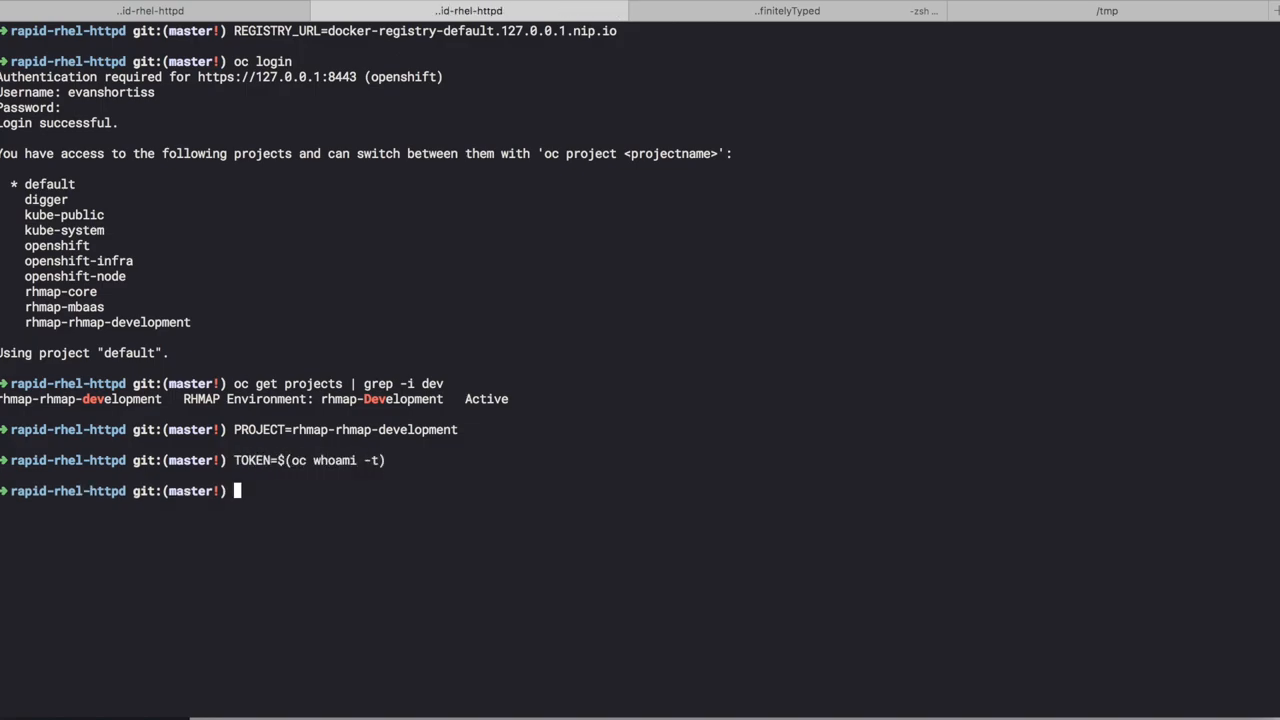
type("docker login $REGISTRY_URL -u evanshortiss -")
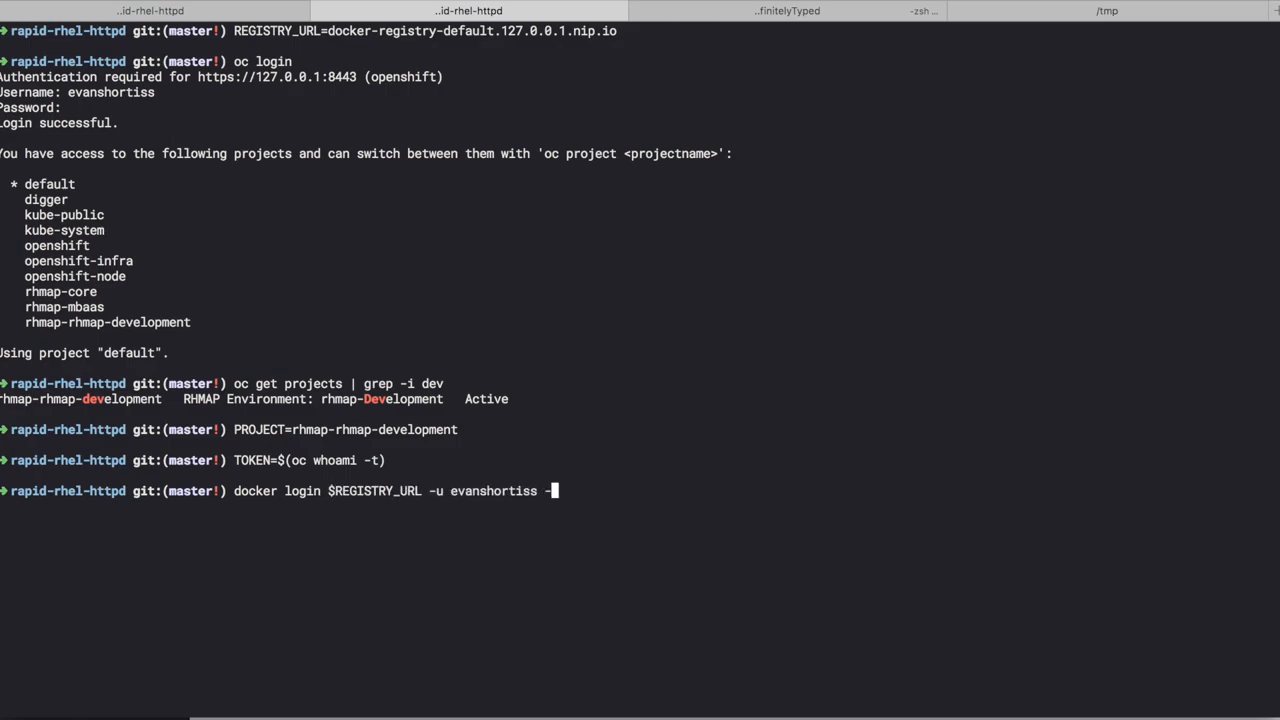
type("p $TOKEN")
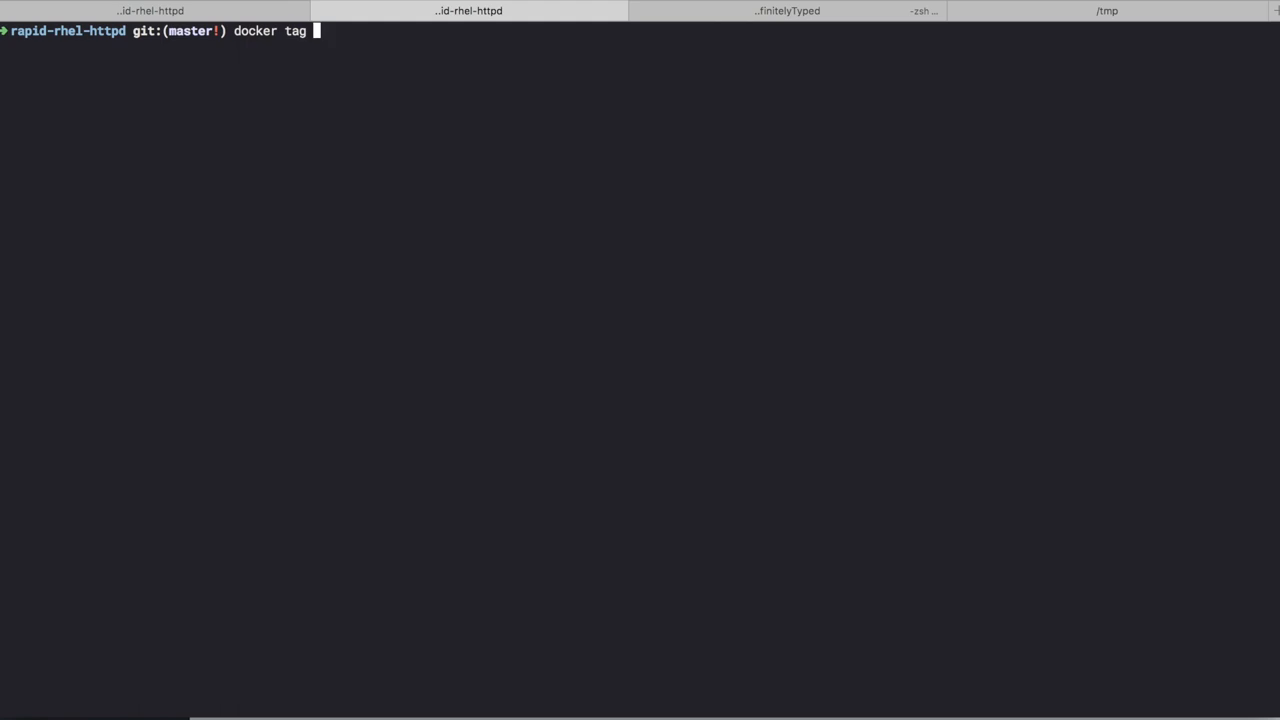
Tag rapid-proxy as $REGISTRY_URL/$PROJECT/rapid-proxy and push it to the registry.
type("rapid-proxy $REGISTRY_URL/$")
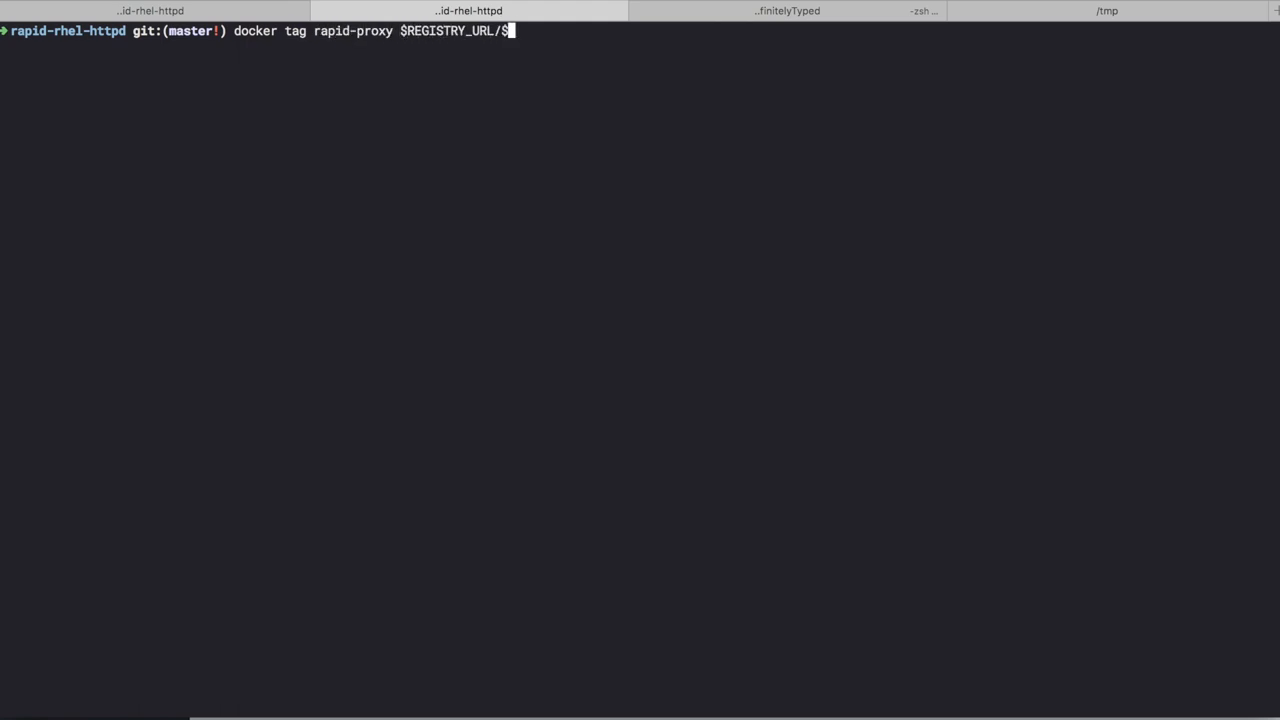
type("PROJECT/rapid-proxy")
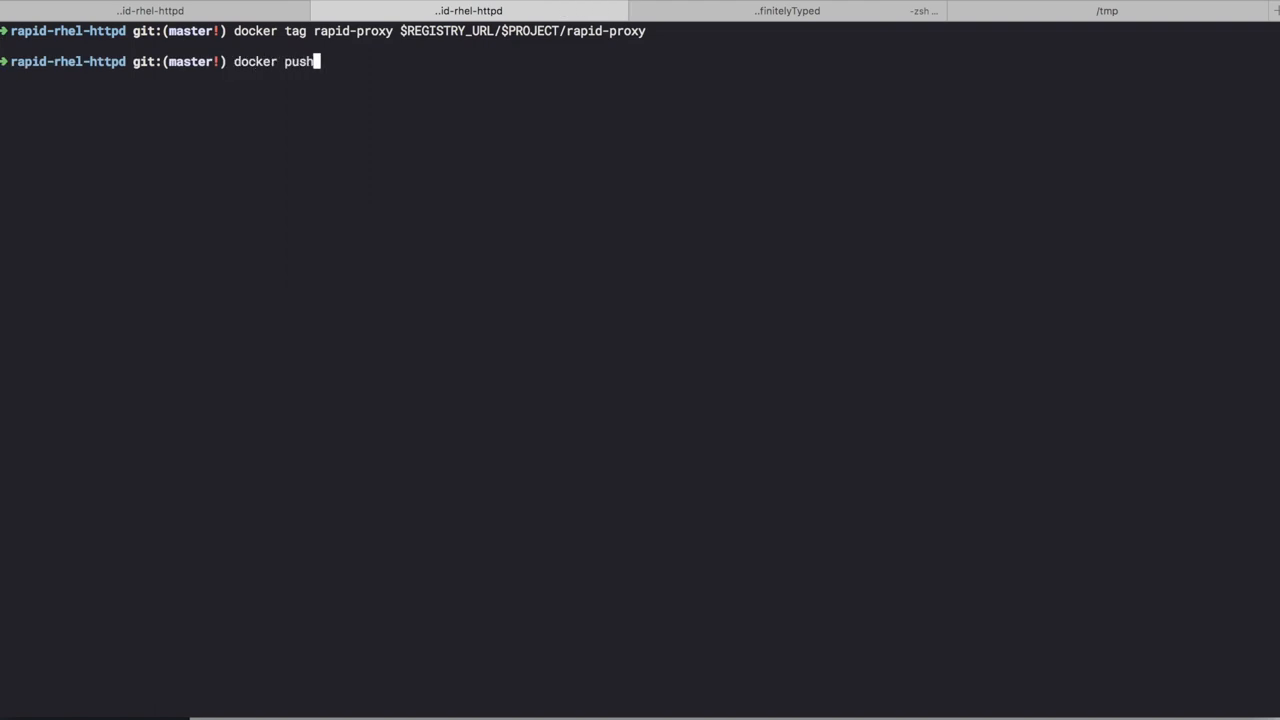
key("Up")
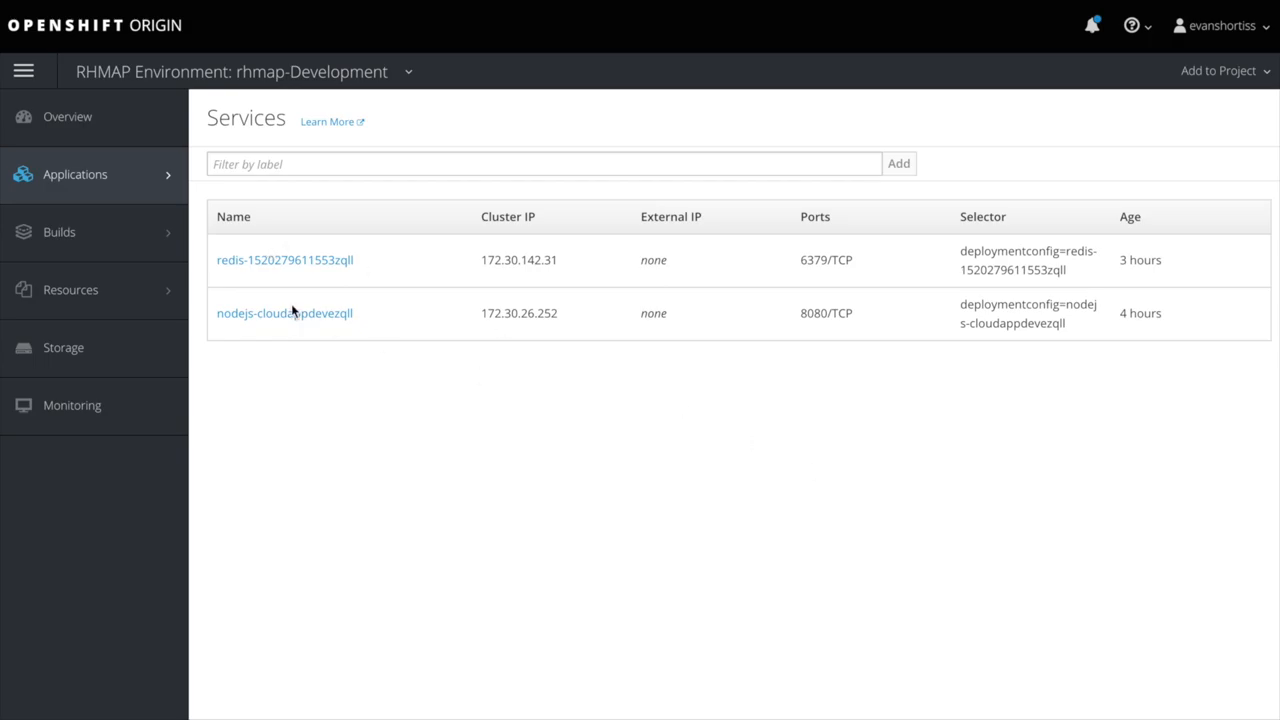
Start Deploy Image and select rhmap-rhmap-development / rapid-proxy / latest.
left_click(284, 312)
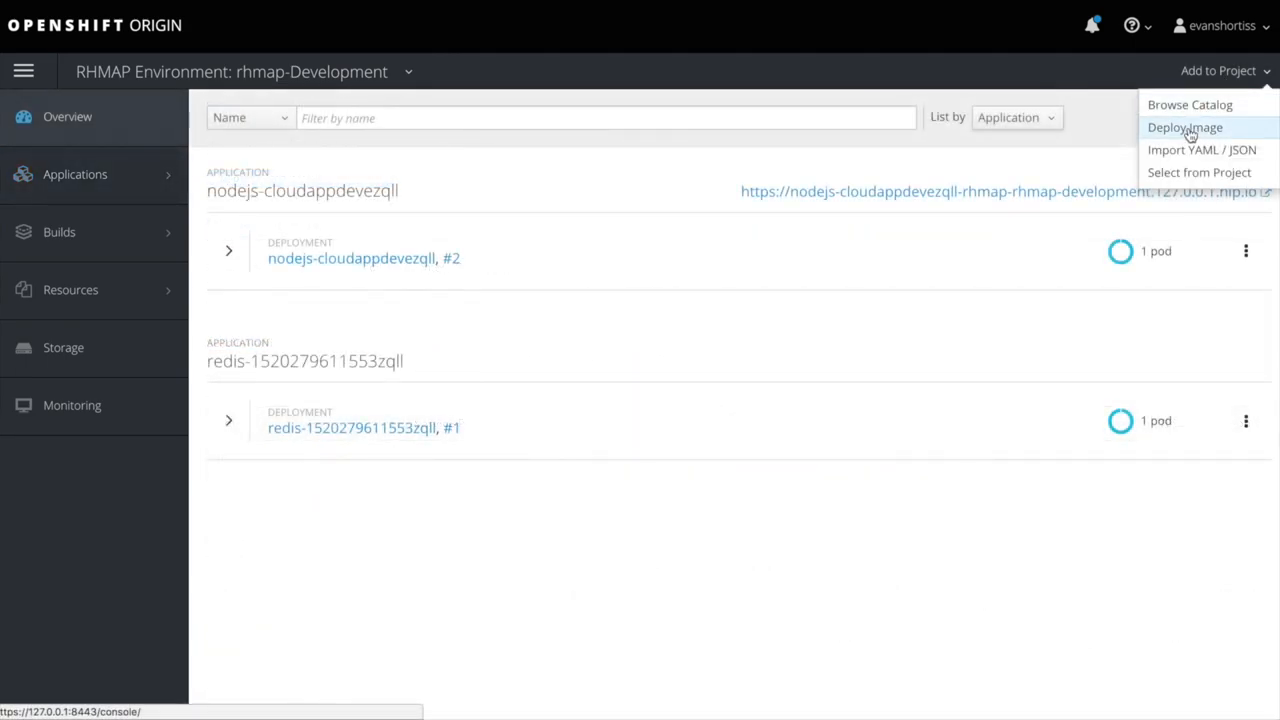
left_click(1184, 128)
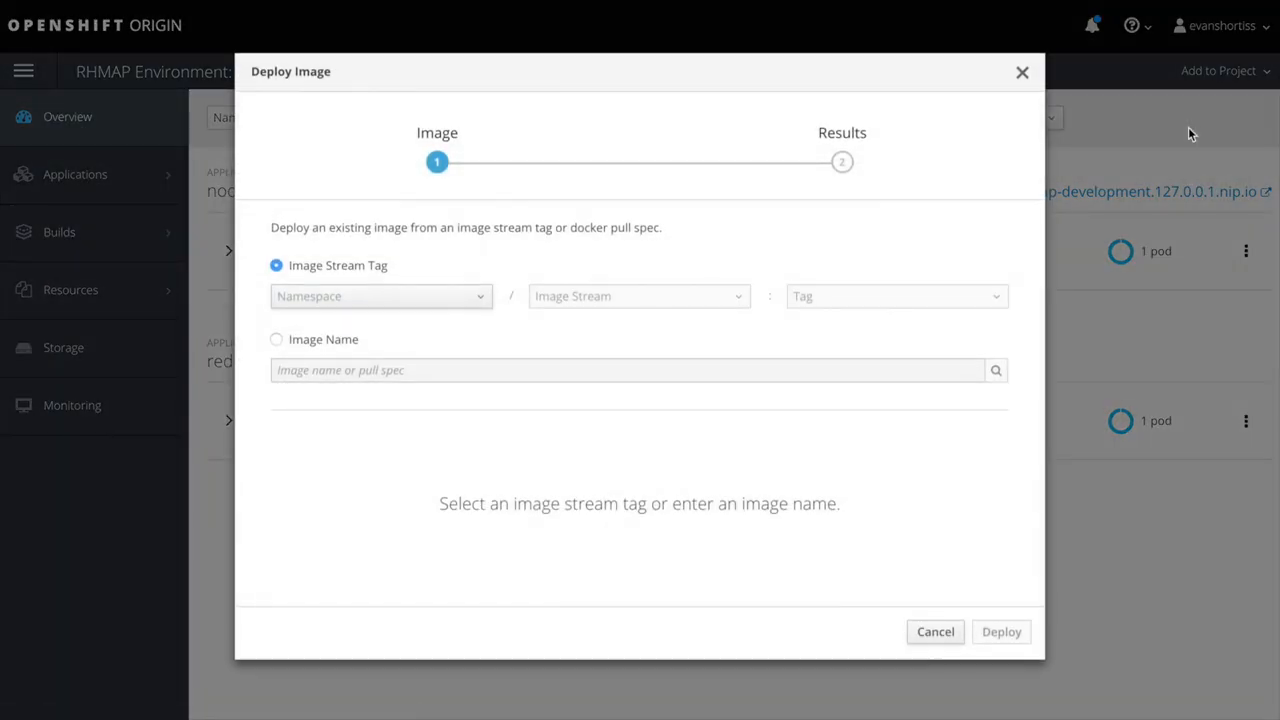
left_click(380, 296)
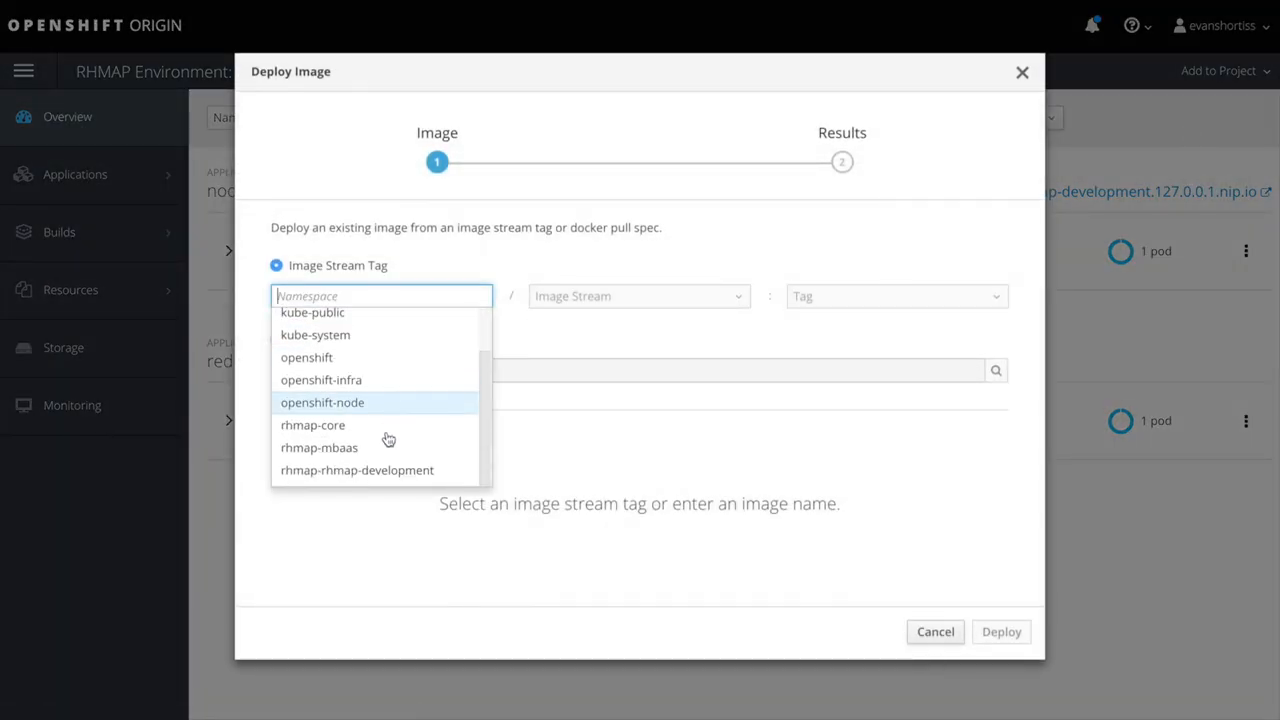
left_click(356, 470)
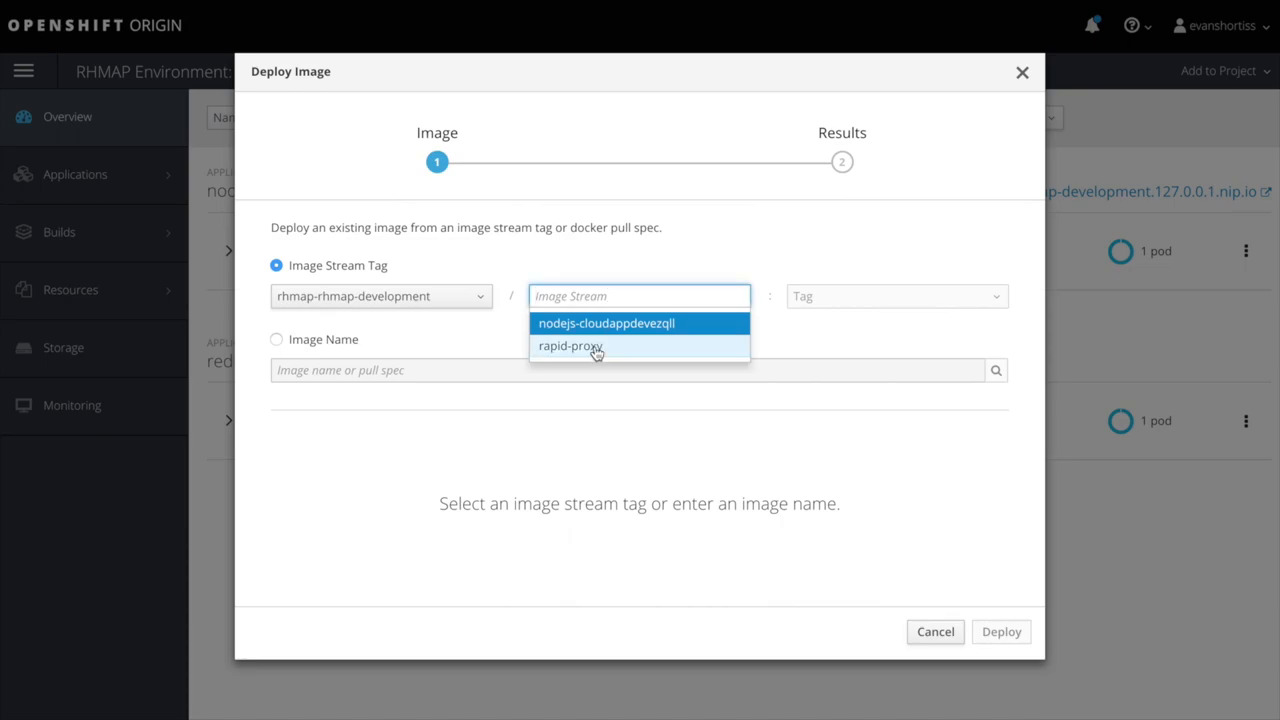
left_click(570, 346)
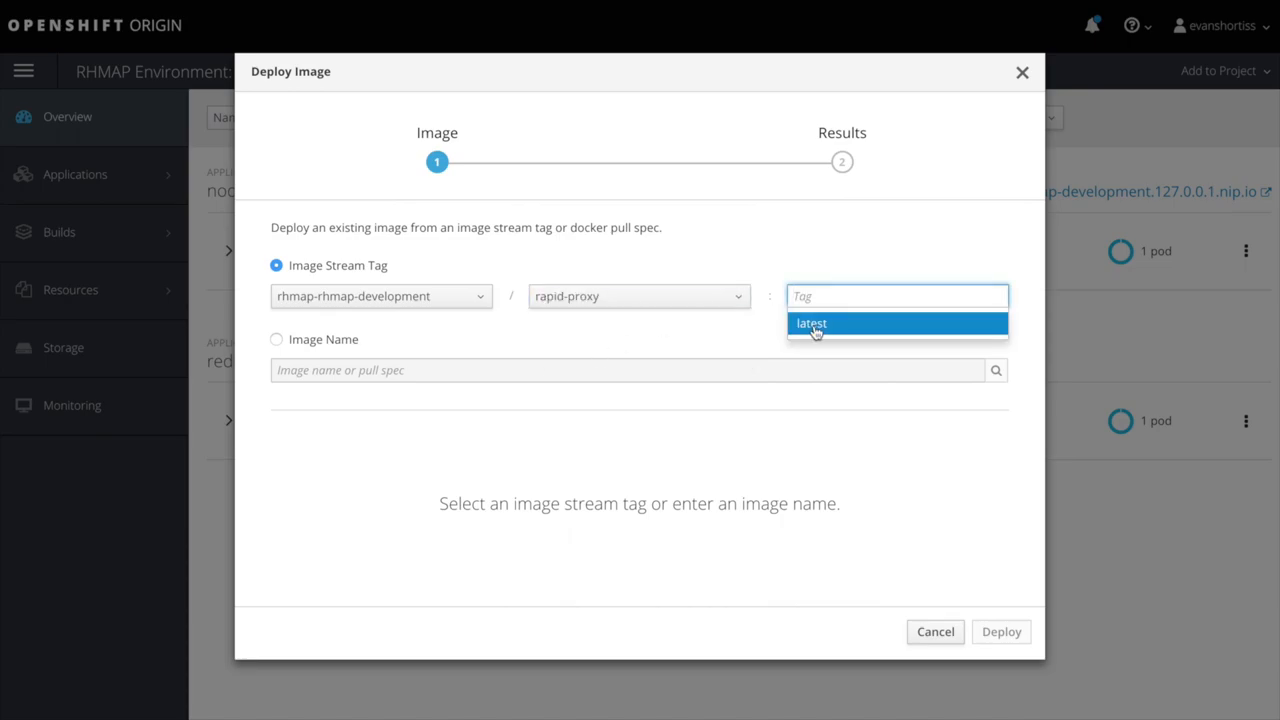
left_click(810, 322)
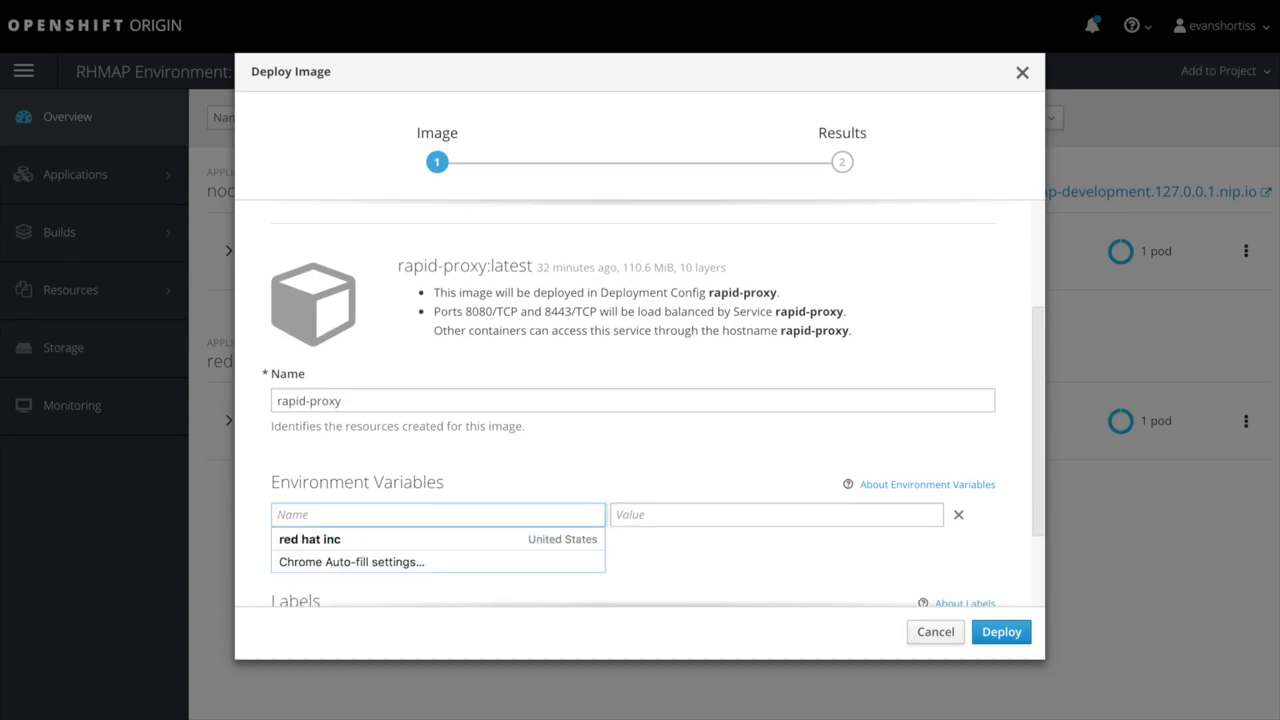
Add RHMAP_HOST and RHMAP_PORT=8080 environment variables and deploy rapid-proxy.
type("RHMAP_HOST")
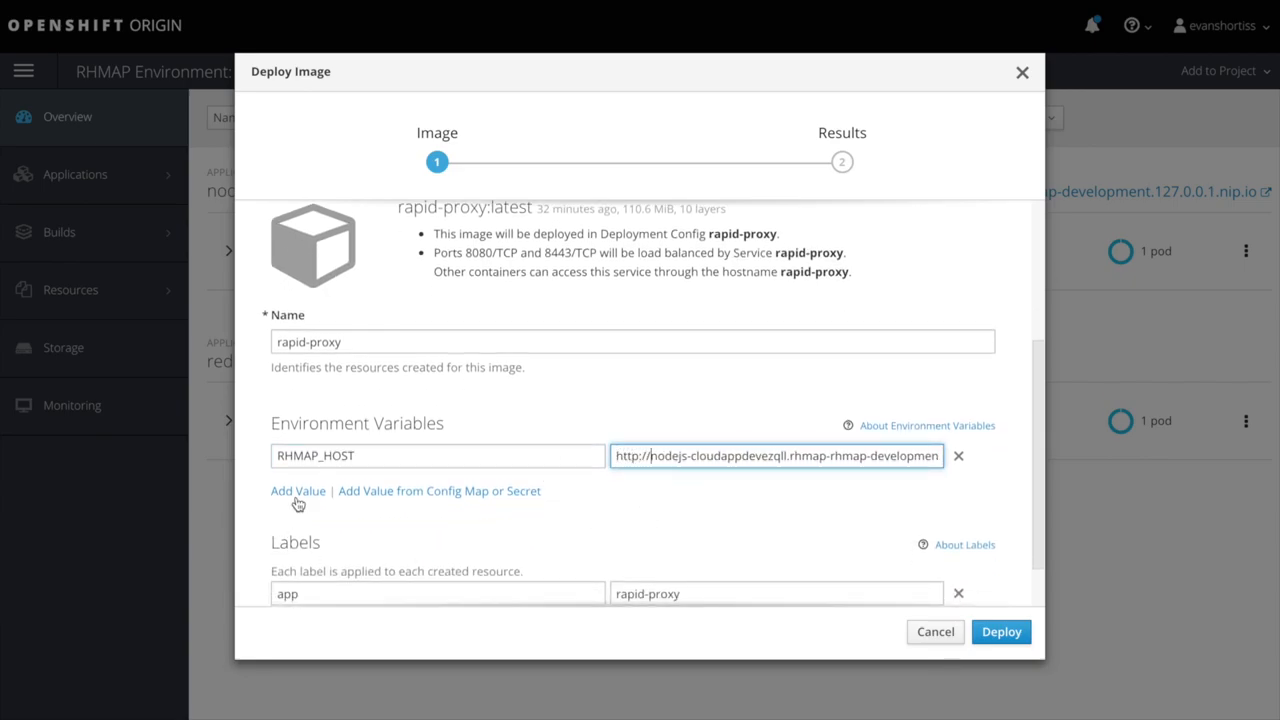
left_click(298, 490)
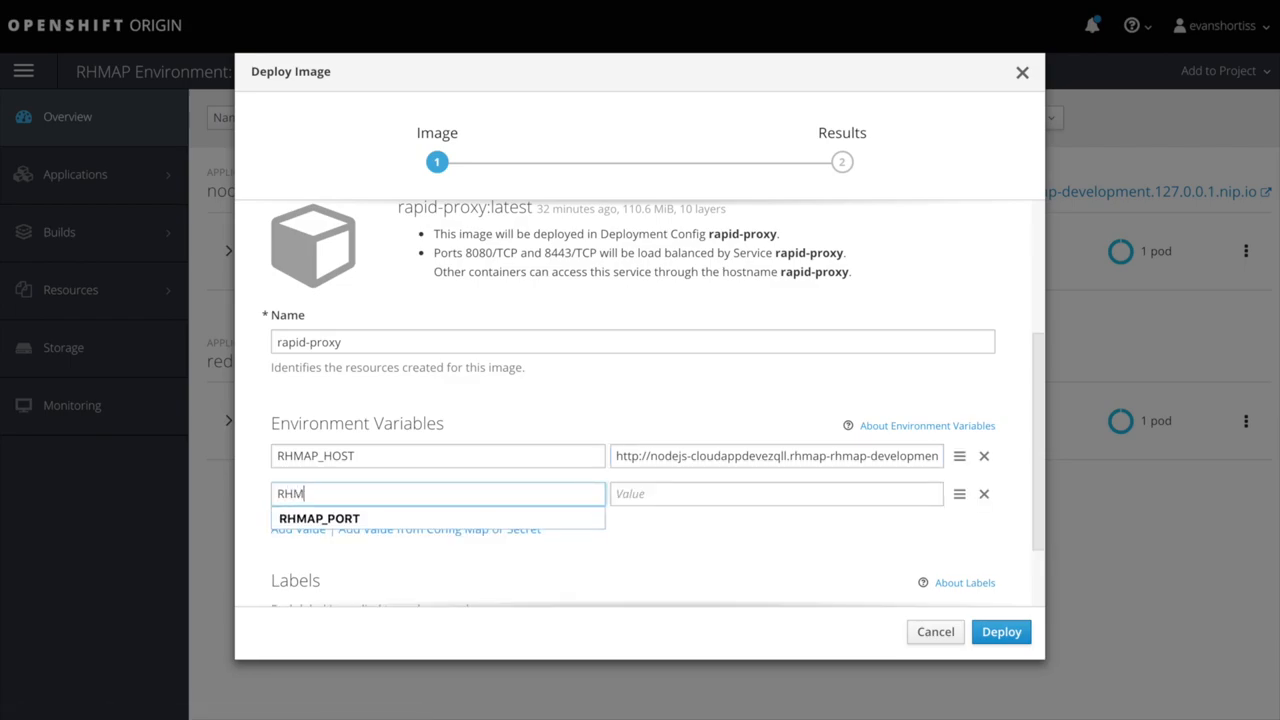
left_click(318, 518)
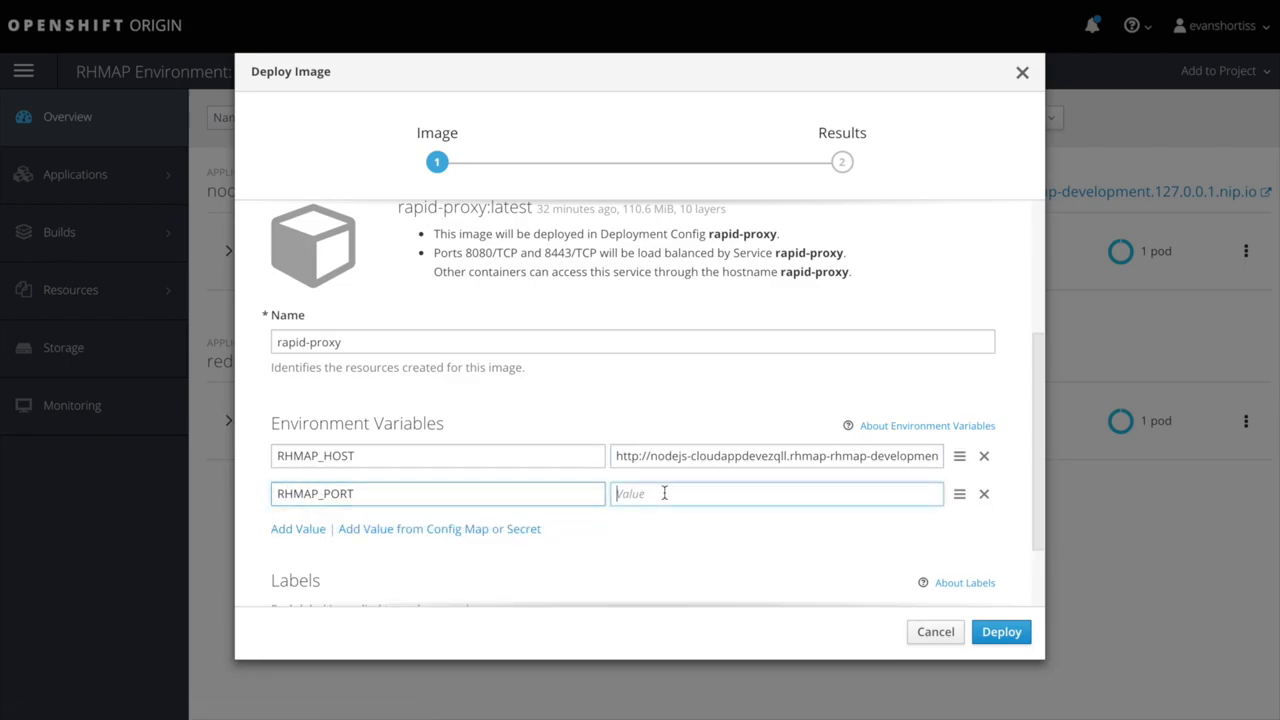
type("8080")
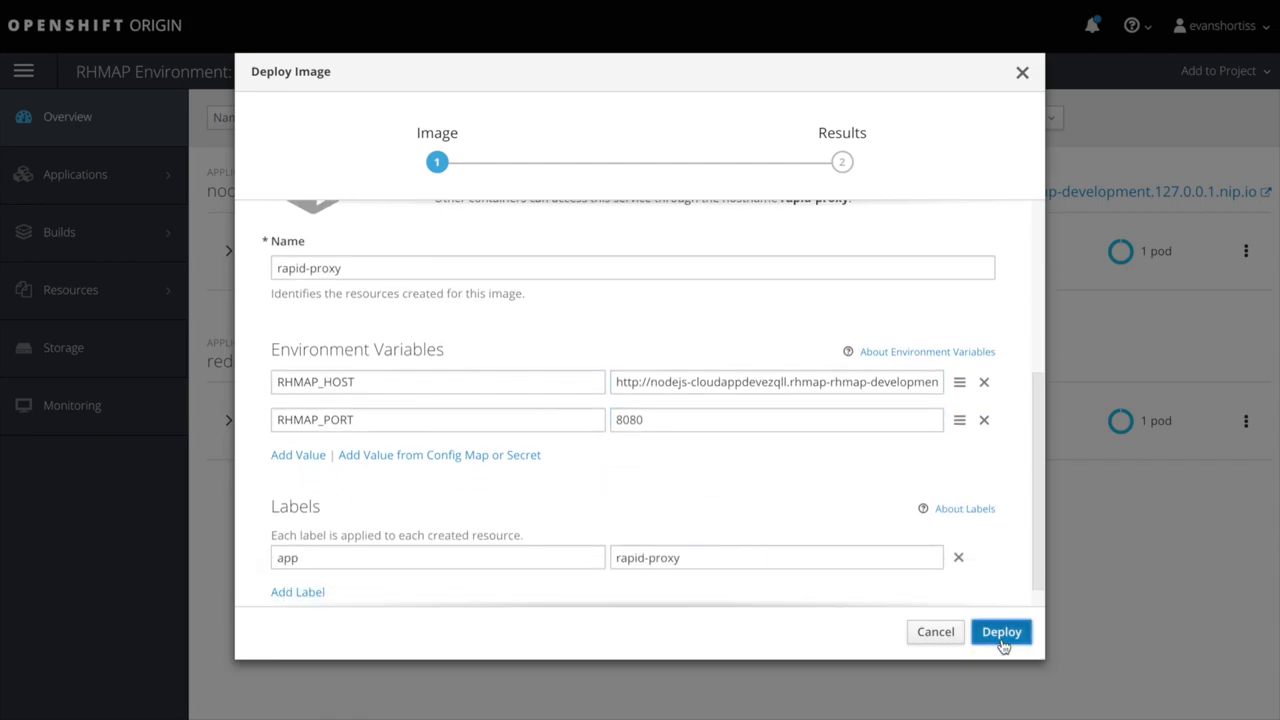
left_click(1000, 632)
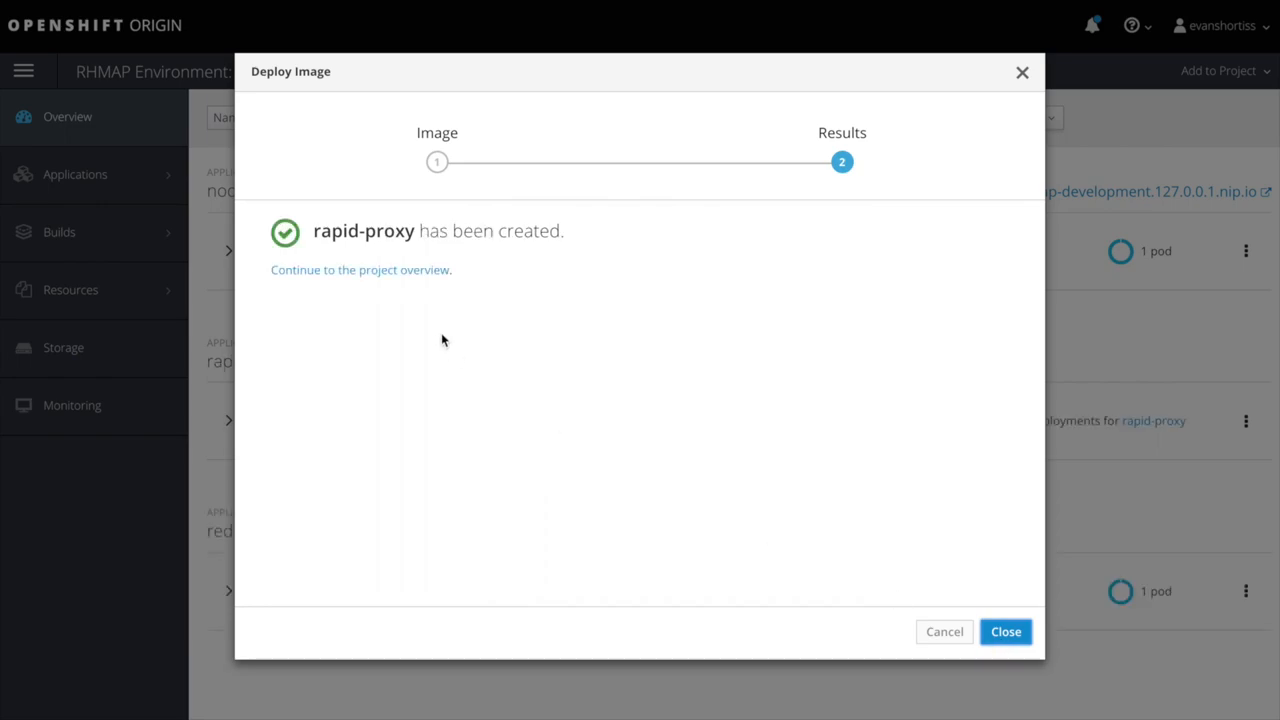
Navigate to the nodejs-cloudappdevezqll route and begin editing it.
left_click(1004, 632)
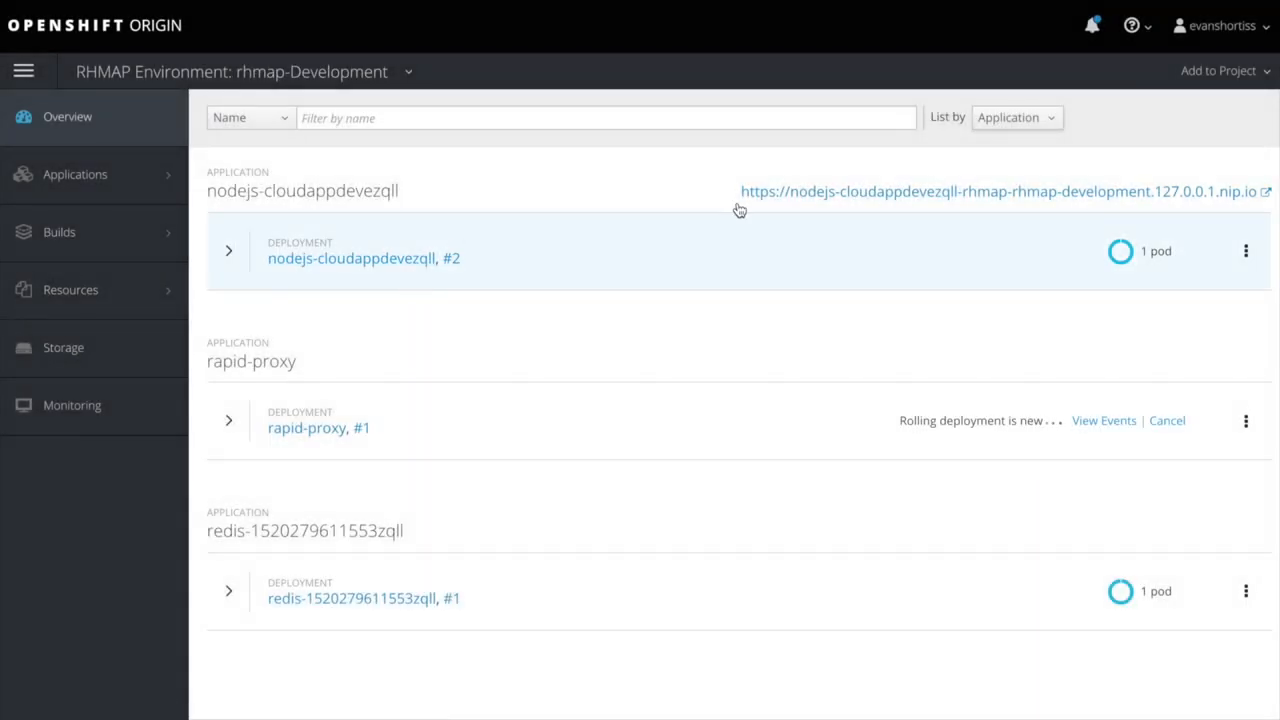
left_click(76, 174)
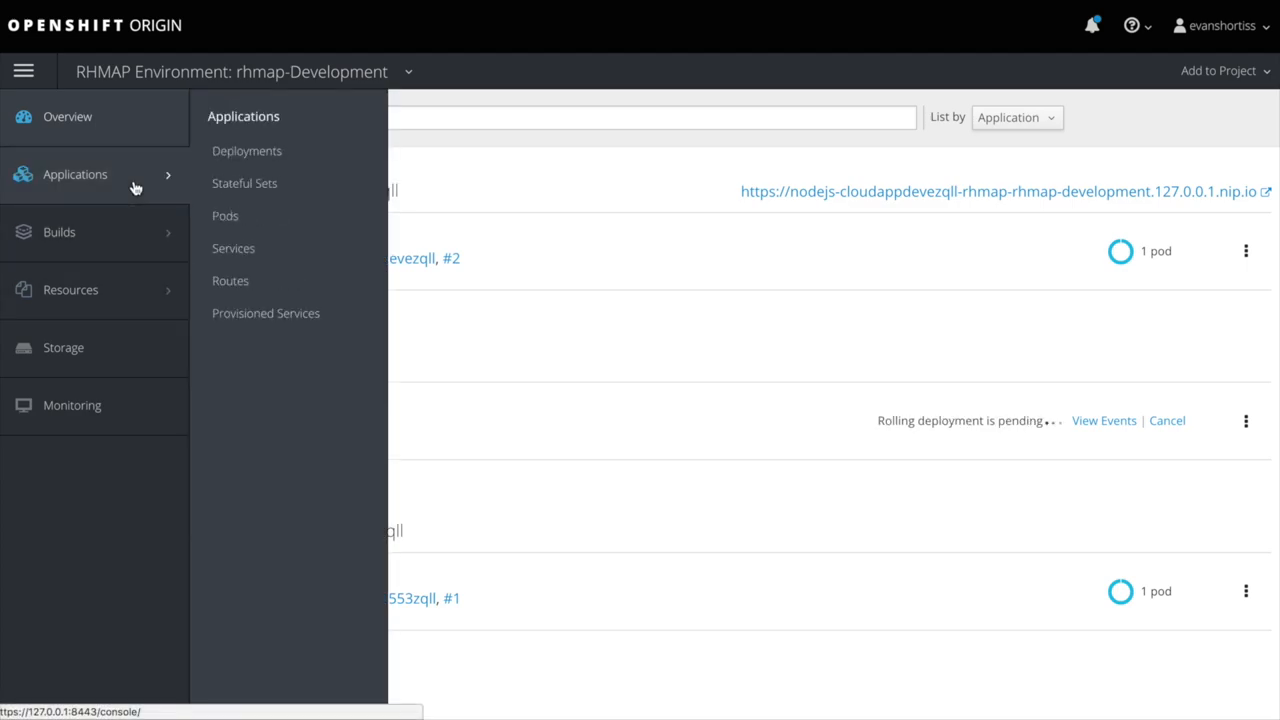
left_click(230, 280)
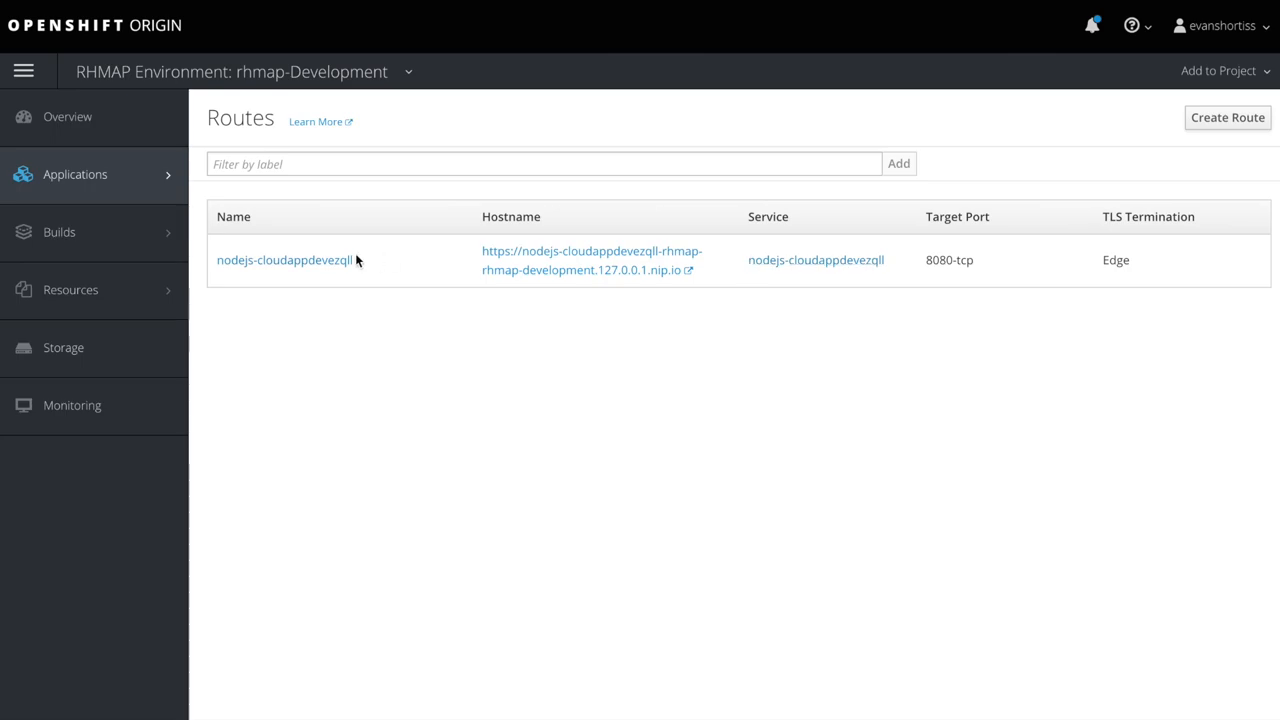
left_click(284, 260)
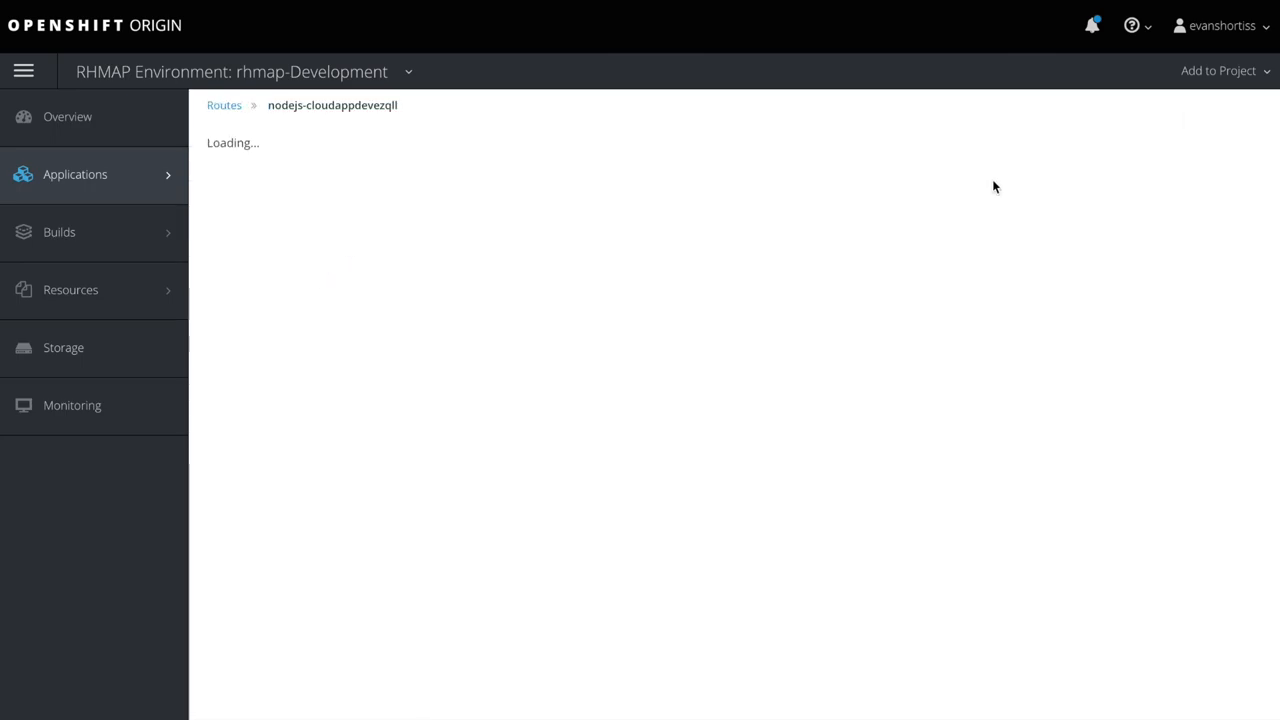
left_click(1228, 148)
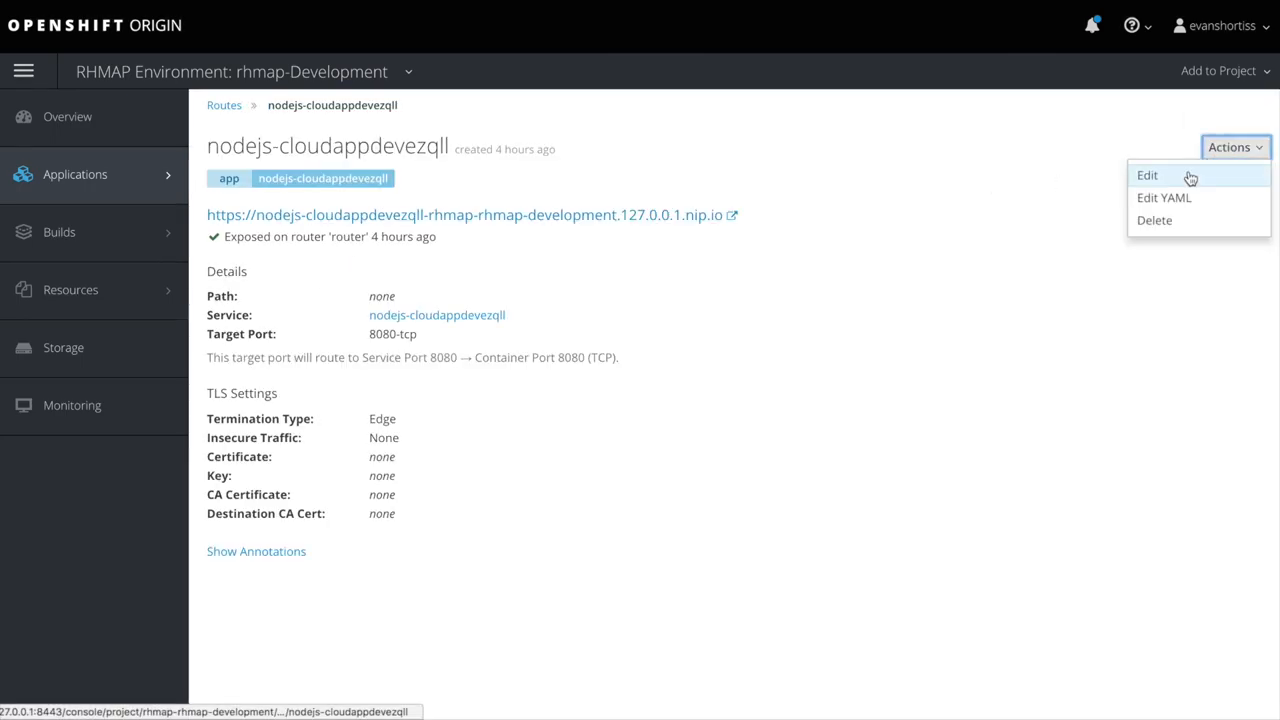
left_click(1148, 176)
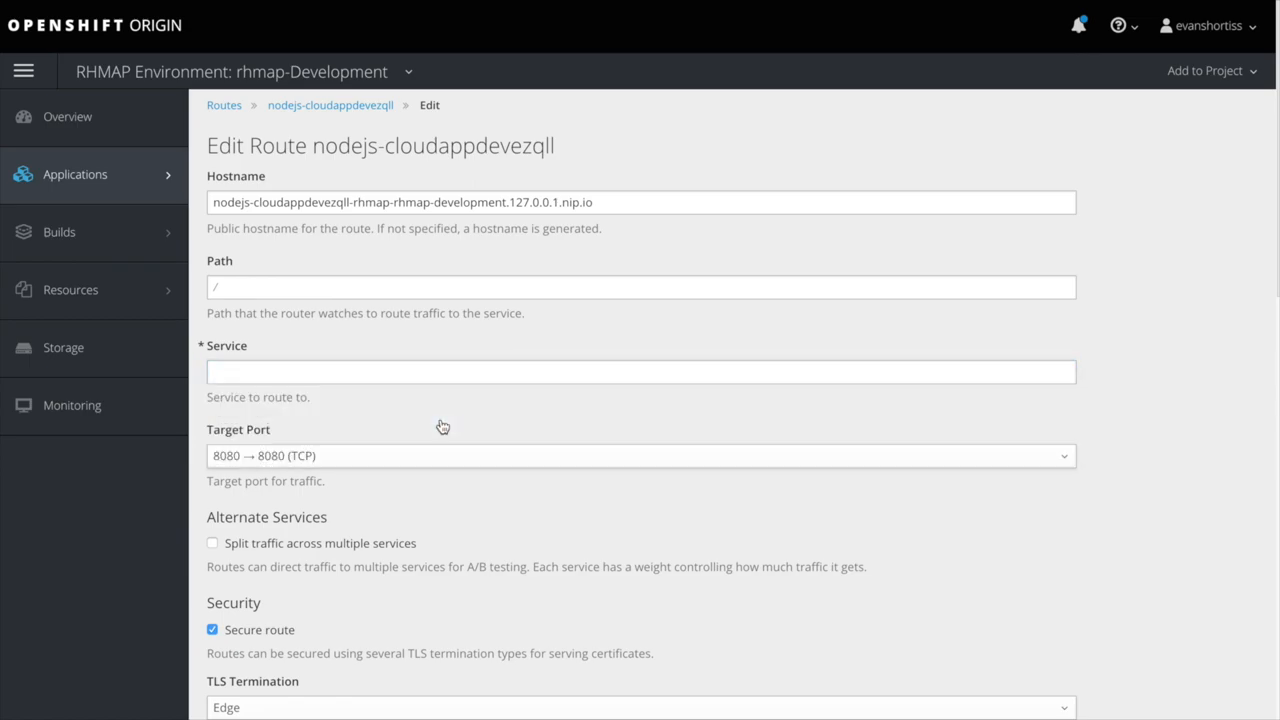
Target port 8443 with passthrough TLS termination and save the route.
left_click(640, 456)
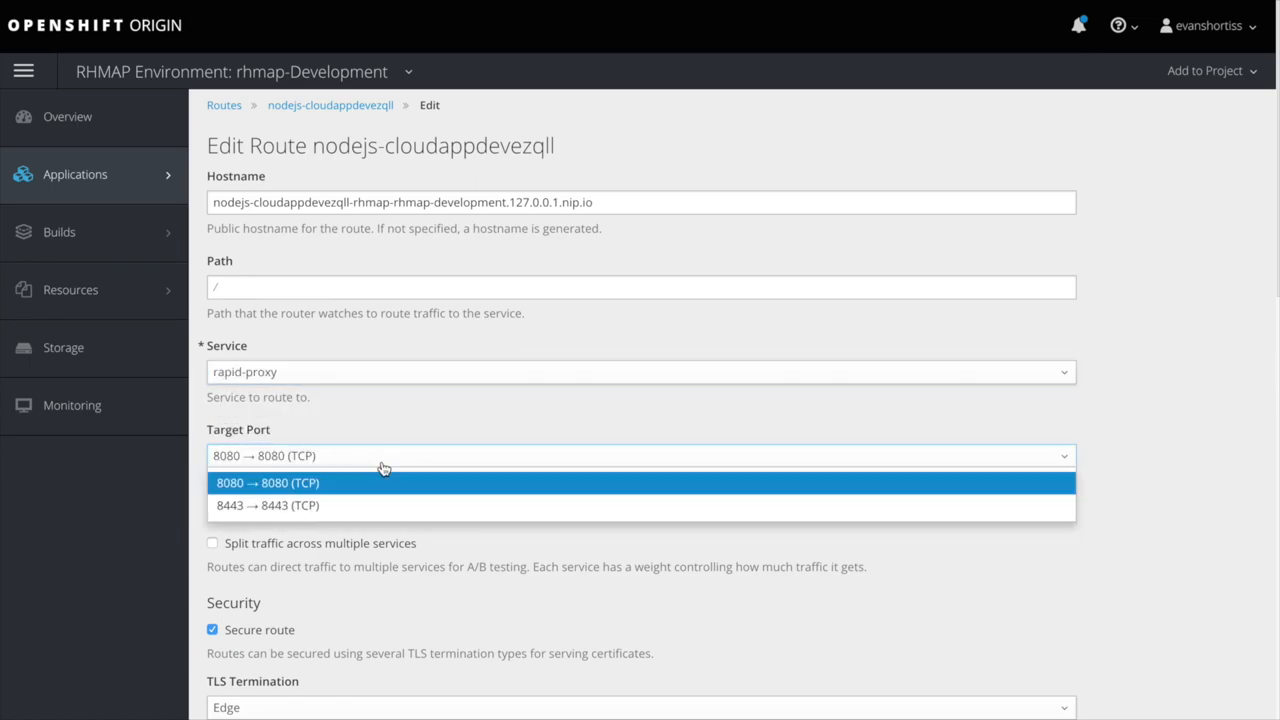
left_click(268, 504)
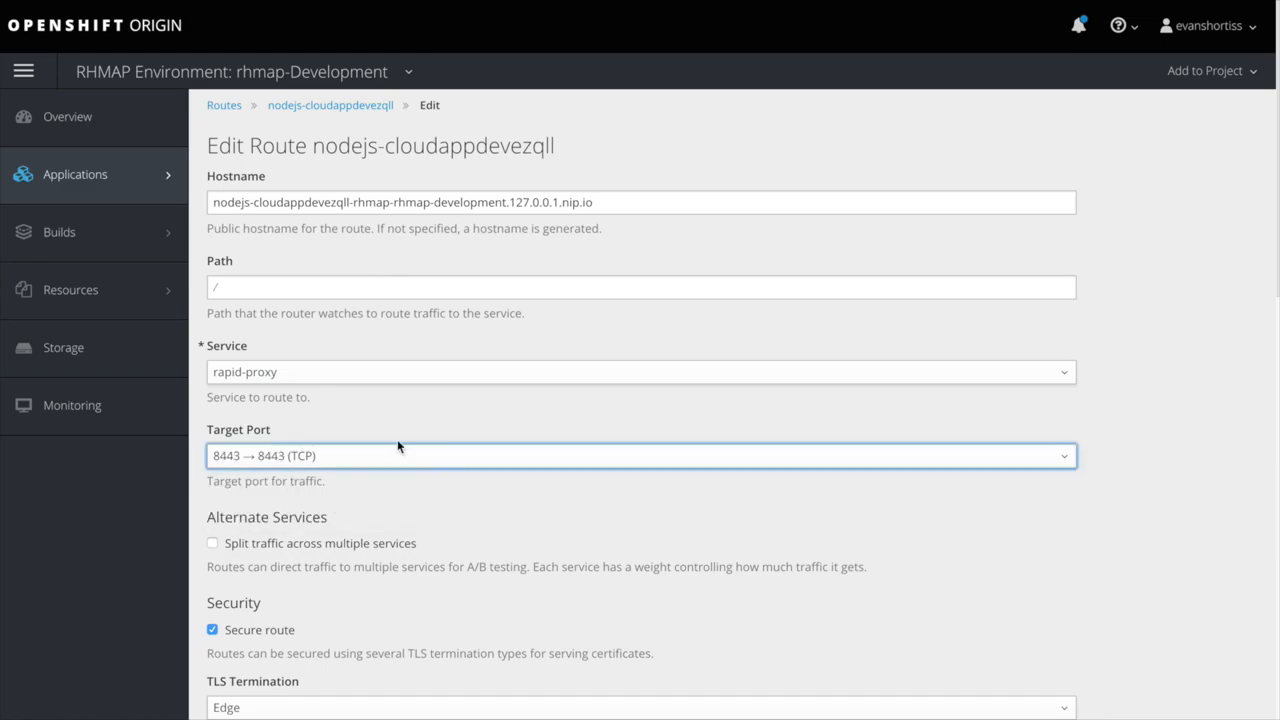
scroll("down", 3)
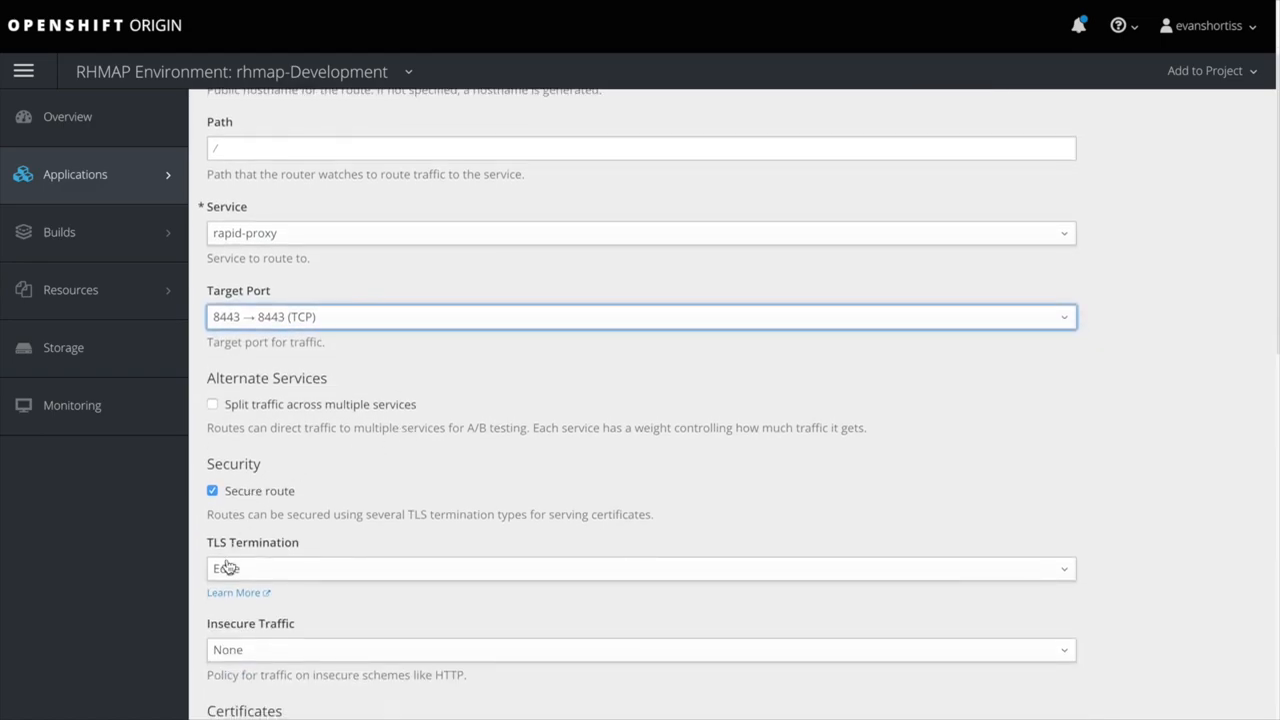
left_click(640, 568)
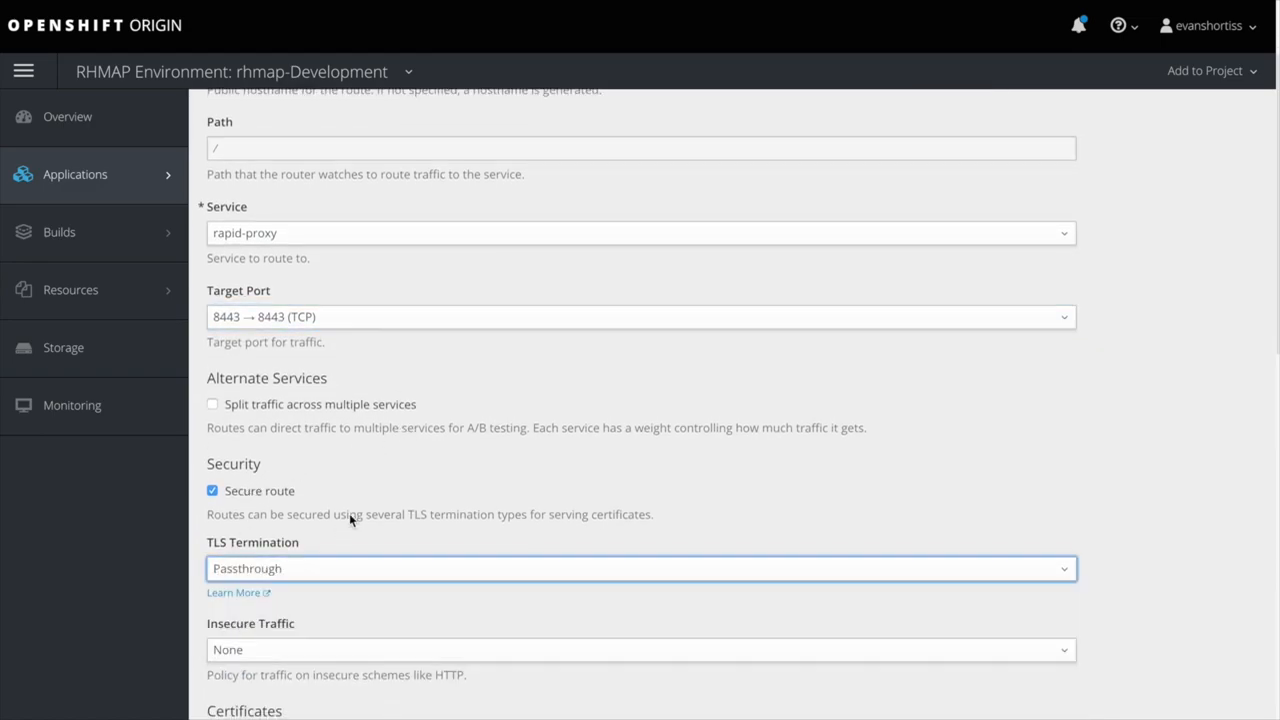
scroll("down", 3)
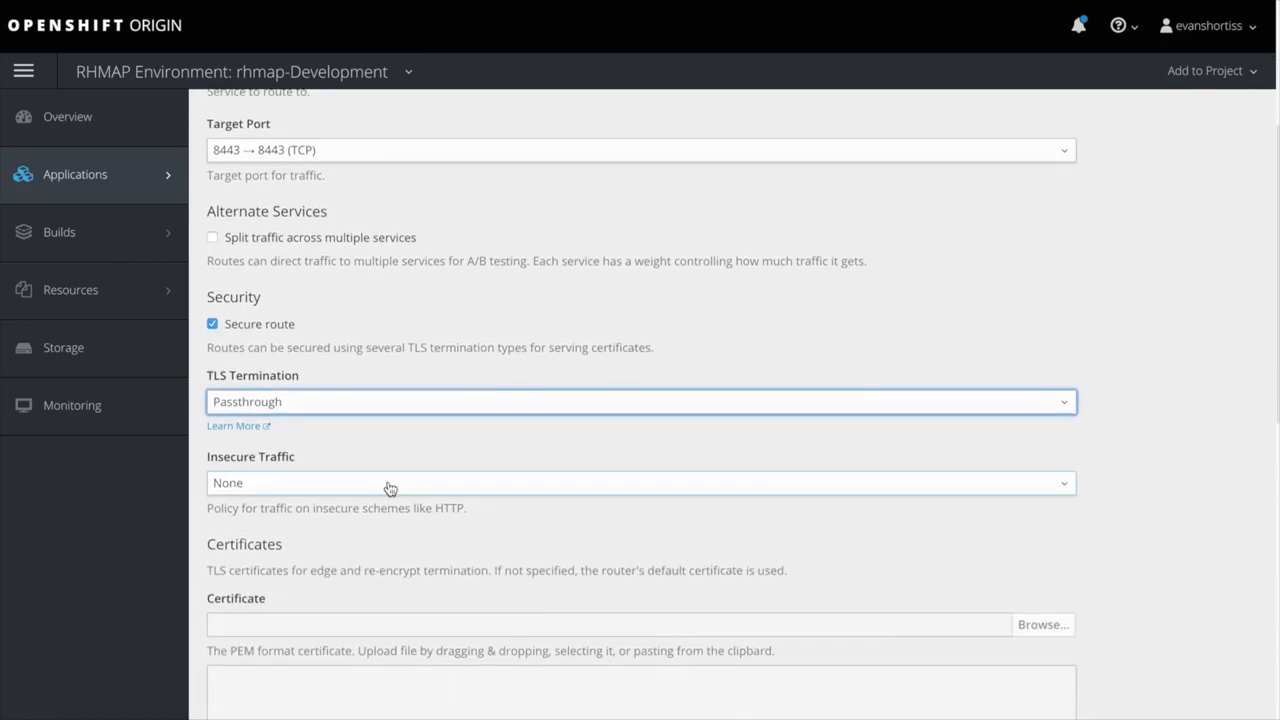
scroll("down", 3)
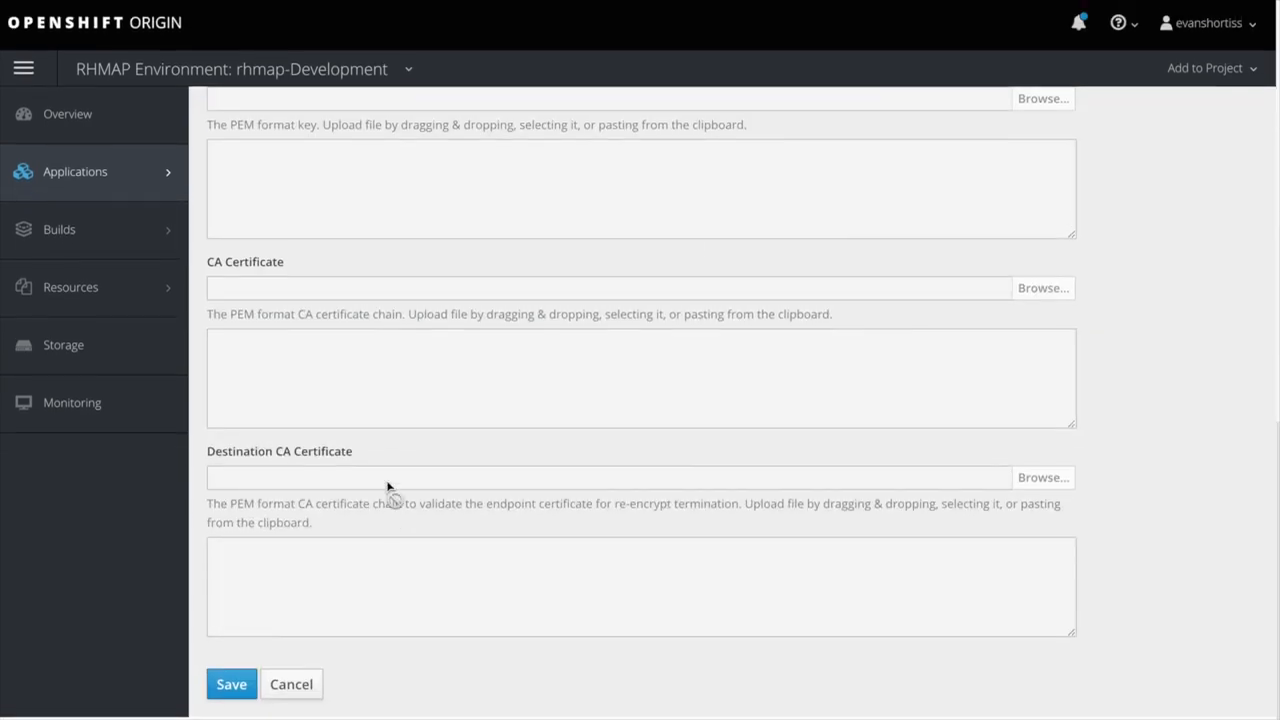
left_click(232, 684)
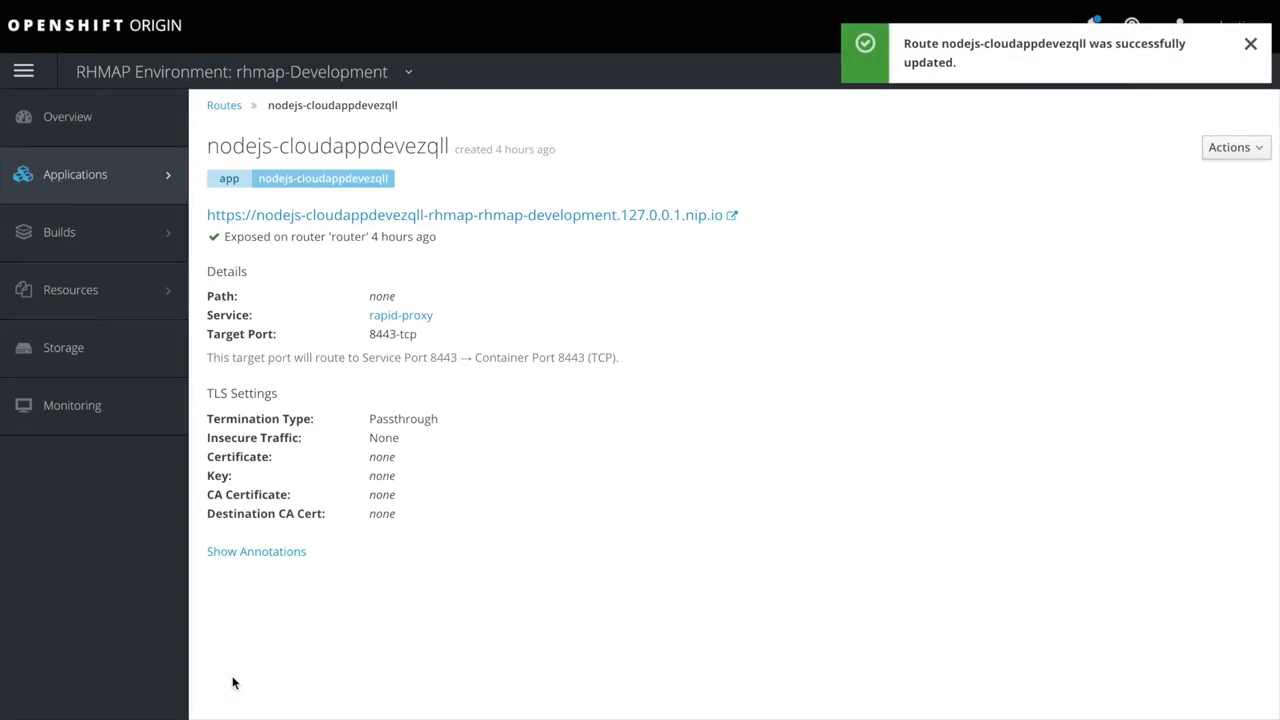
mouse_move(480, 216)
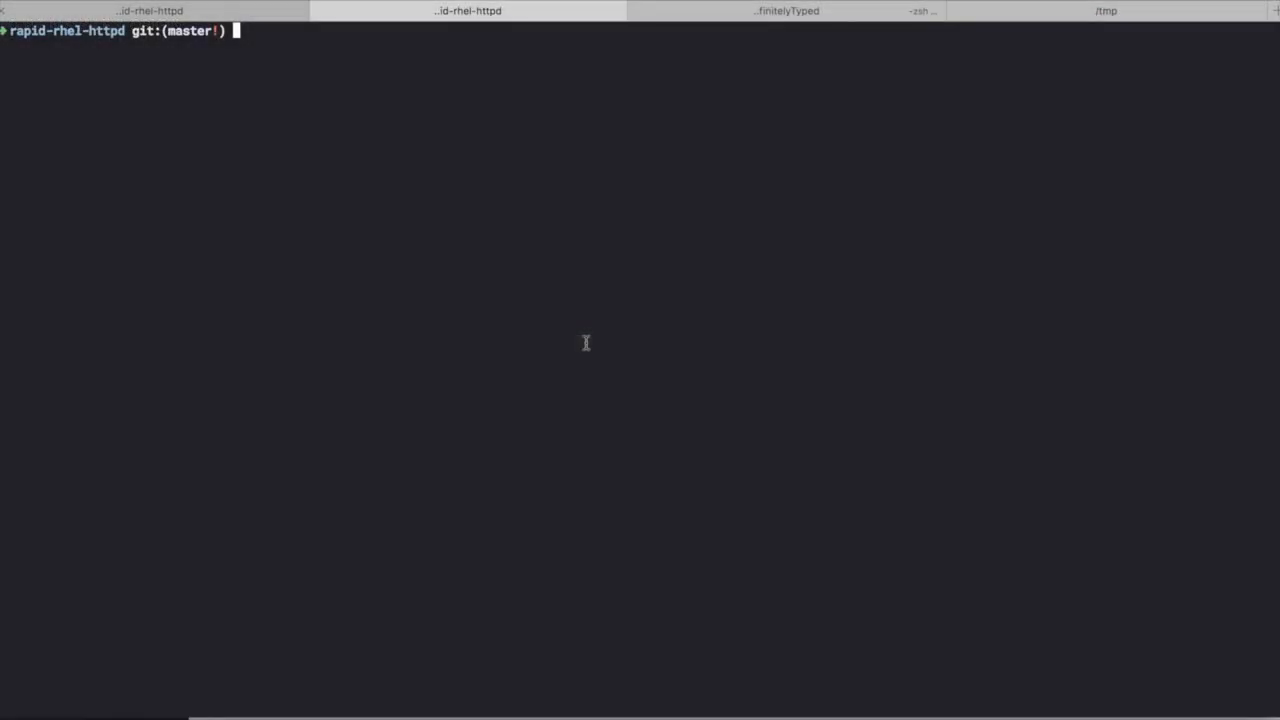
Run curl -k against the nodejs-cloudappdevezqll nip.io route's /api/hello endpoint.
type("curl")
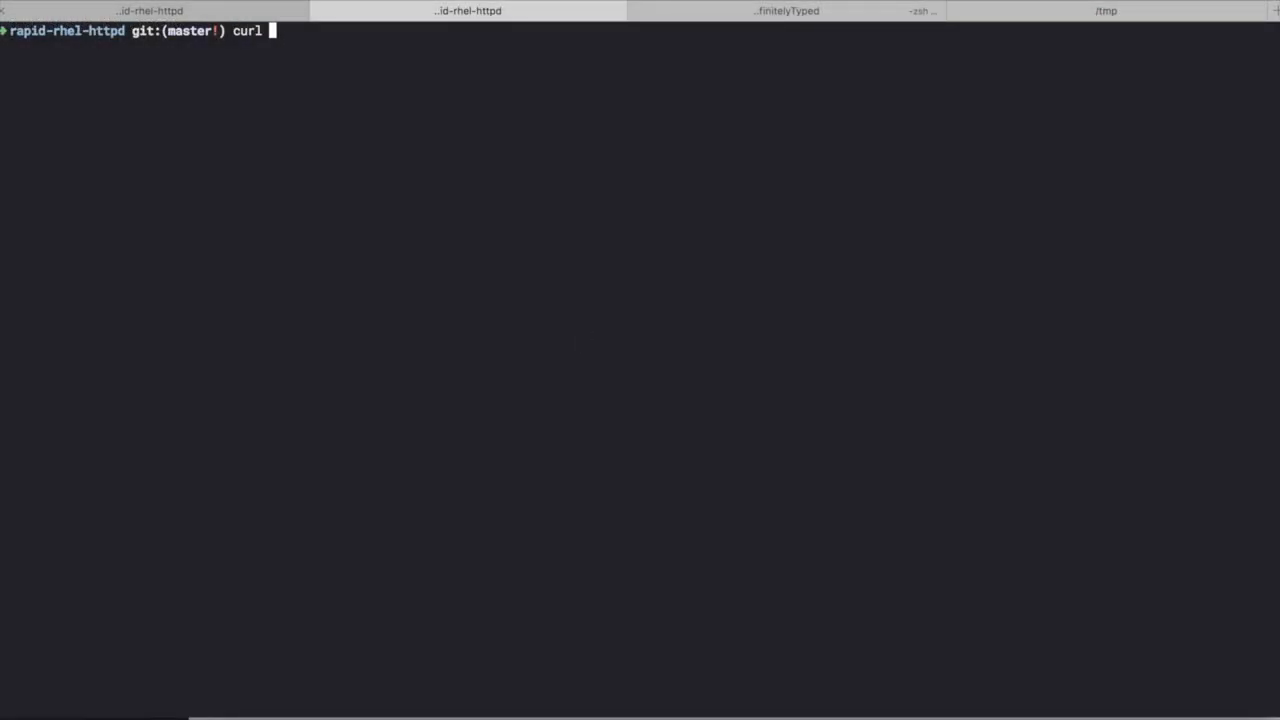
type("-k https://nodejs-cloudappdevezqll-rhmap-rhmap-development.127.0.0.1.nip.io")
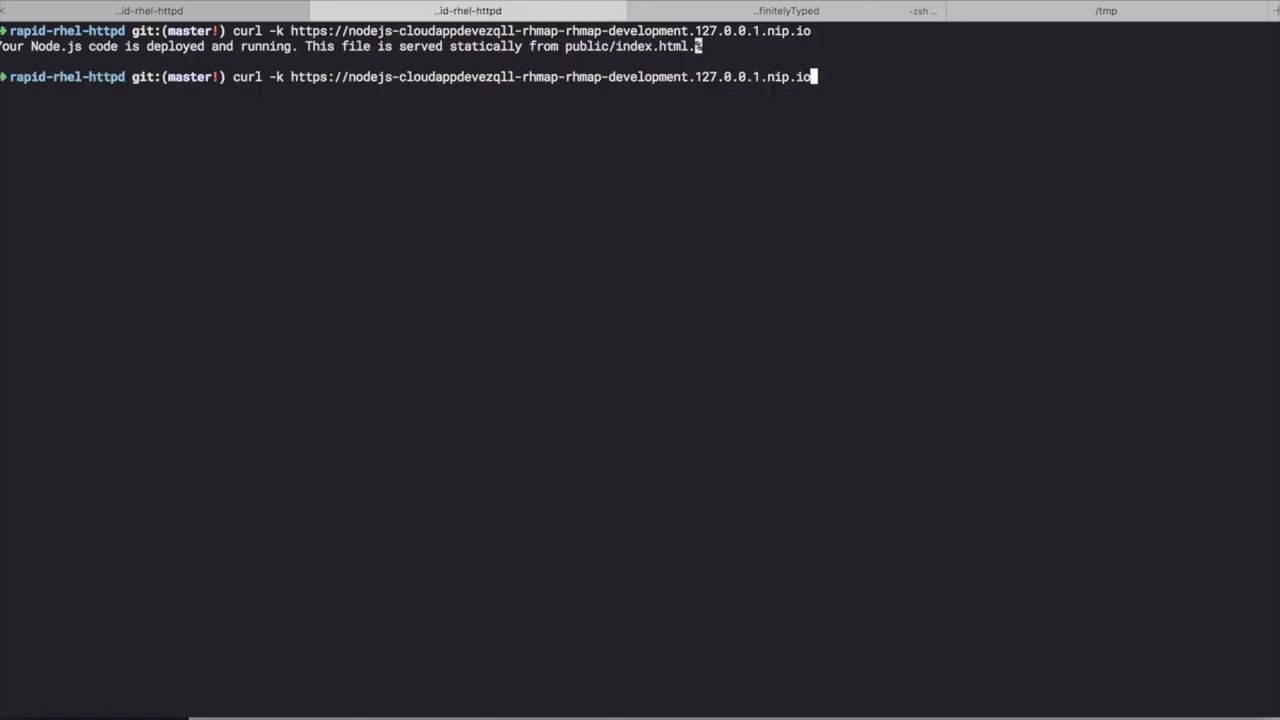
type("/api/hello")
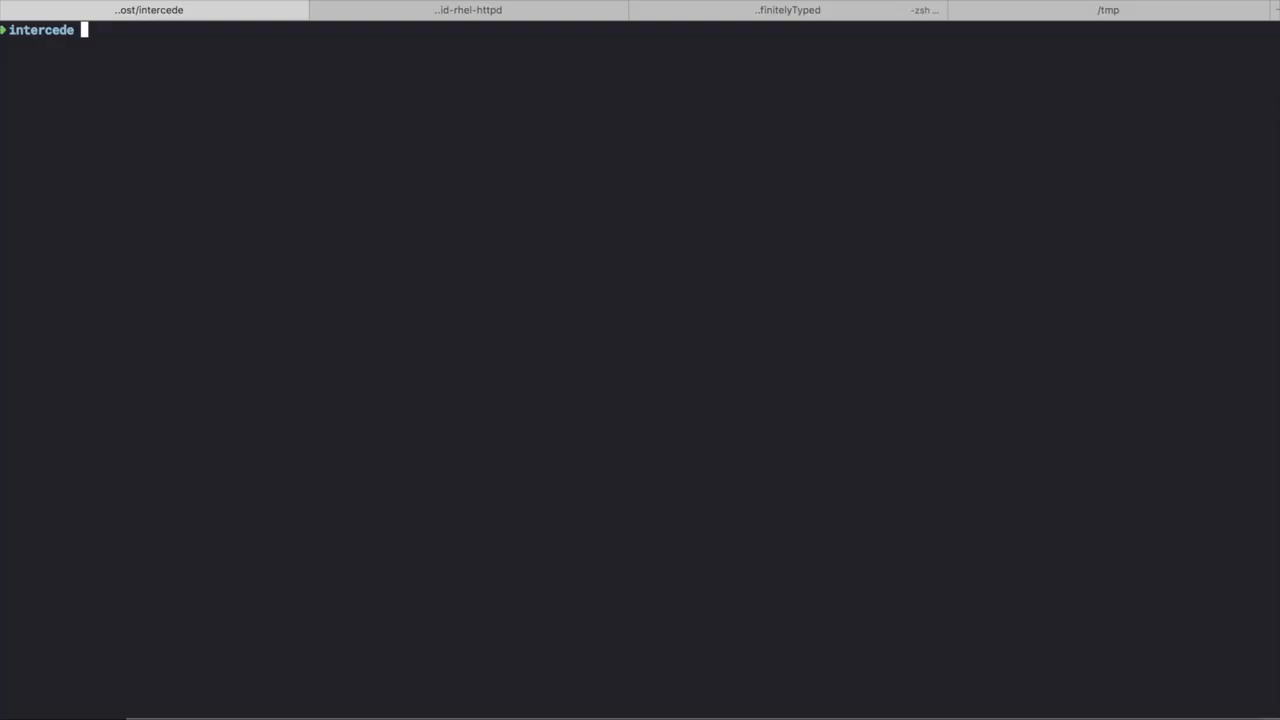
Clone $GIT_URL into client-hybrid and start adding the cordova-plugin-rapidsecurity plugin by path.
type("git clone $GIT_U")
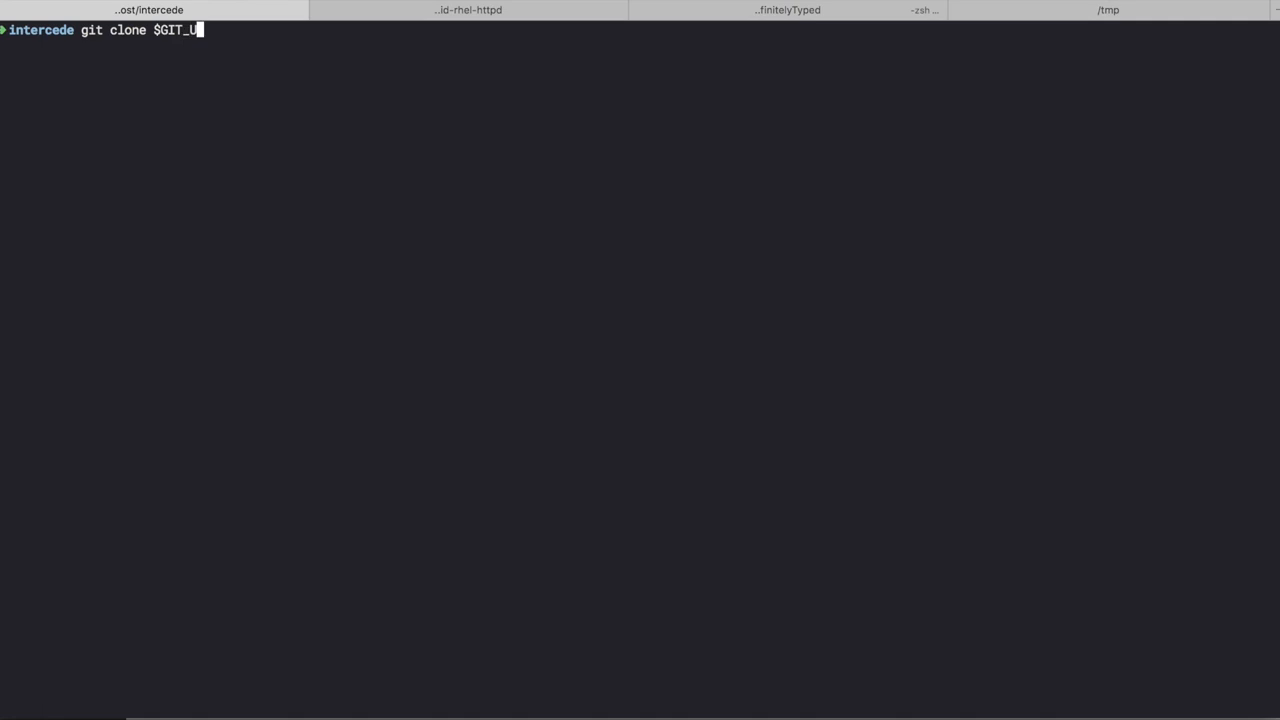
type("RL client-hybrid")
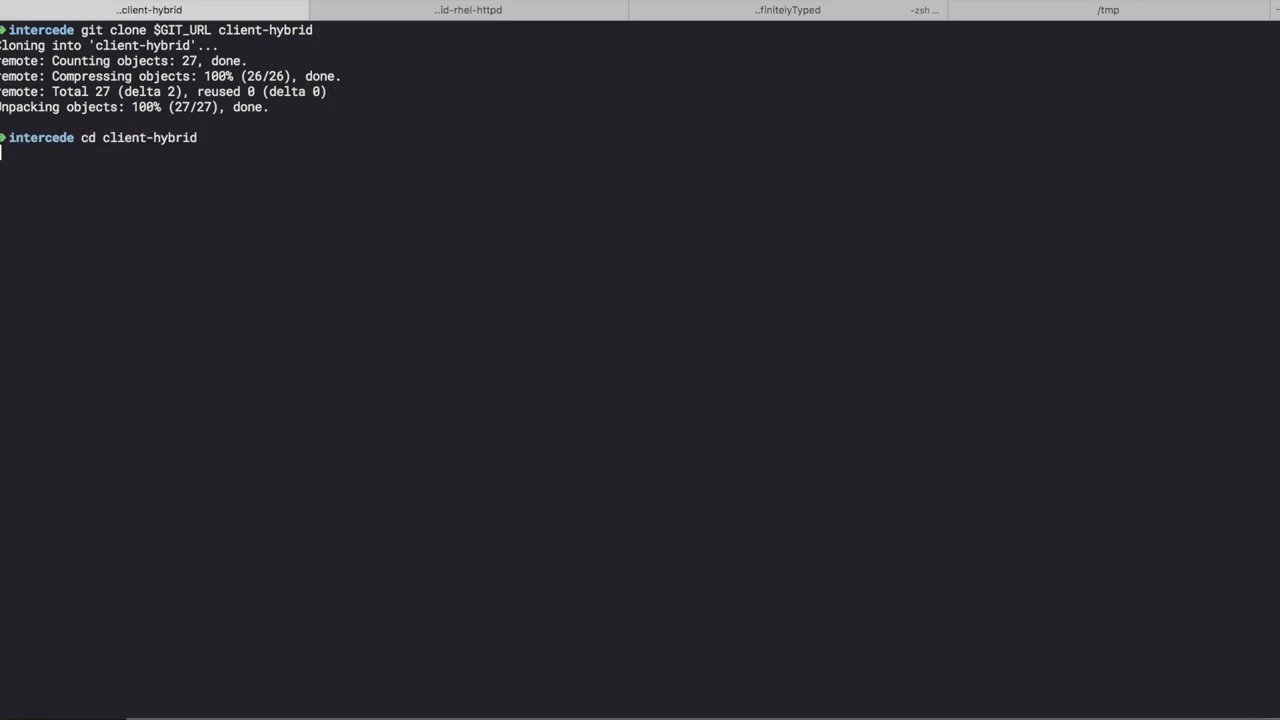
type("cordova plugin add ~/Downloads/")
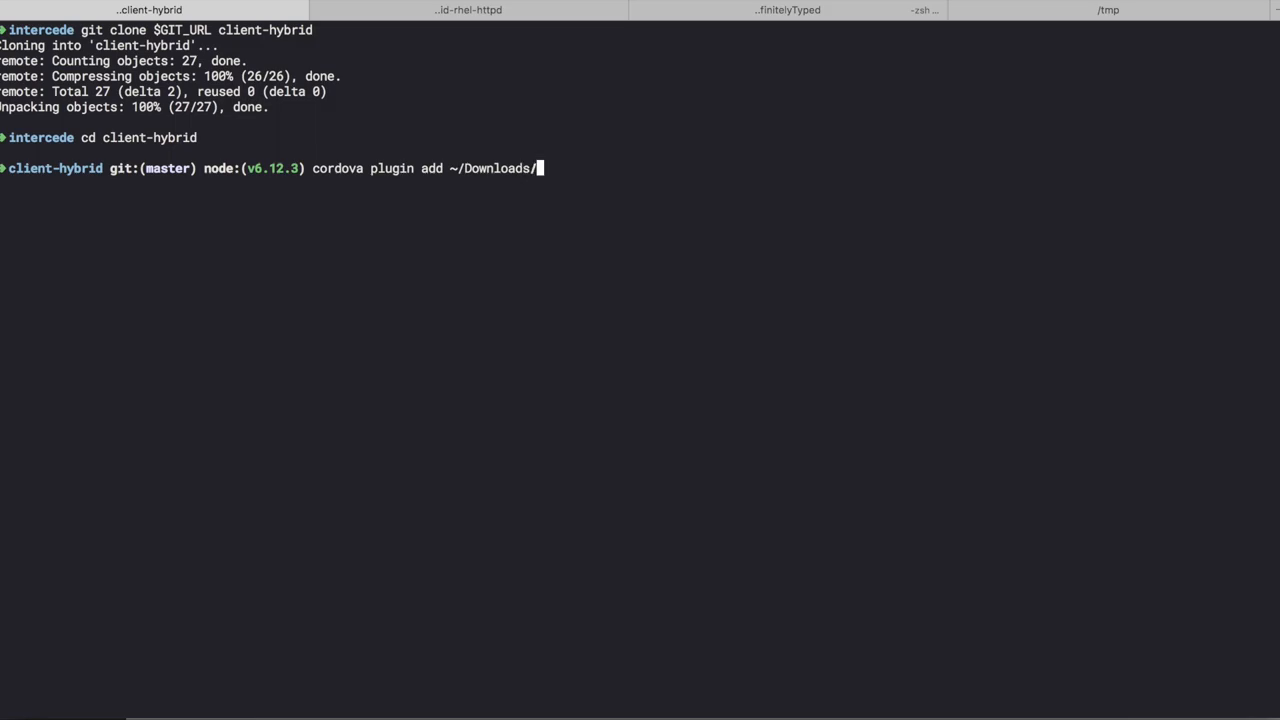
type("intercede-cordova-sdk/cordovaPlugin/cordova-plugin-rapidsecurity/")
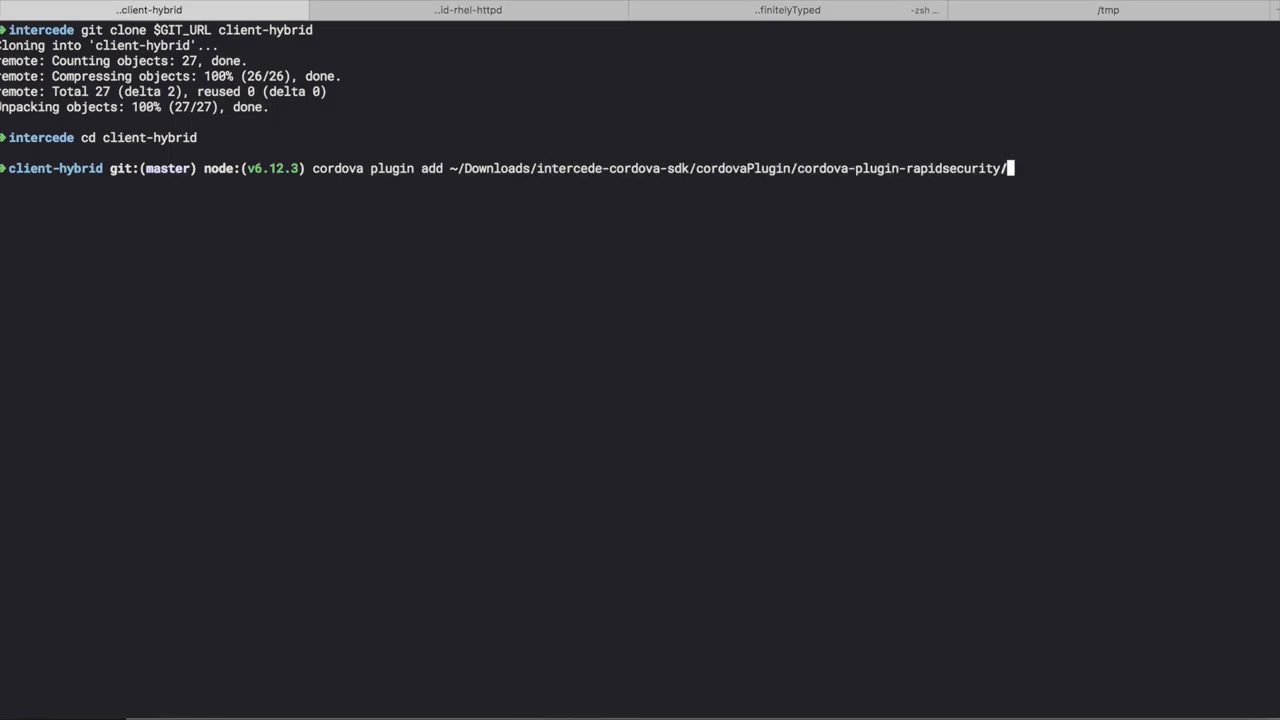
key("Backspace")
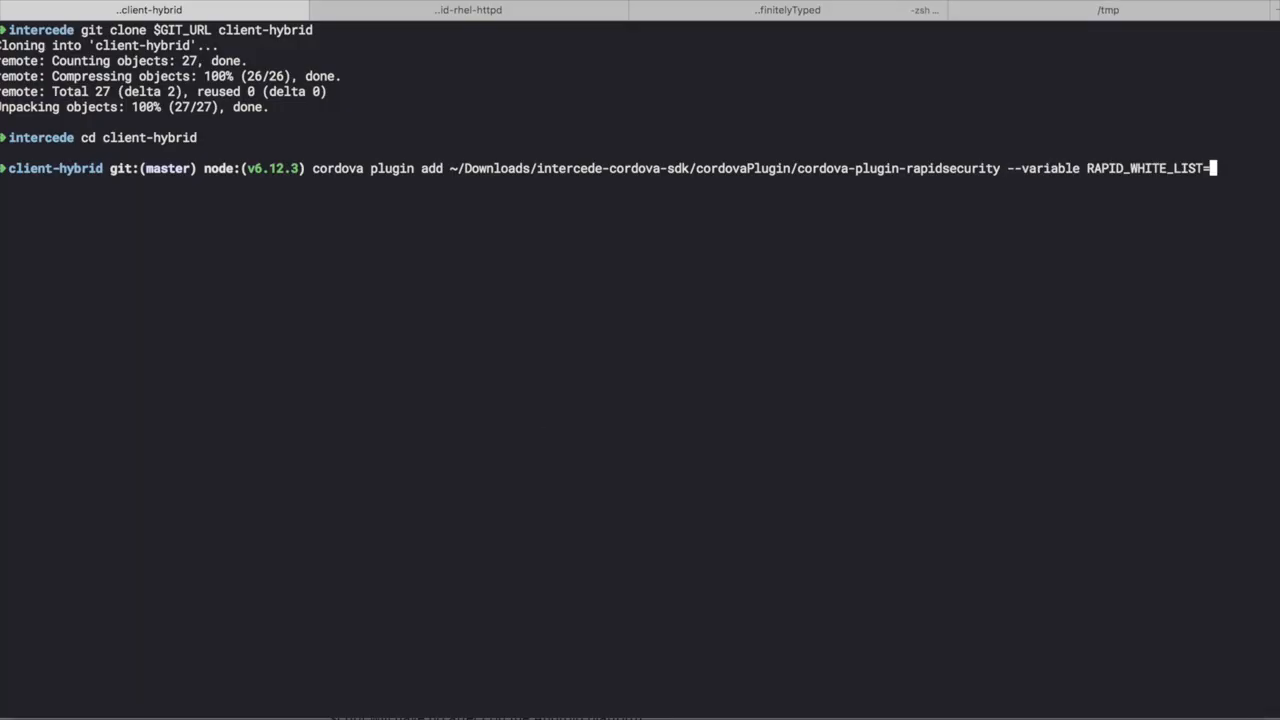
Set RAPID_WHITE_LIST and RAPID_ACCESS_GROUP_IDENTIFIER com.eshortis.rapiddemo with --save.
type("\"")
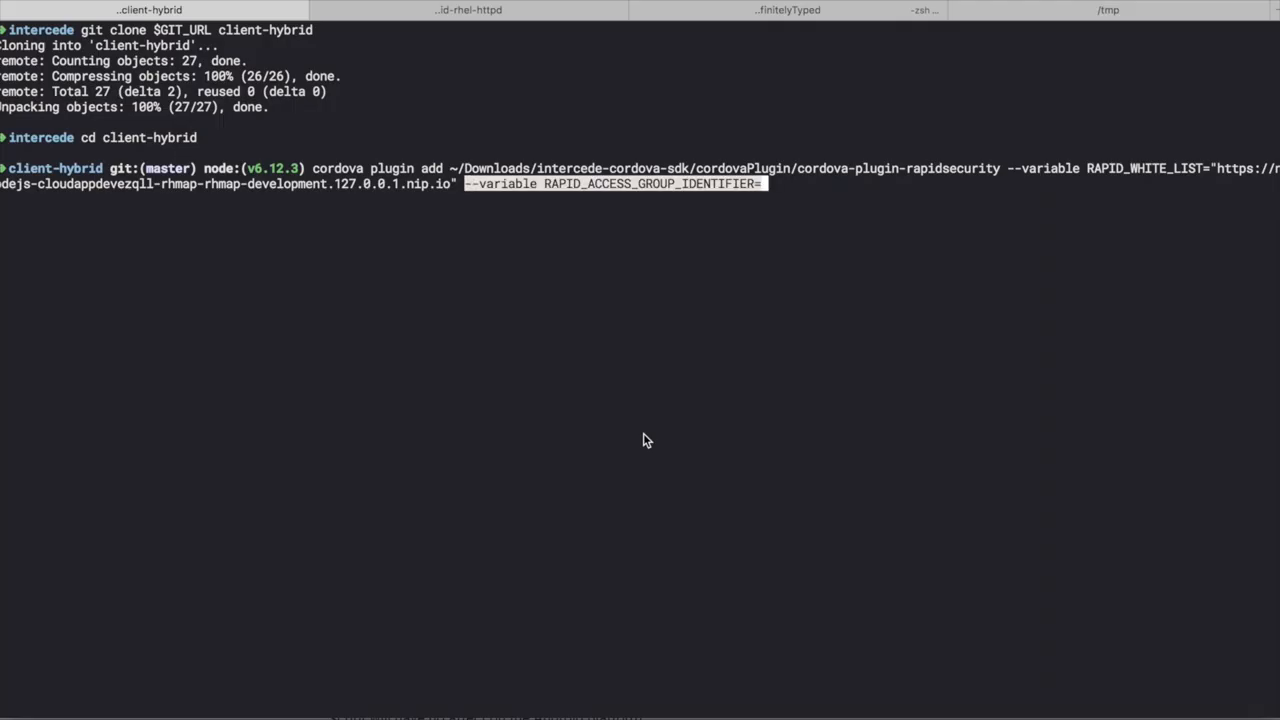
type("\"com")
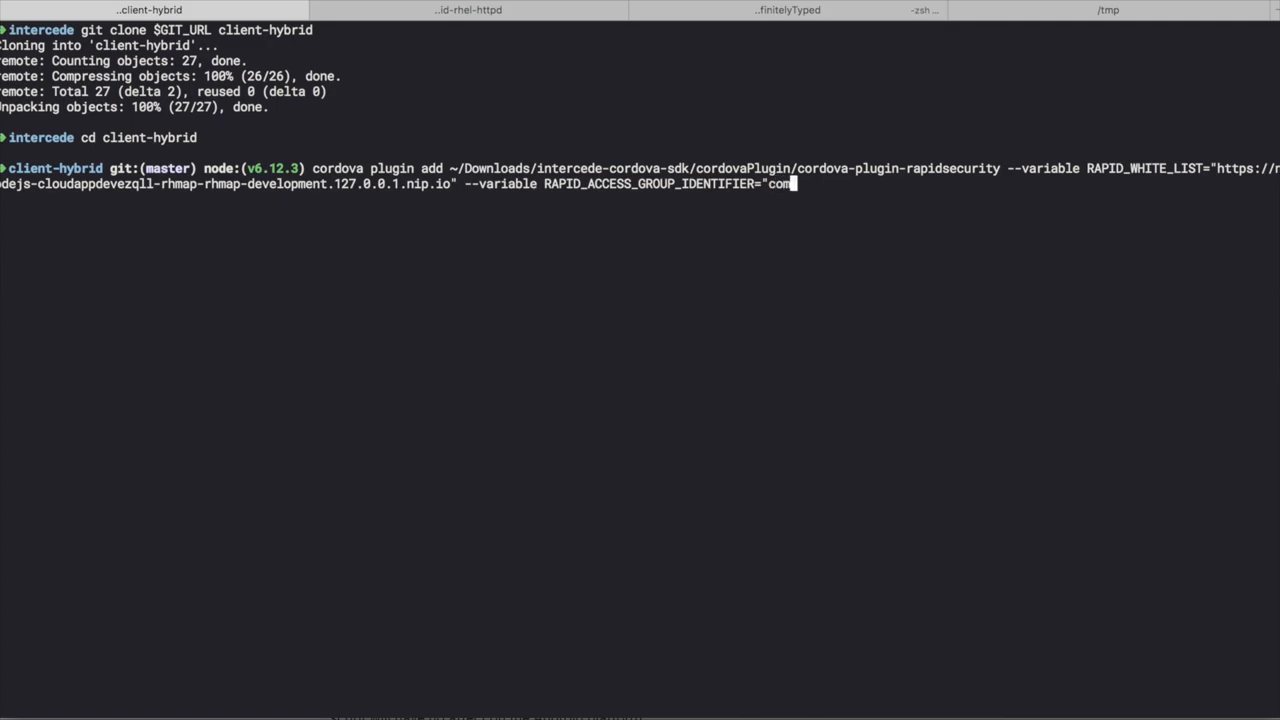
type("eshortis")
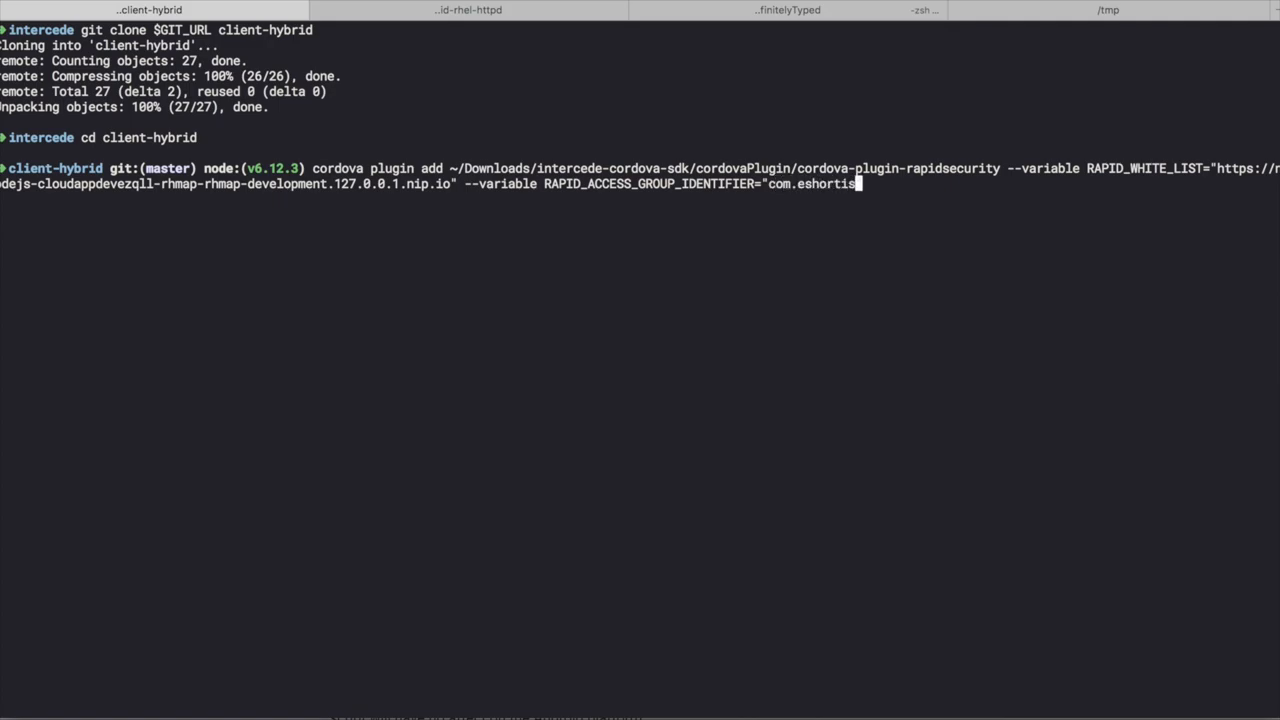
type("rapiddemo\"")
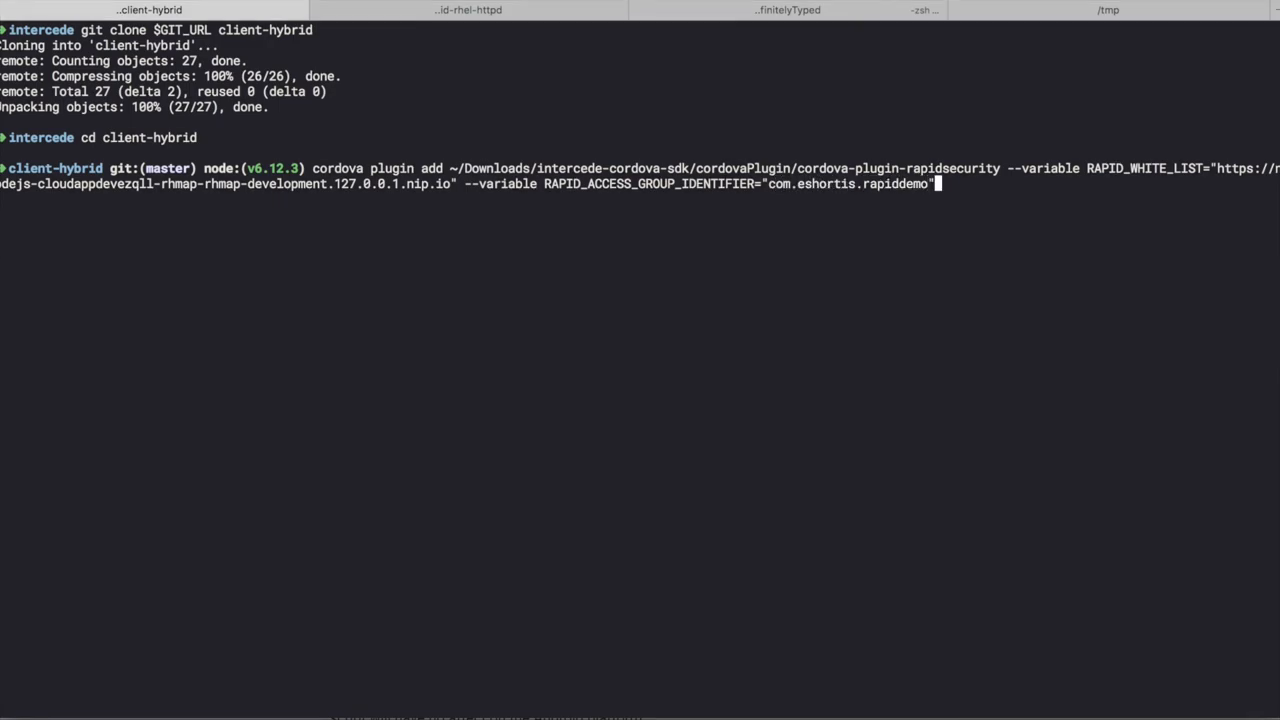
type("--save")
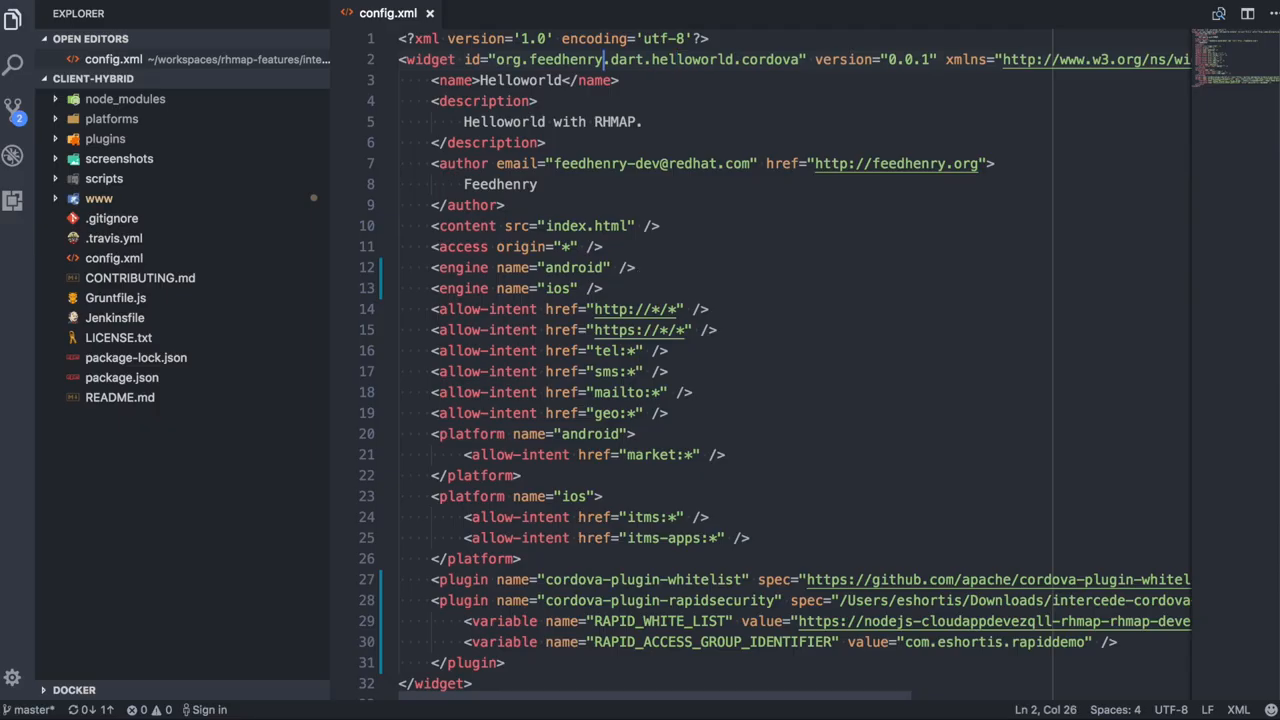
Set the config.xml widget id to com.eshortis.rapiddemo, add the iOS platform and open platforms/ios.
left_click(498, 60)
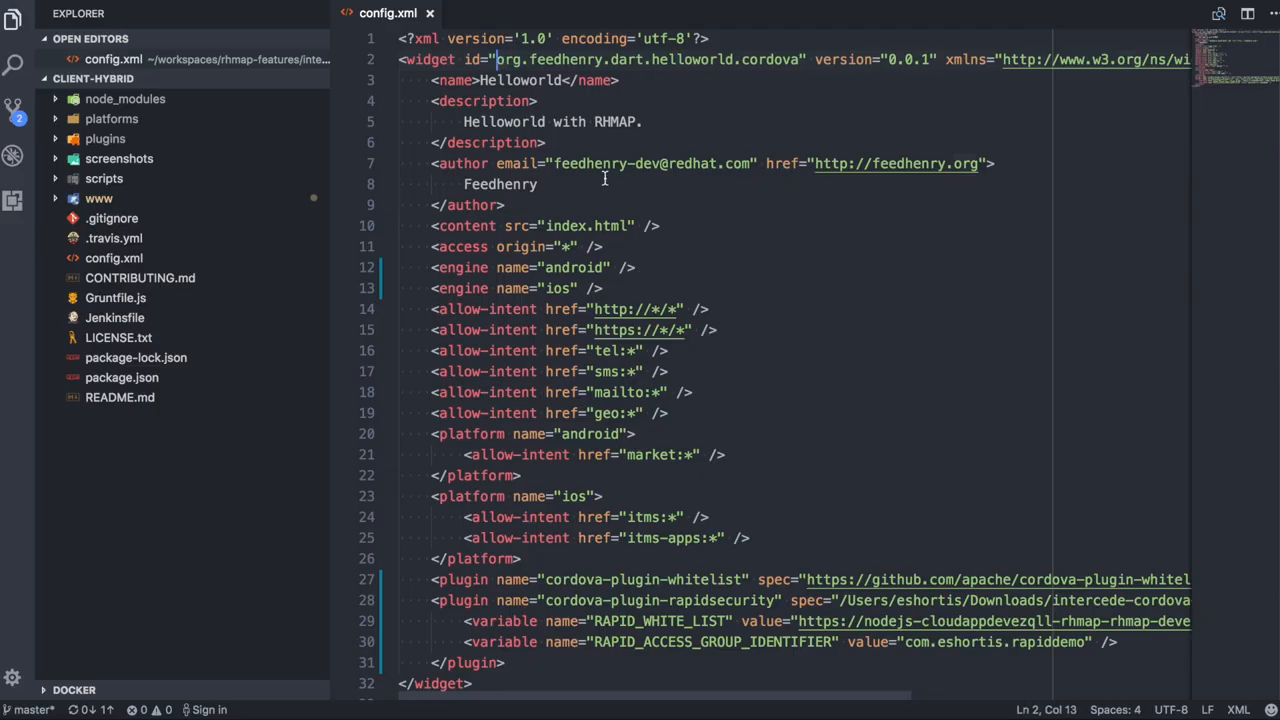
type("com.eshortis.")
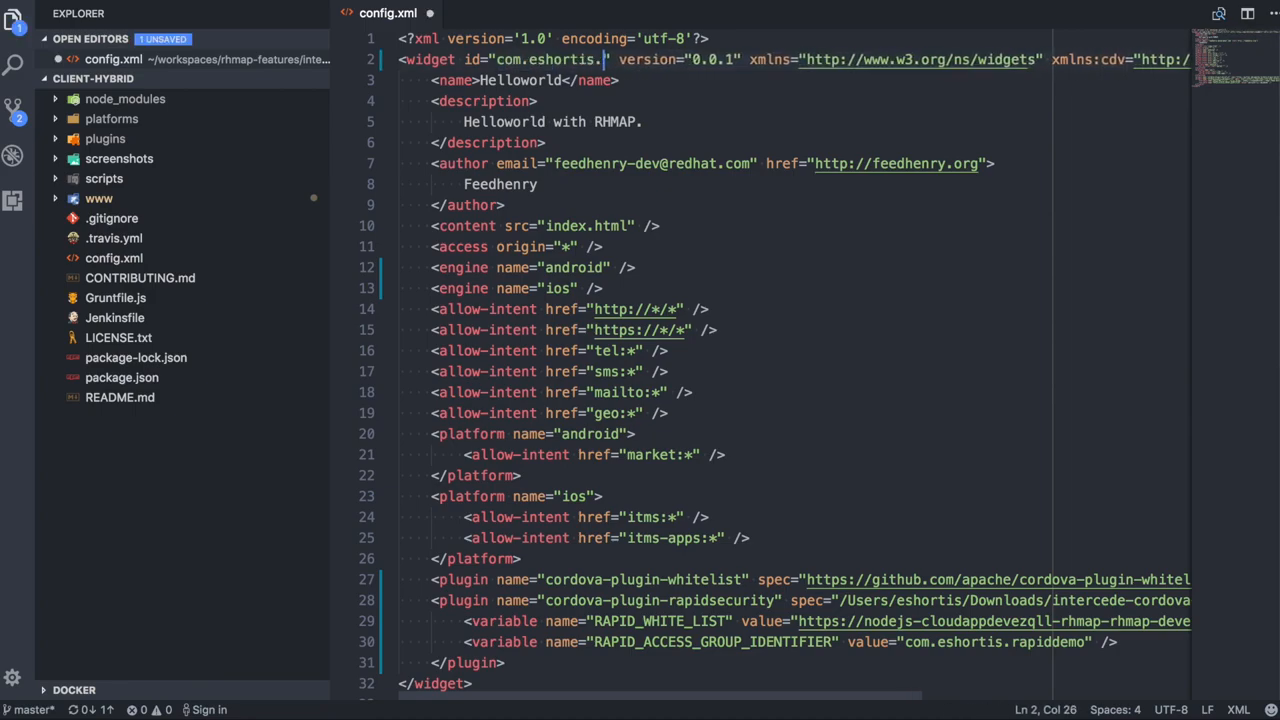
type("rapiddemo")
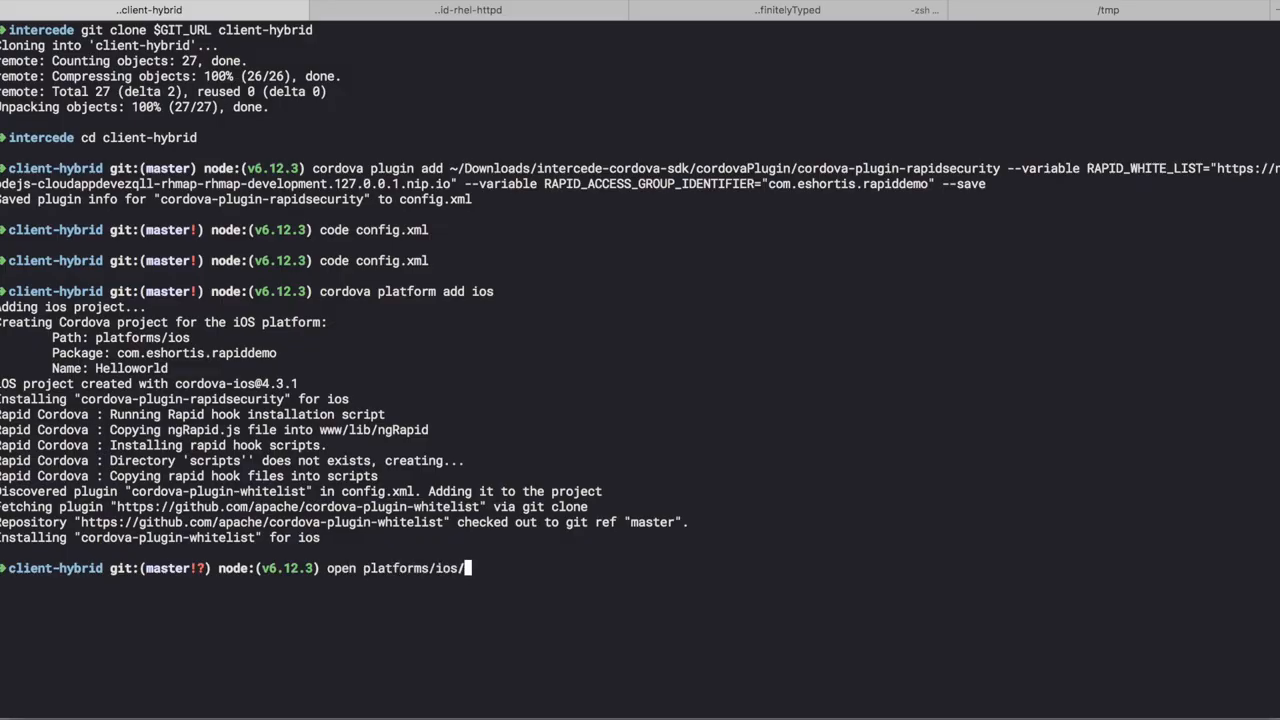
key("Return")
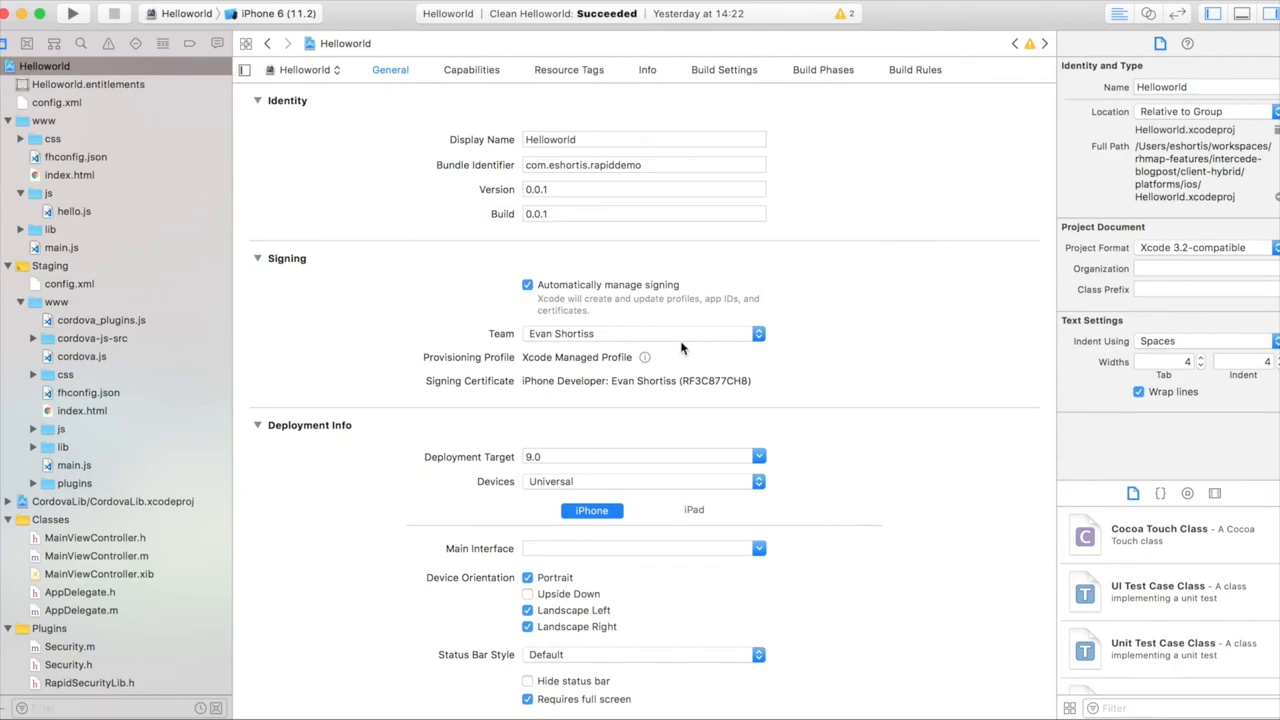
Enable Keychain Sharing in Capabilities and inspect Helloworld.entitlements.
left_click(472, 68)
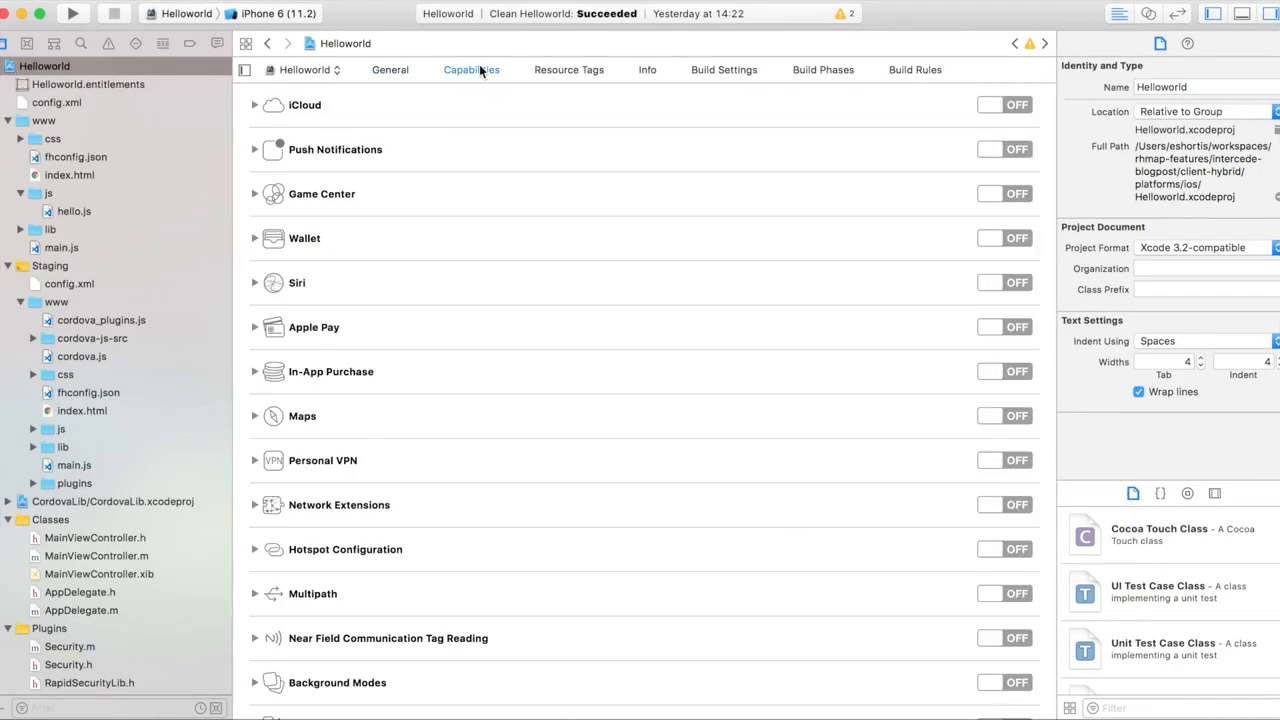
left_click(1004, 432)
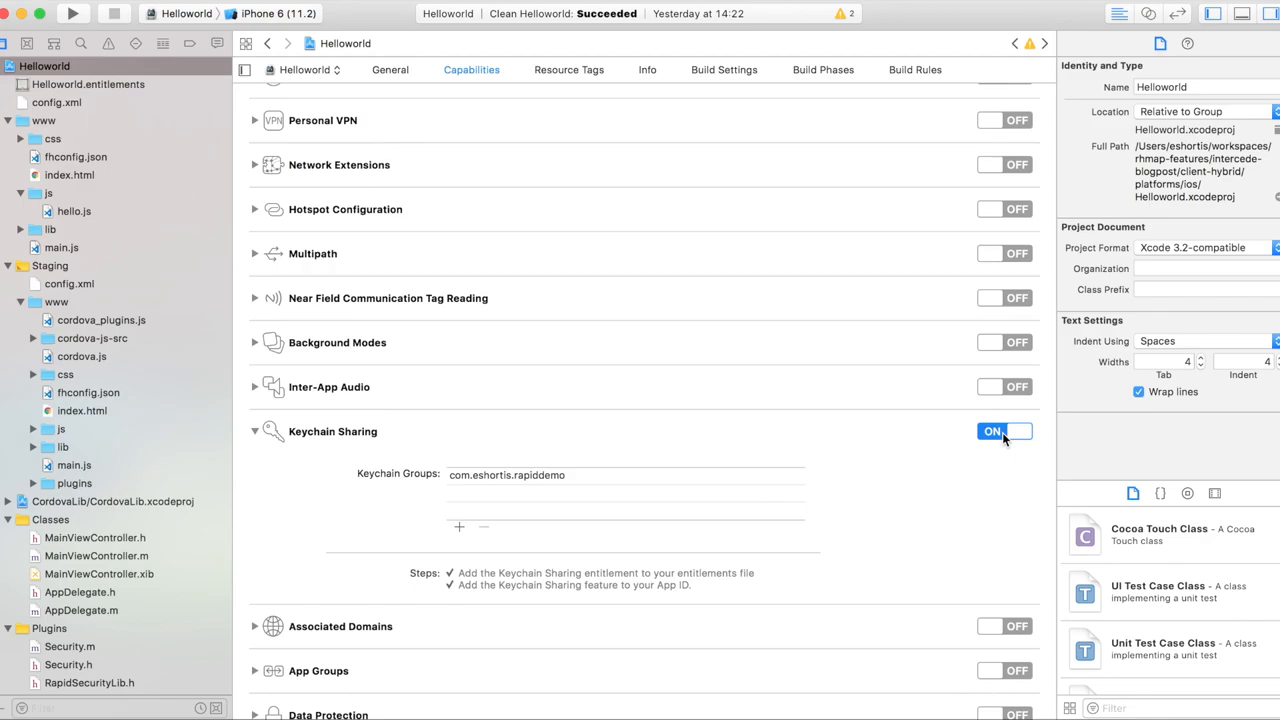
mouse_move(540, 480)
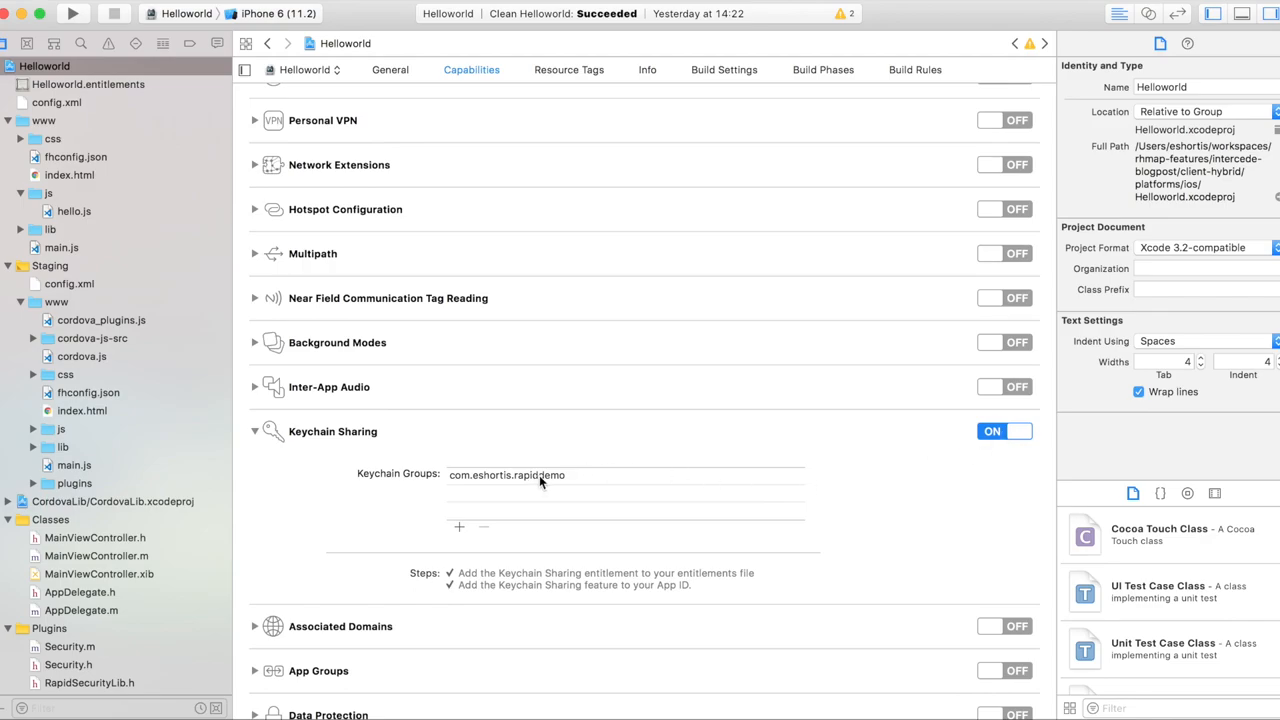
left_click(88, 84)
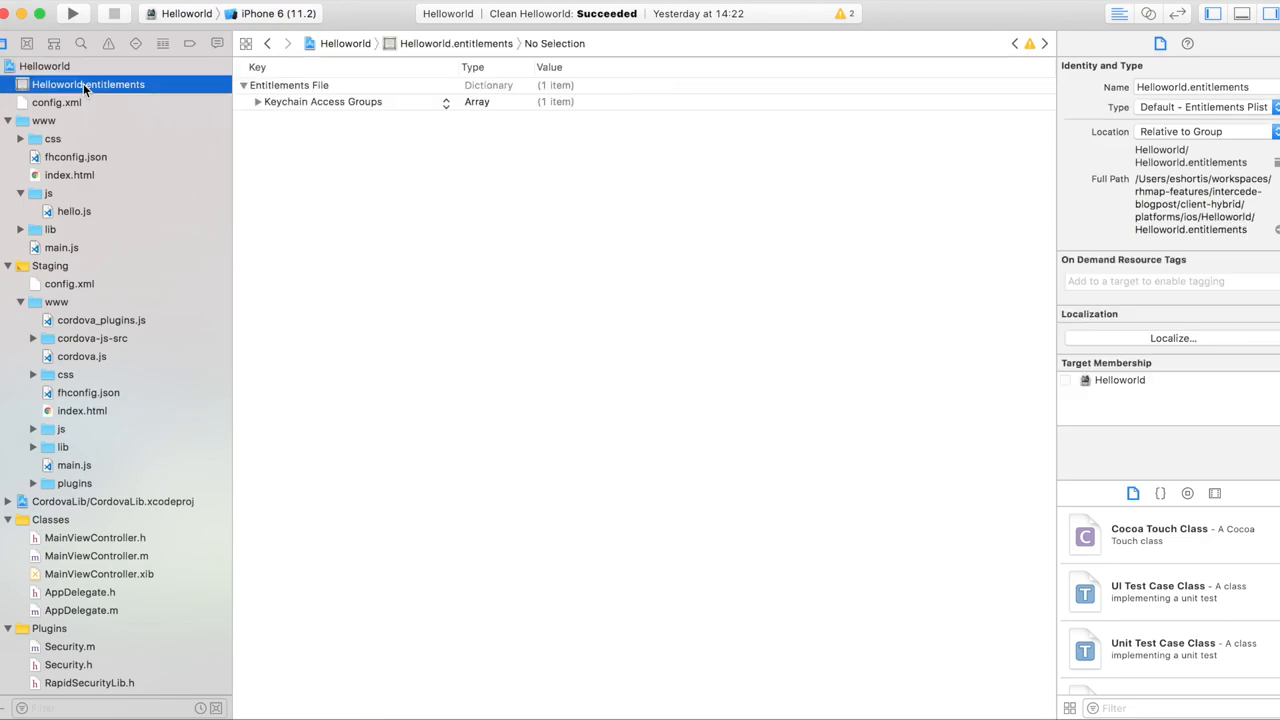
left_click(258, 102)
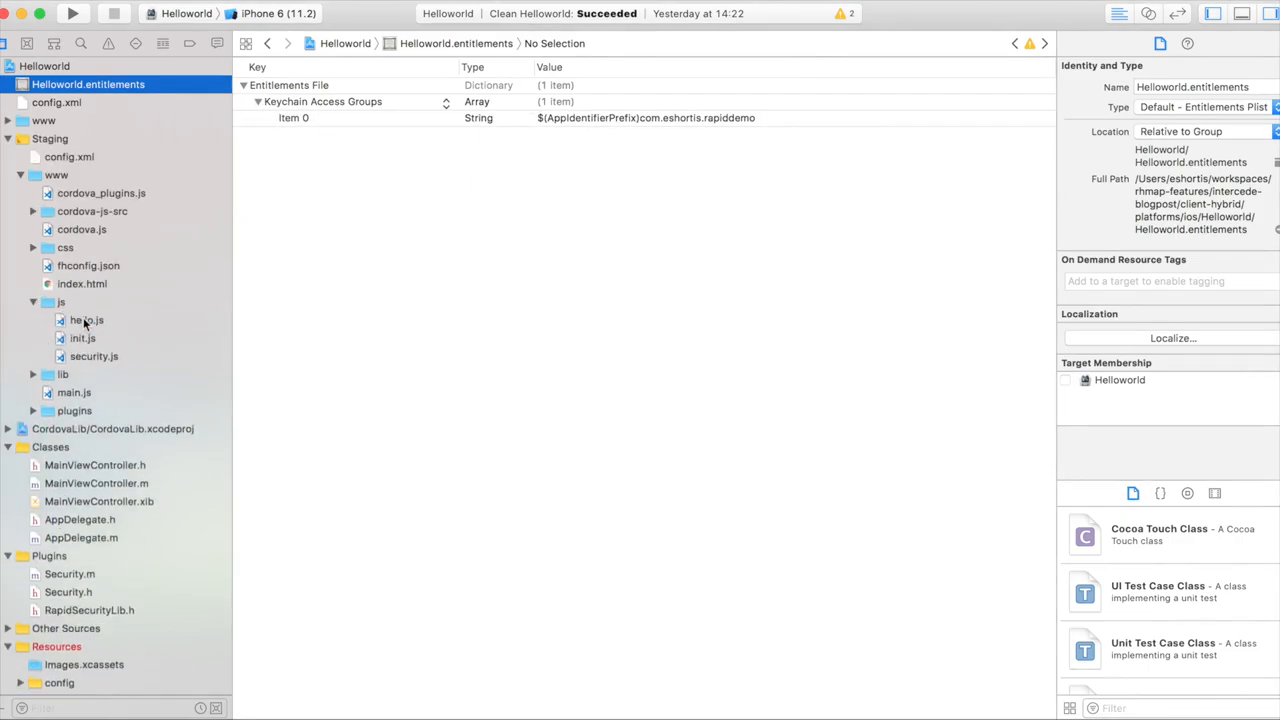
Review fhconfig.json, select the Helloworld project and run it in the simulator.
left_click(88, 264)
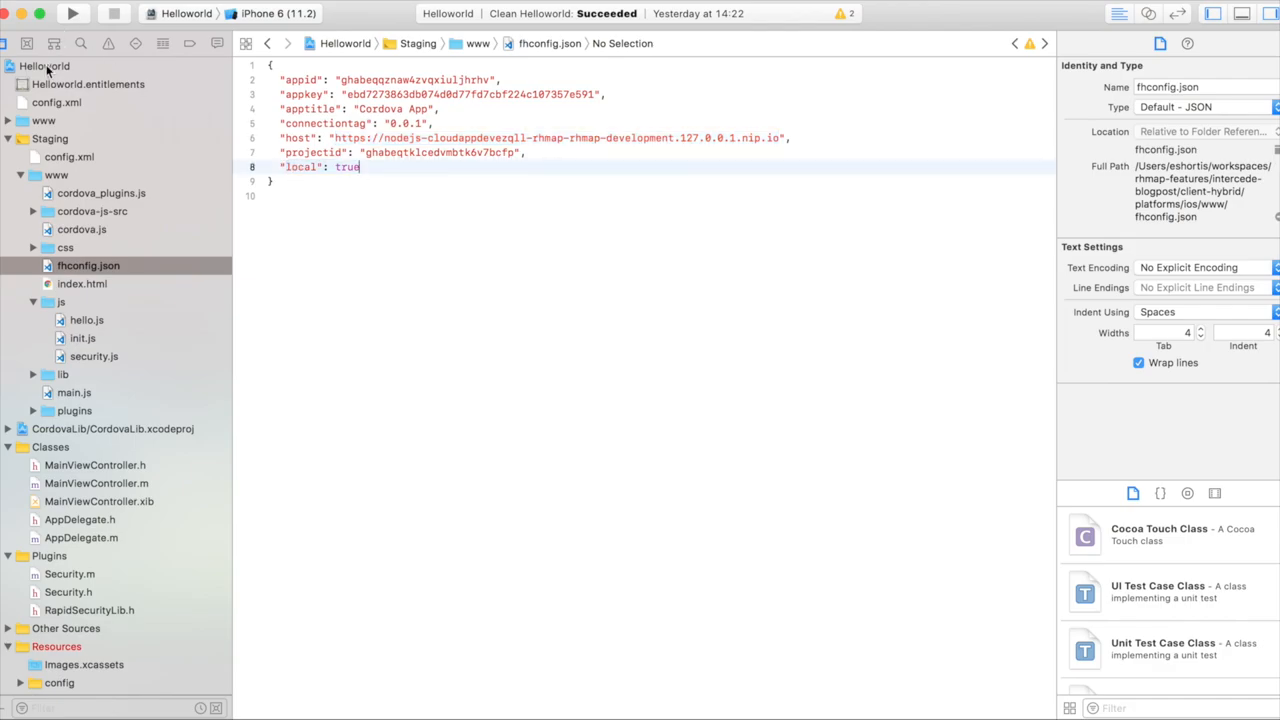
left_click(44, 64)
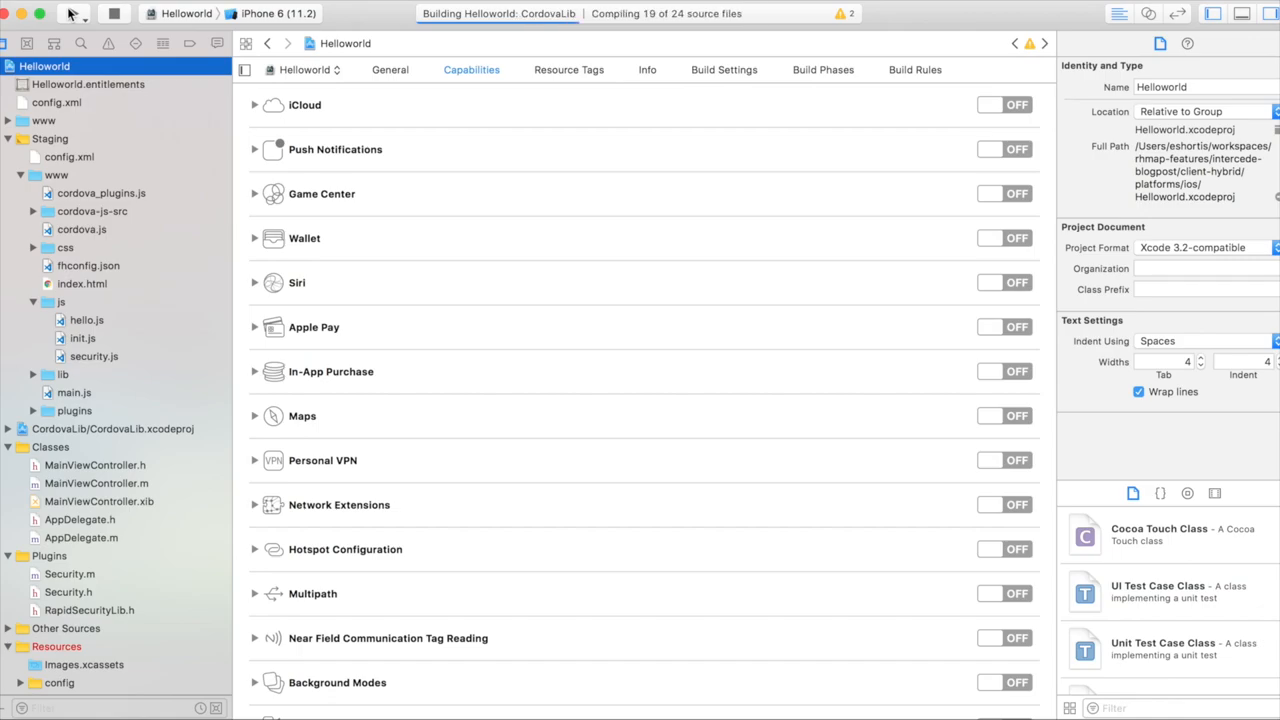
left_click(76, 14)
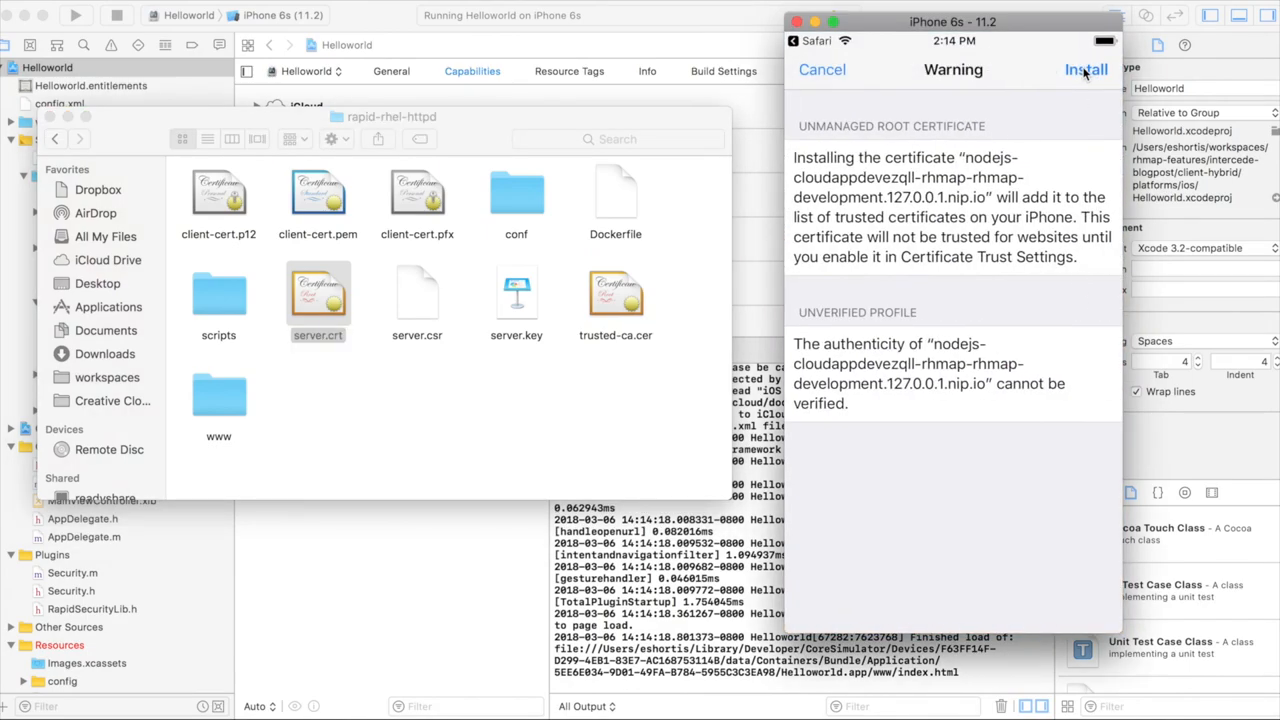
Install the cloud app's root certificate and enable full trust in Certificate Trust Settings.
left_click(1086, 68)
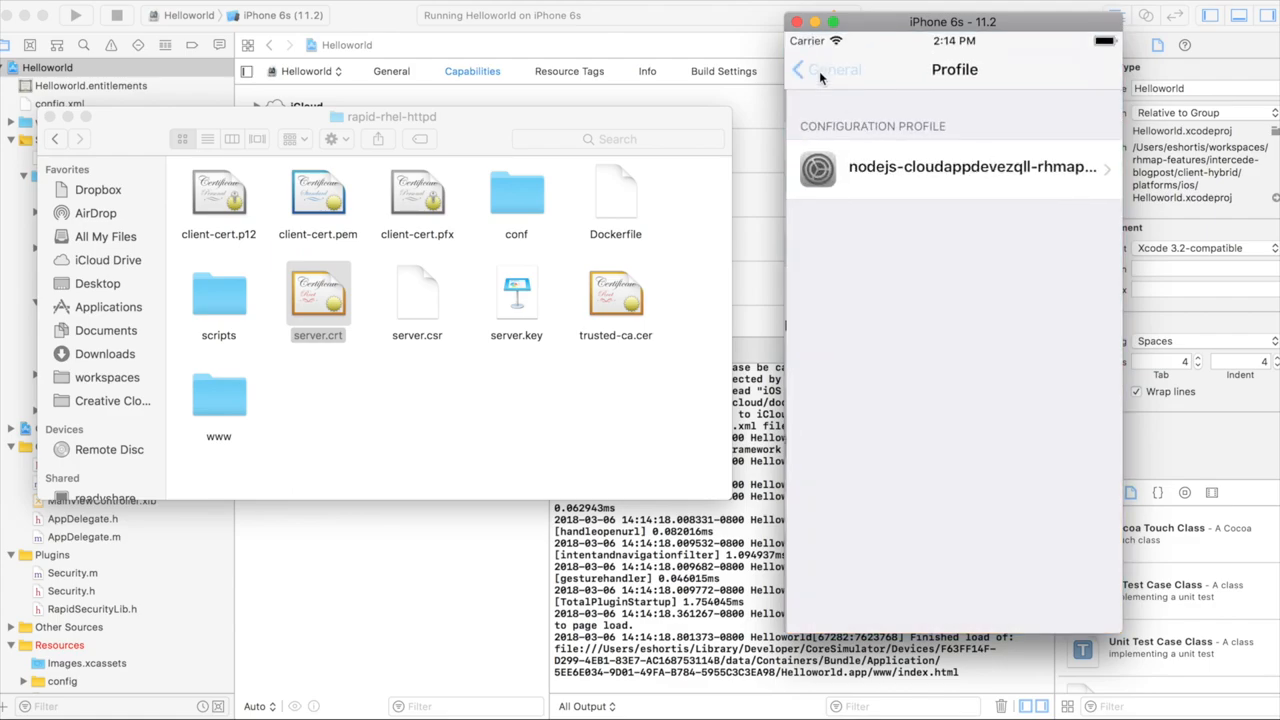
left_click(812, 68)
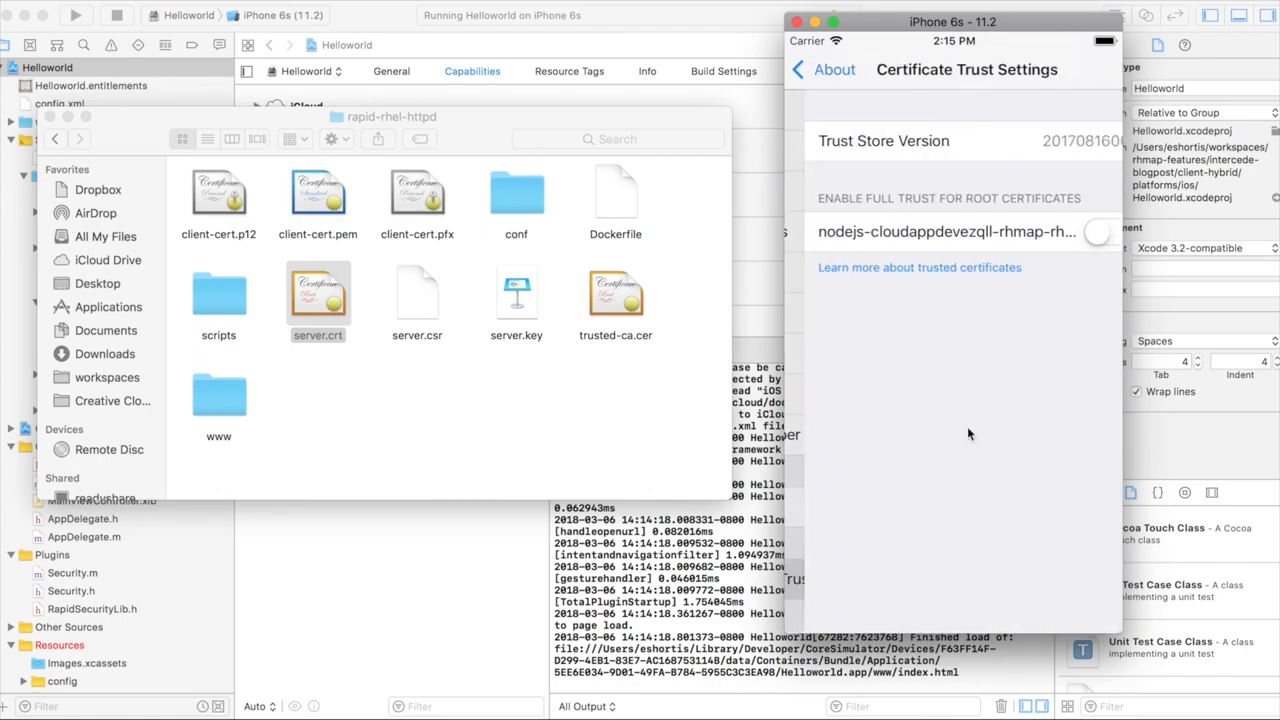
left_click(1086, 232)
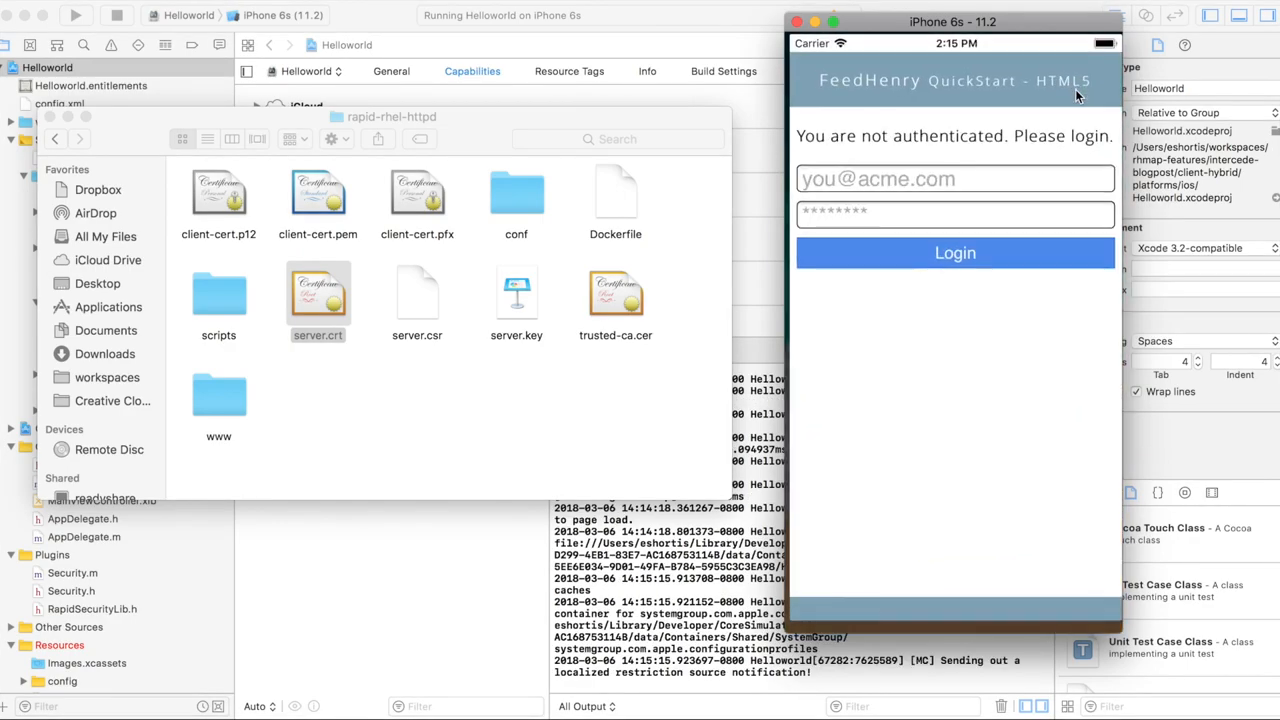
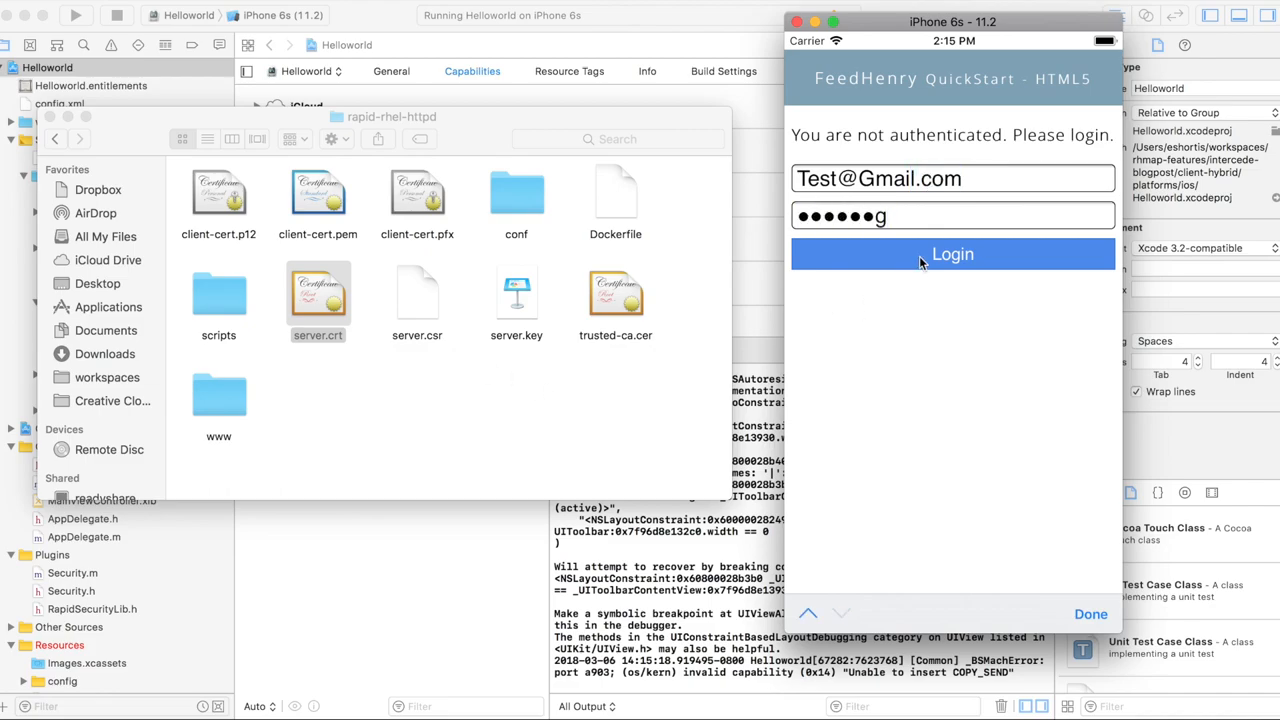
Enter the Test Gmail email and password and submit the login.
left_click(952, 252)
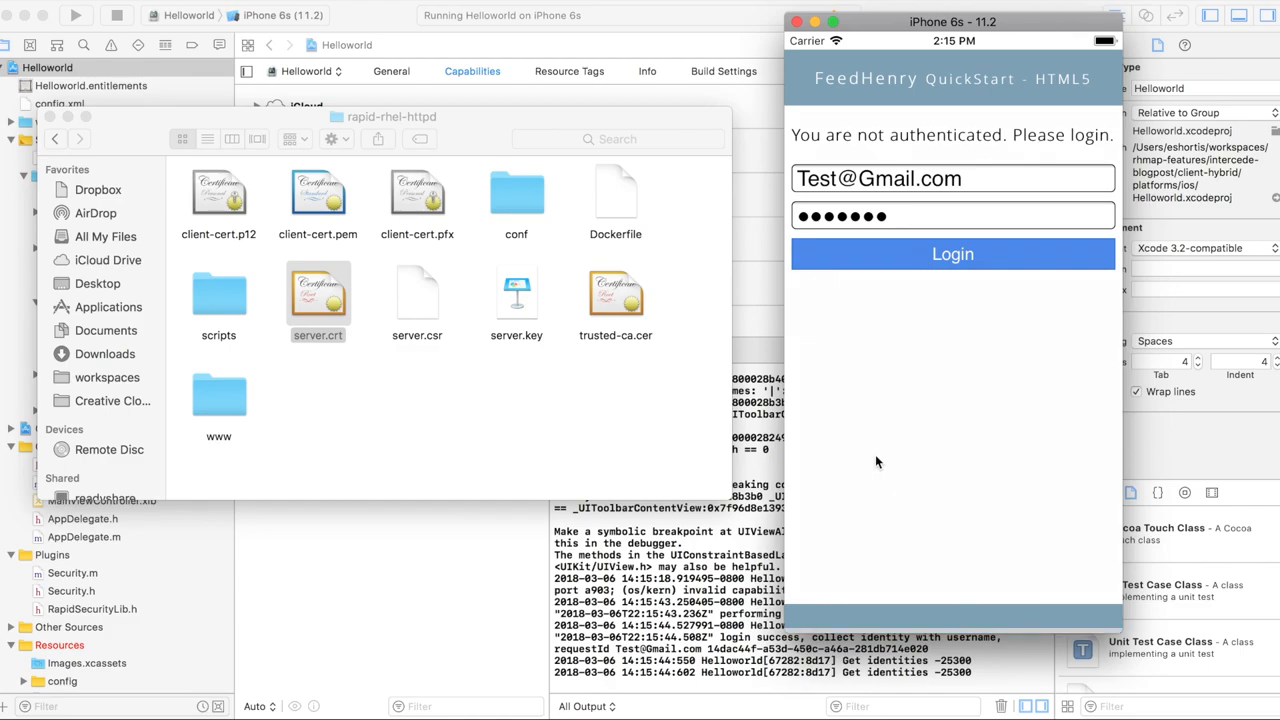
Create and confirm the app PIN, ending on the logged-in screen.
left_click(952, 252)
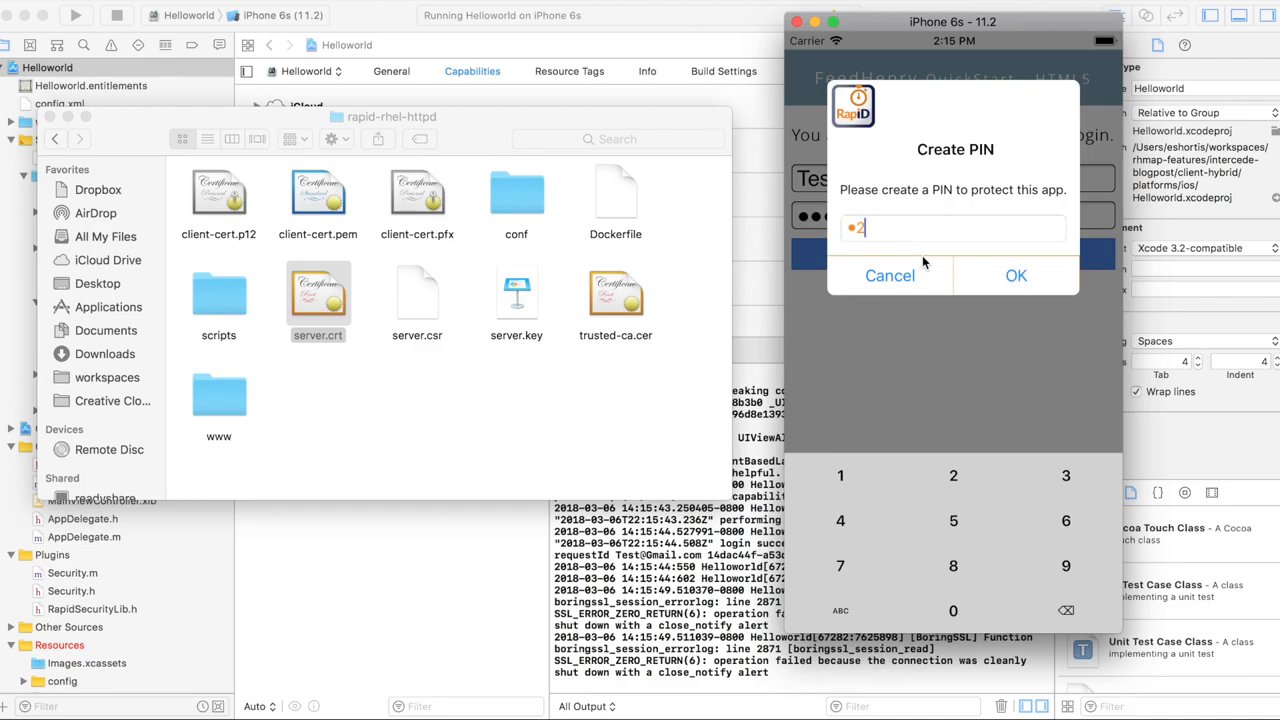
left_click(1016, 276)
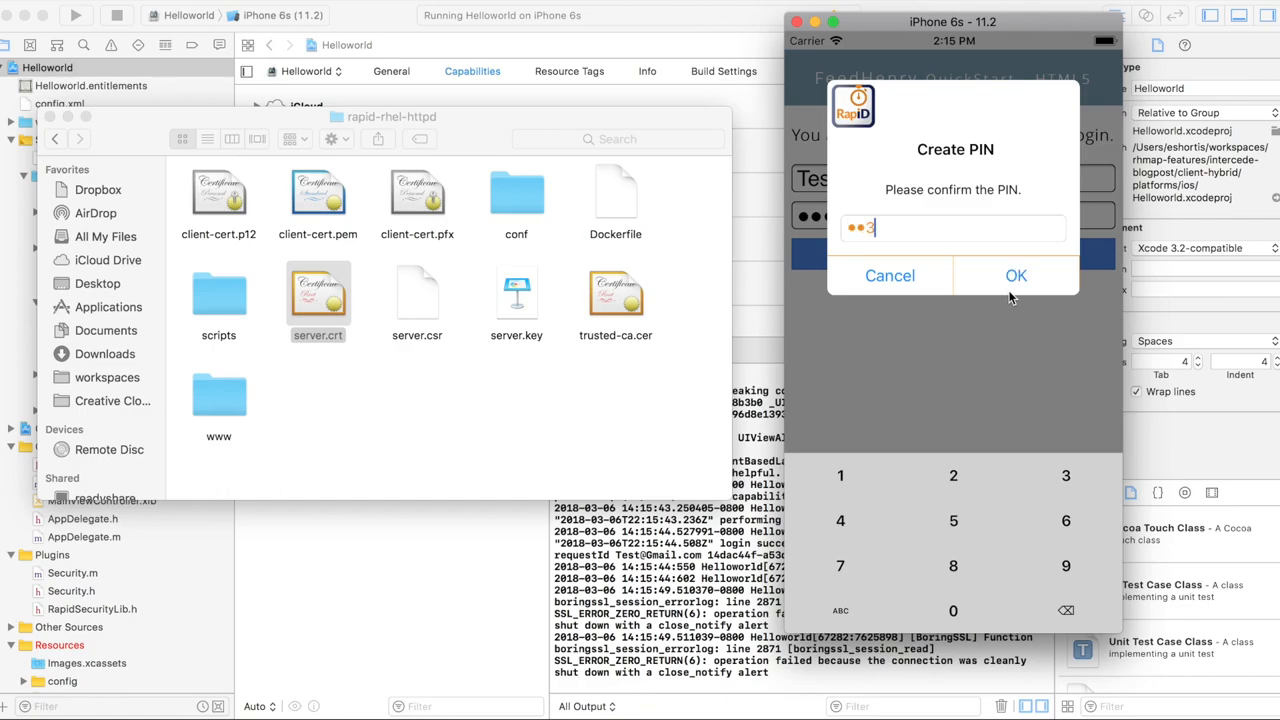
left_click(1016, 276)
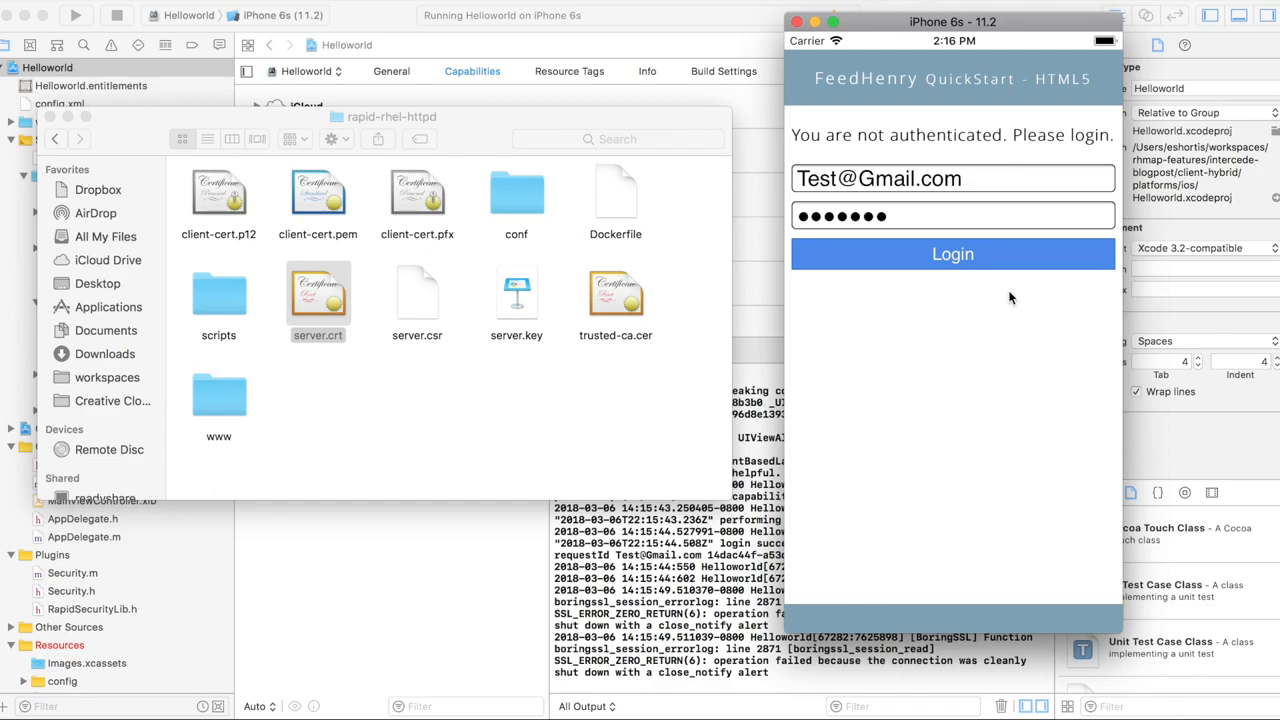
left_click(952, 252)
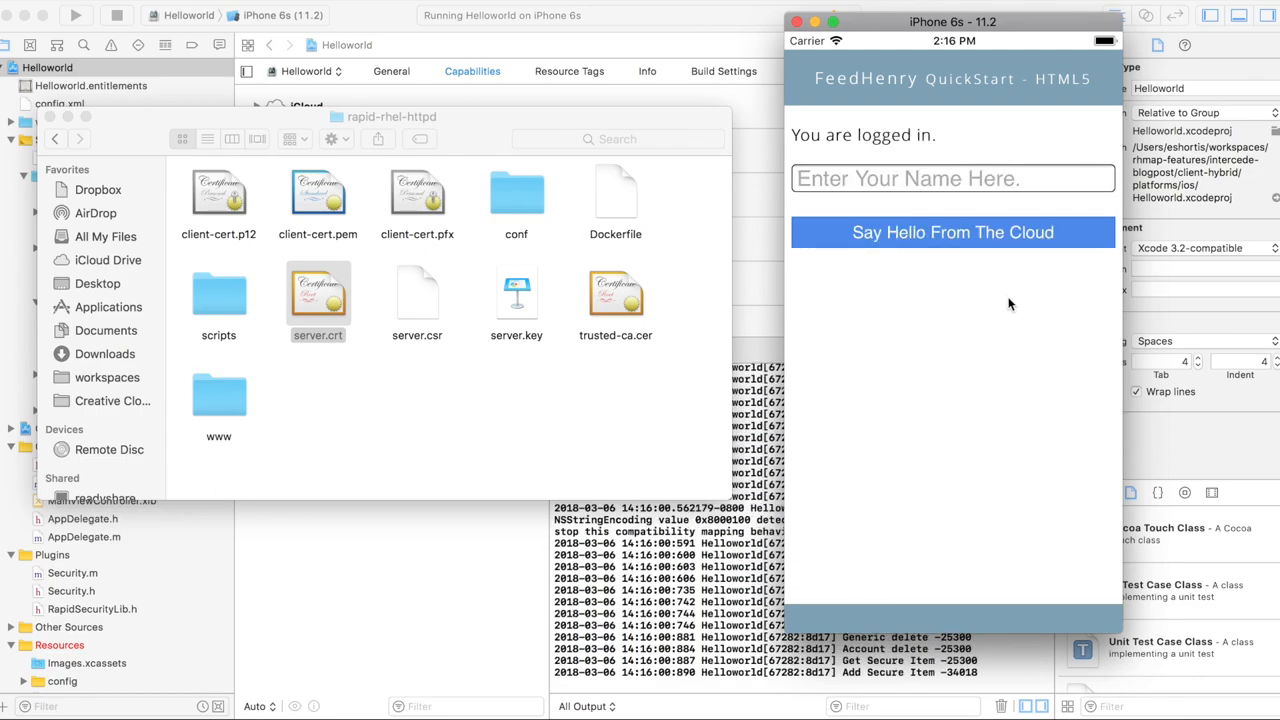
mouse_move(880, 322)
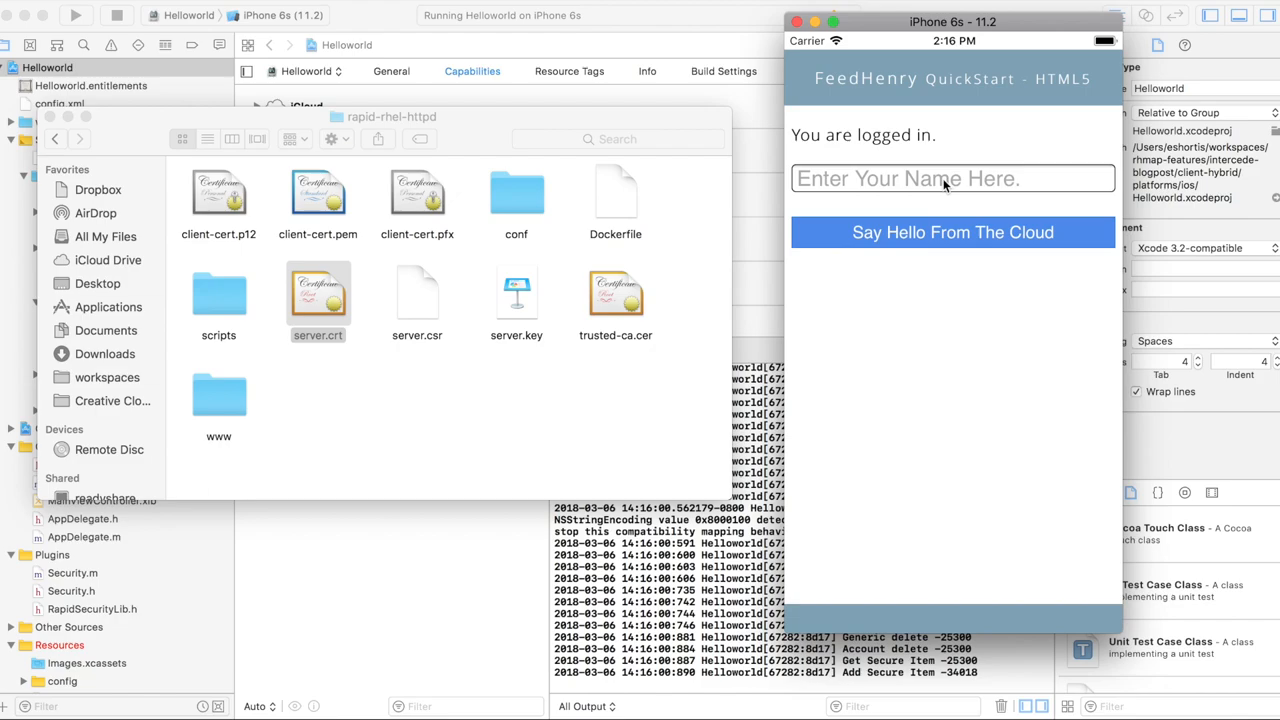
Enter the name Shadowman and call Say Hello From The Cloud.
left_click(952, 176)
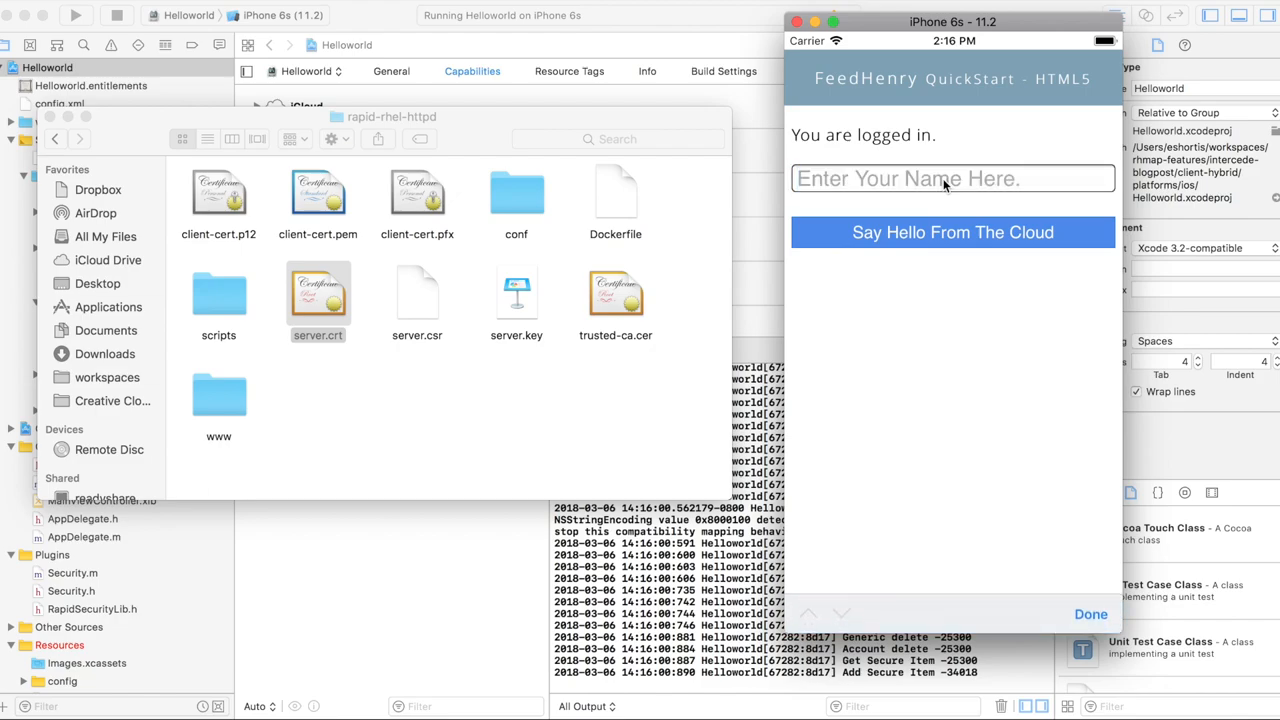
type("Shadown")
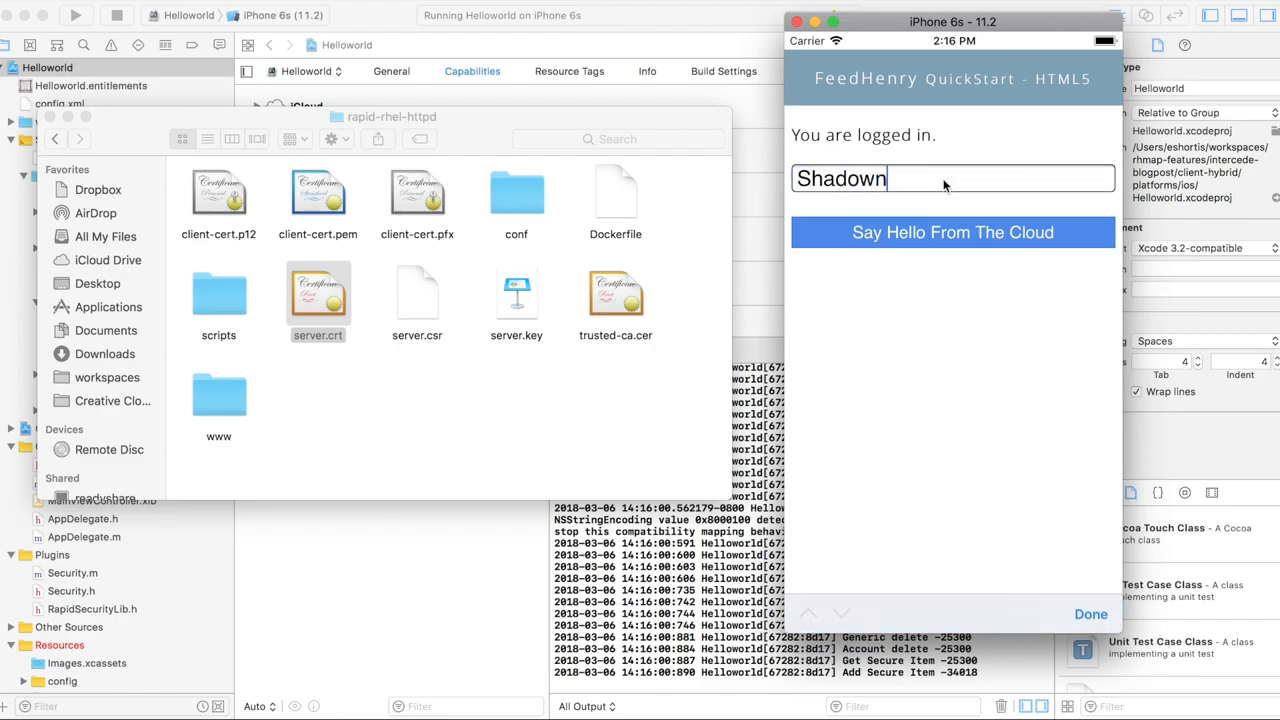
type("man")
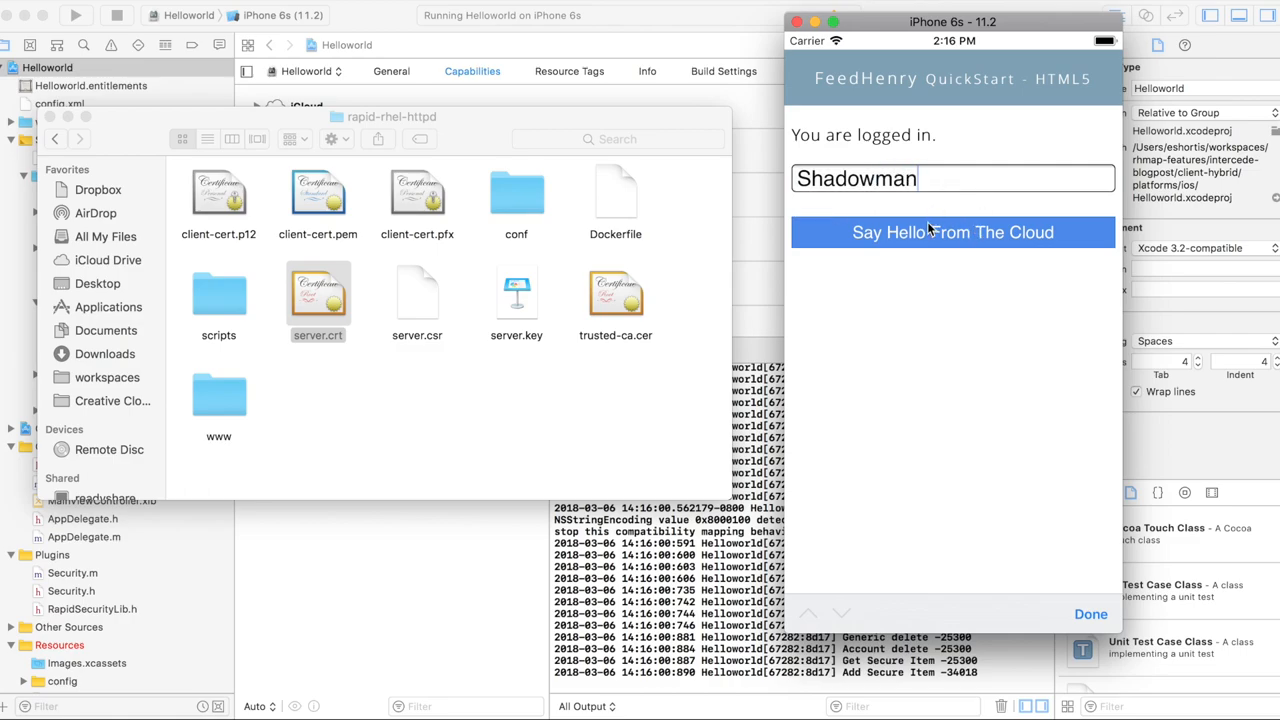
left_click(952, 232)
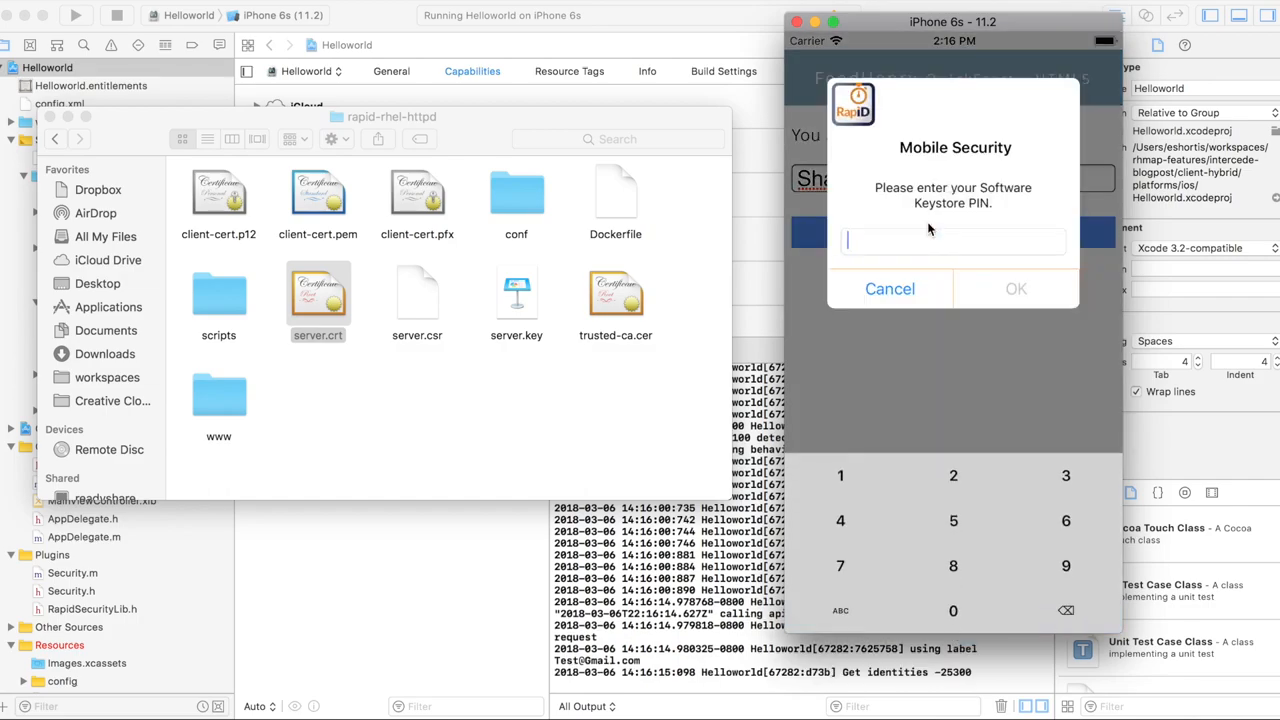
Unlock the secure keystore by entering the PIN in the Mobile Security dialog.
type("5")
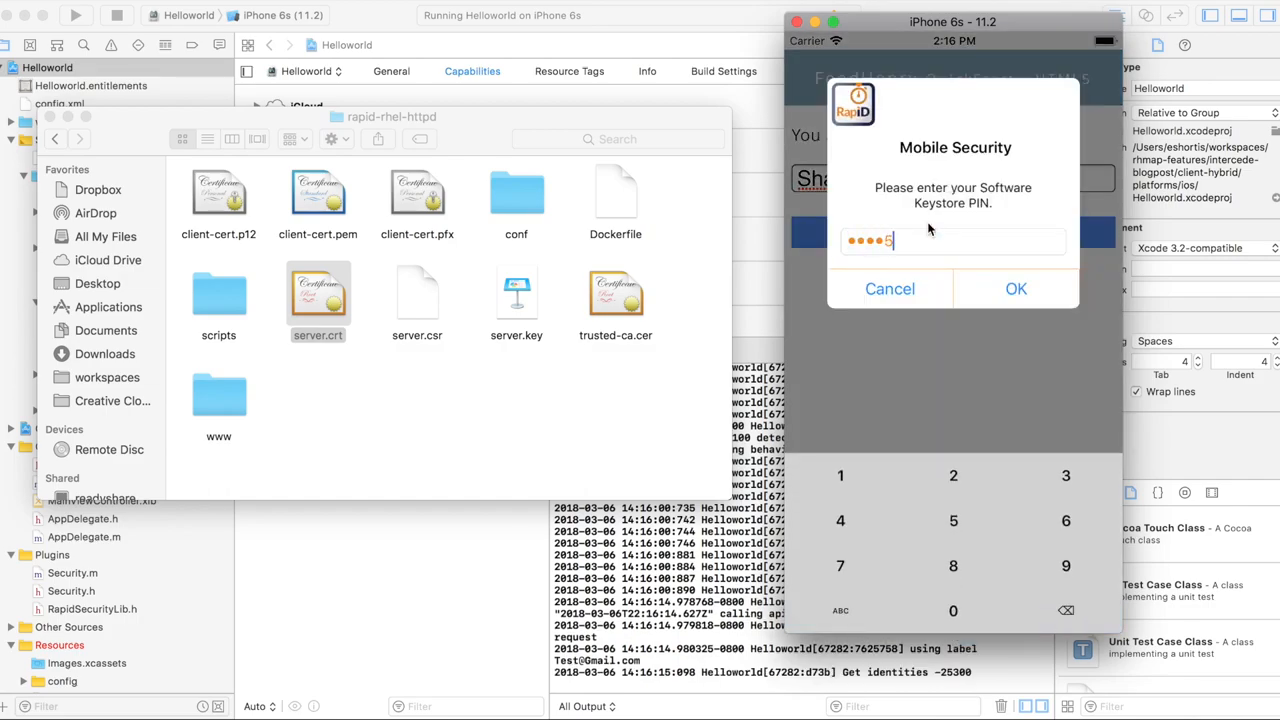
left_click(1016, 288)
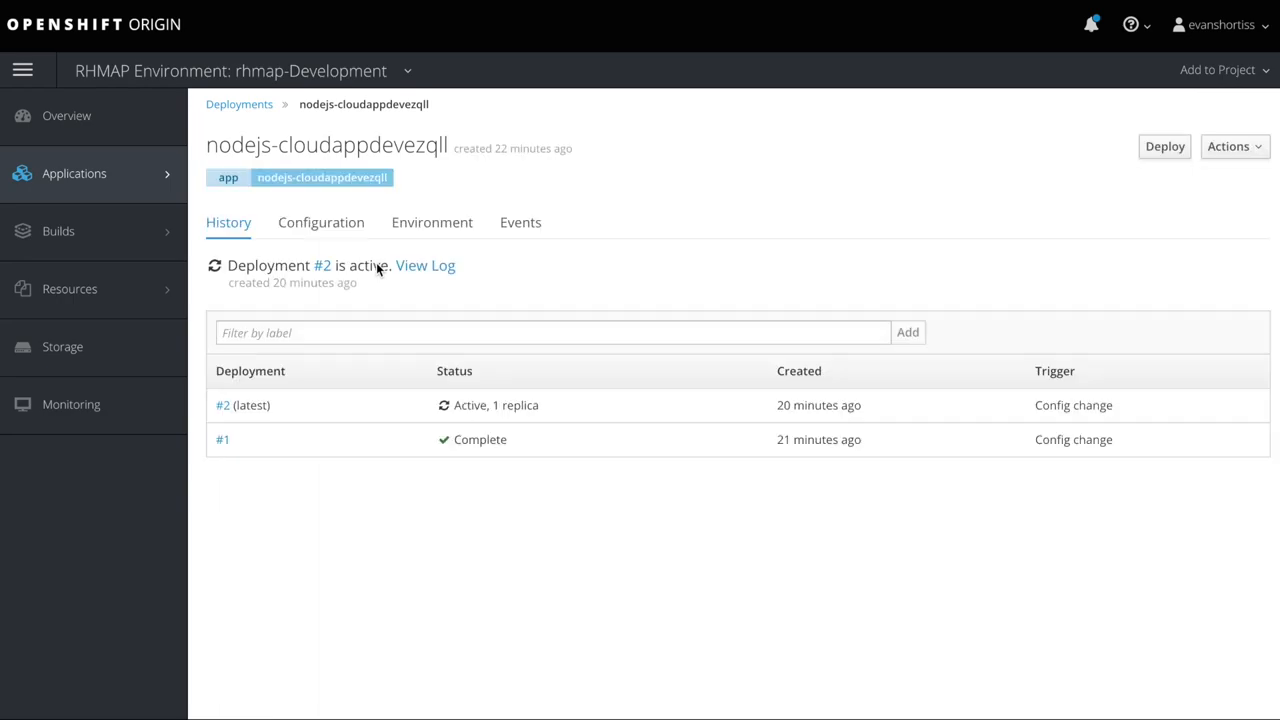
mouse_move(424, 264)
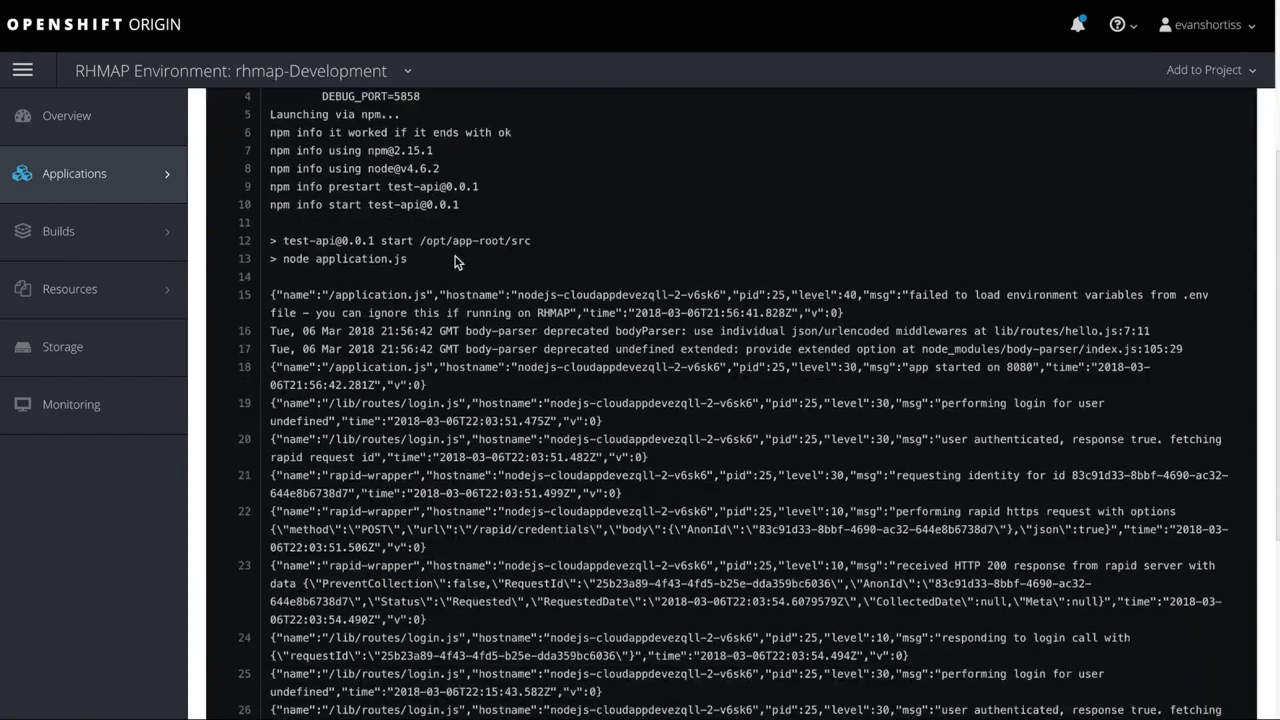
Scroll the nodejs-cloudappdevezqll deployment #2 log to confirm user authentication and RapID identity requests succeeded.
scroll("down", 3)
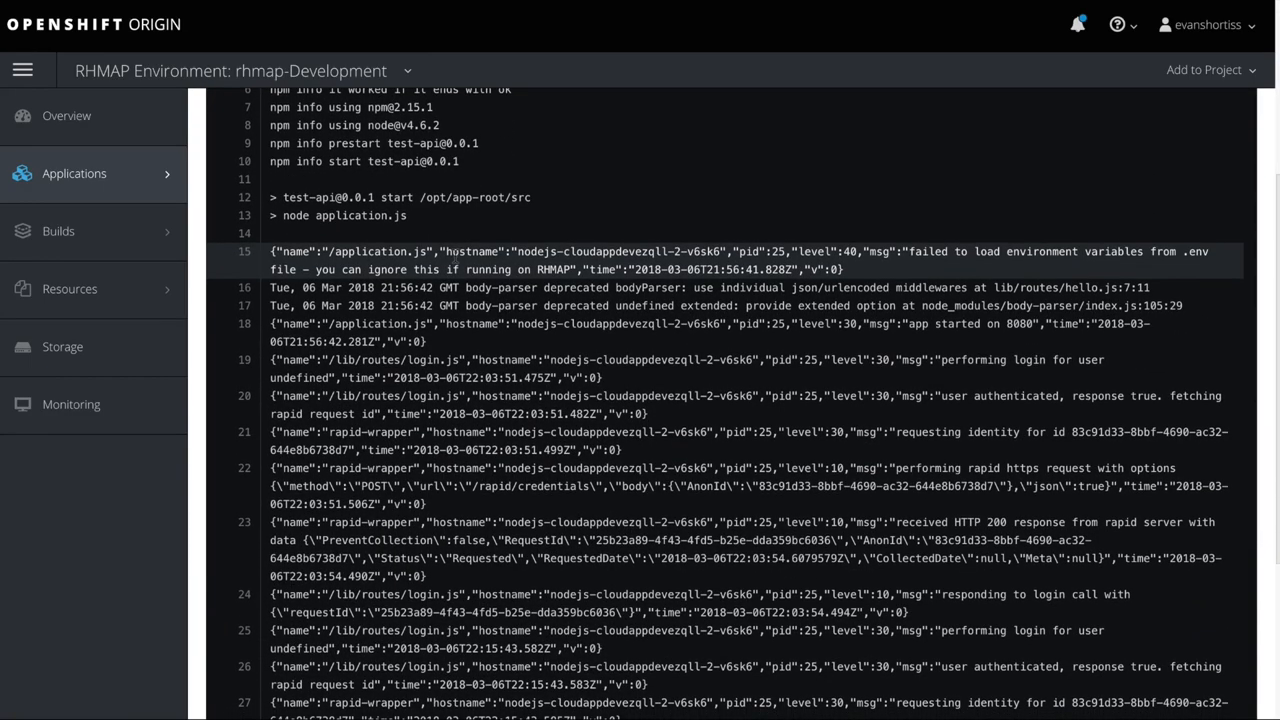